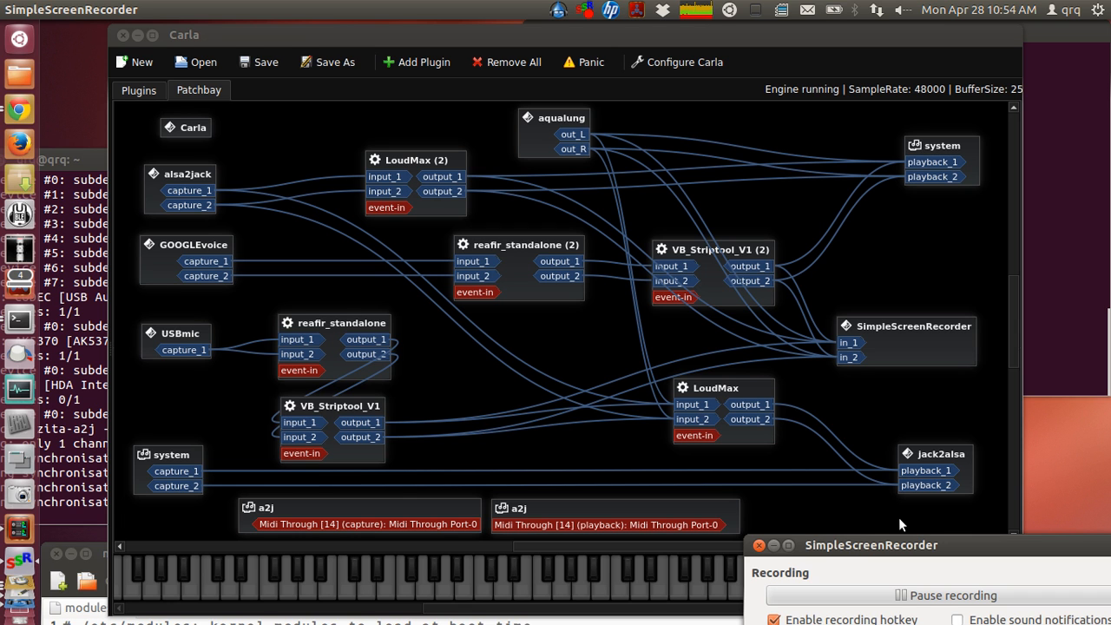
mouse_move(303, 12)
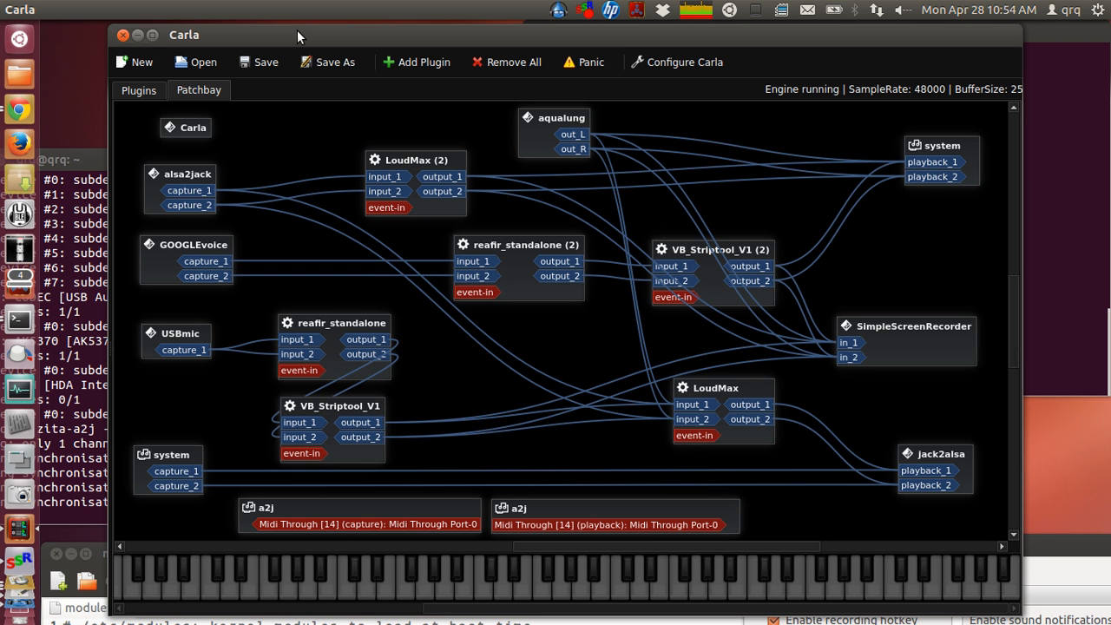
mouse_move(314, 145)
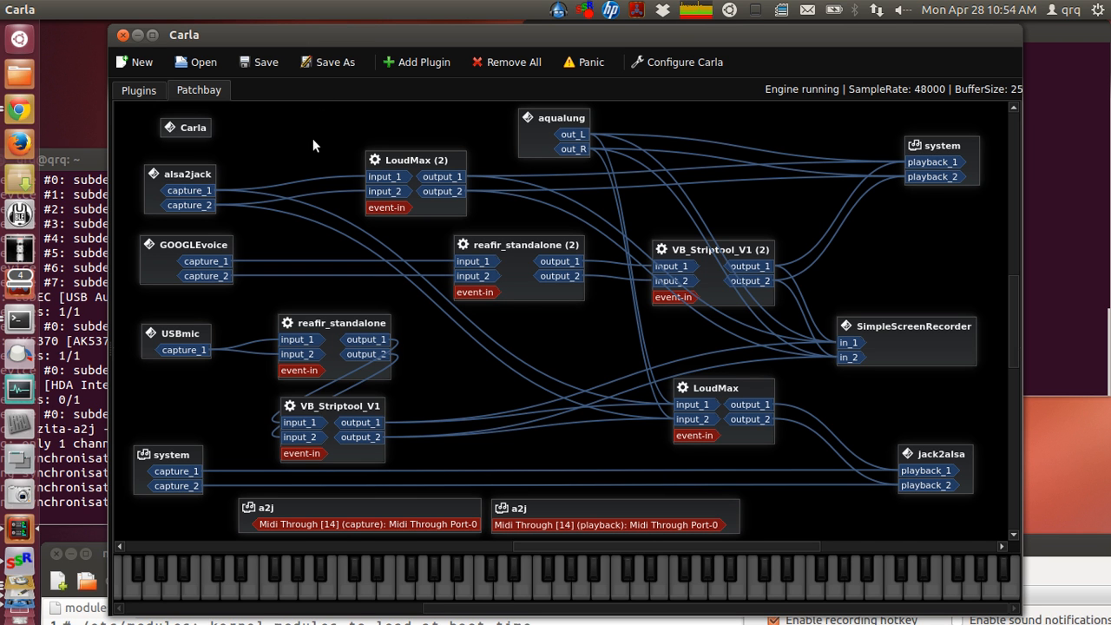
mouse_move(575, 336)
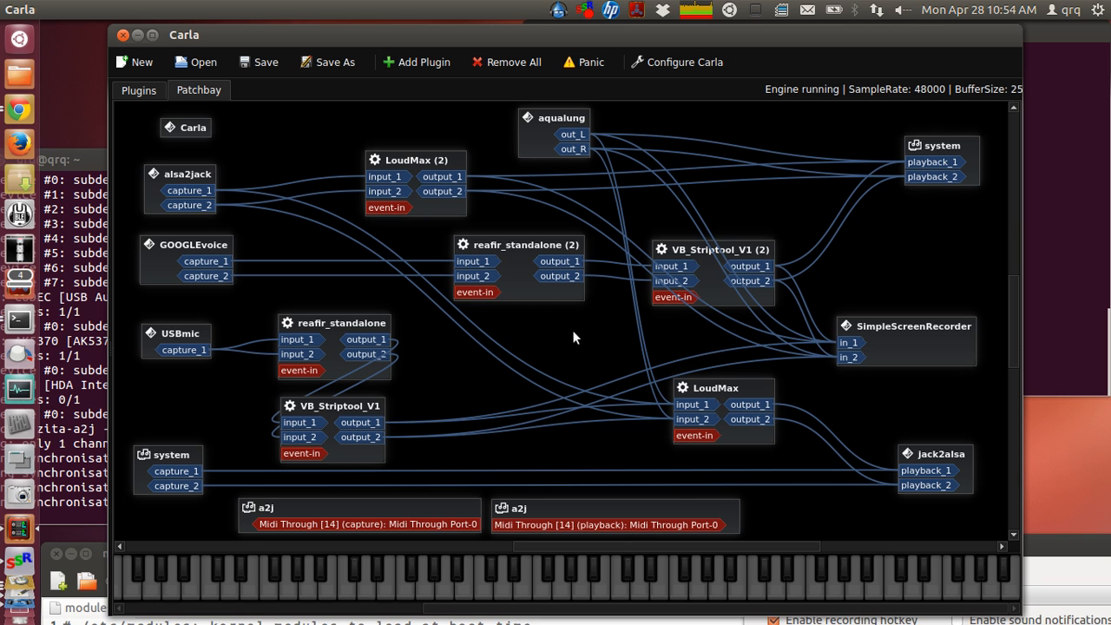
mouse_move(558, 332)
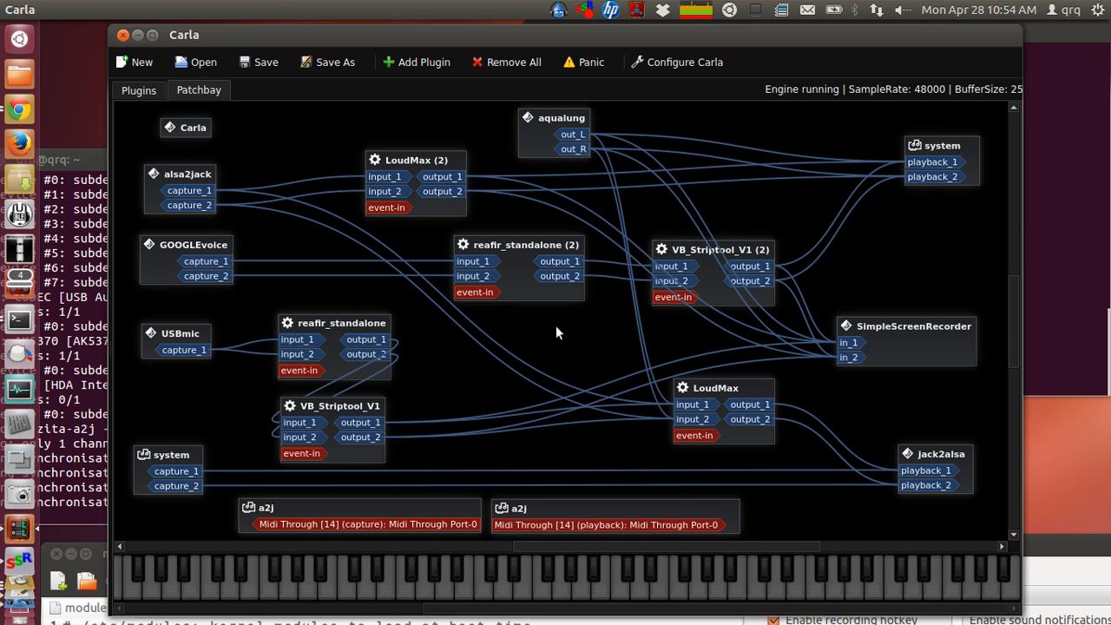
mouse_move(545, 309)
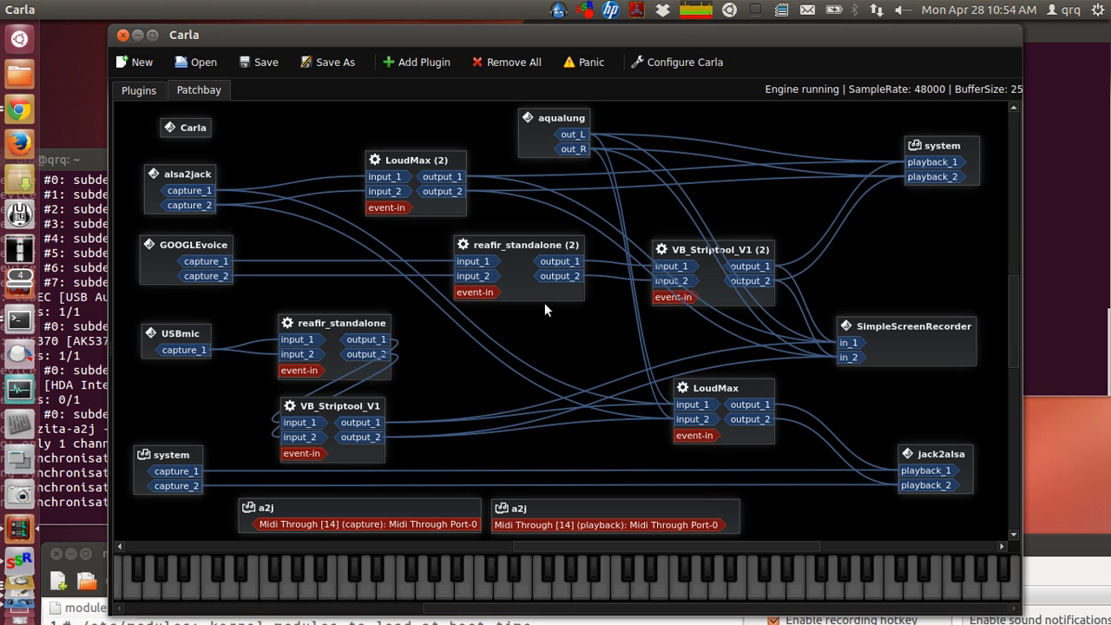
mouse_move(267, 150)
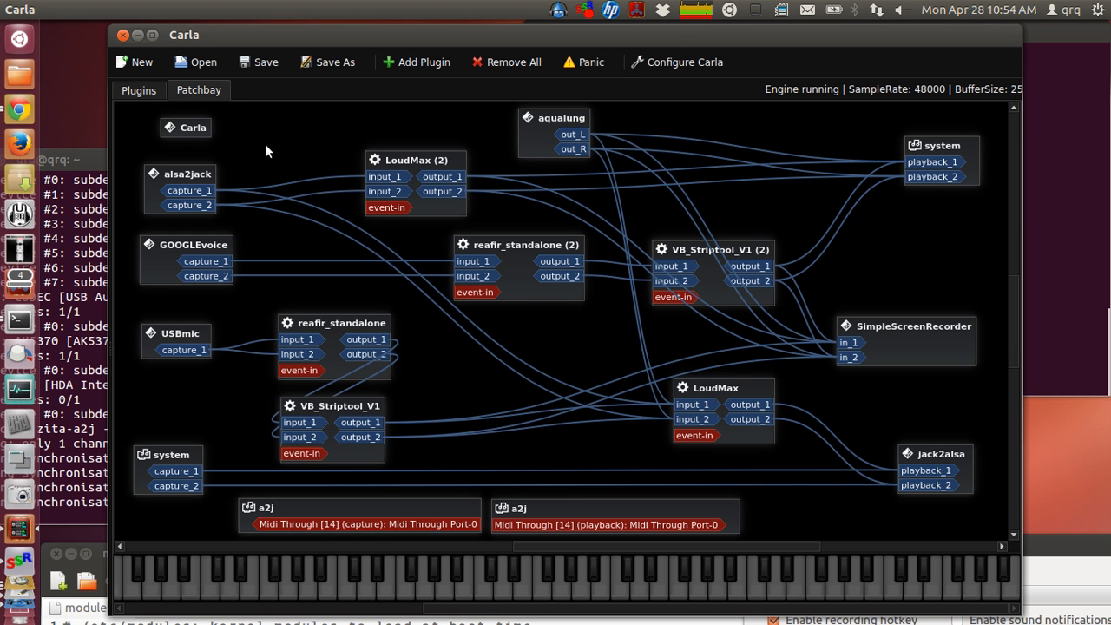
mouse_move(310, 207)
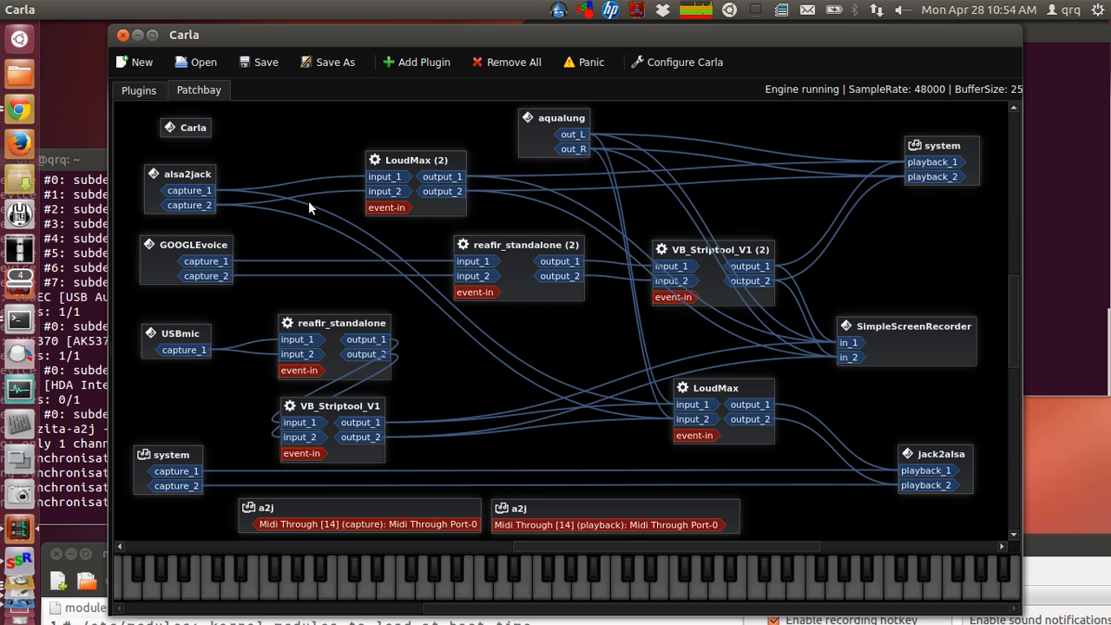
mouse_move(280, 258)
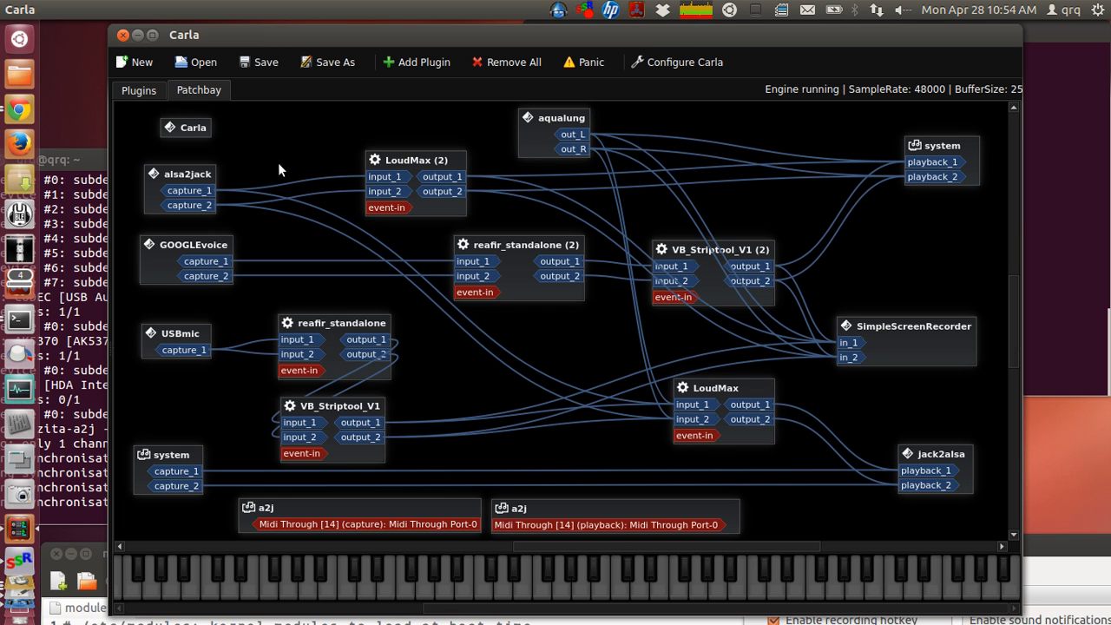
mouse_move(268, 165)
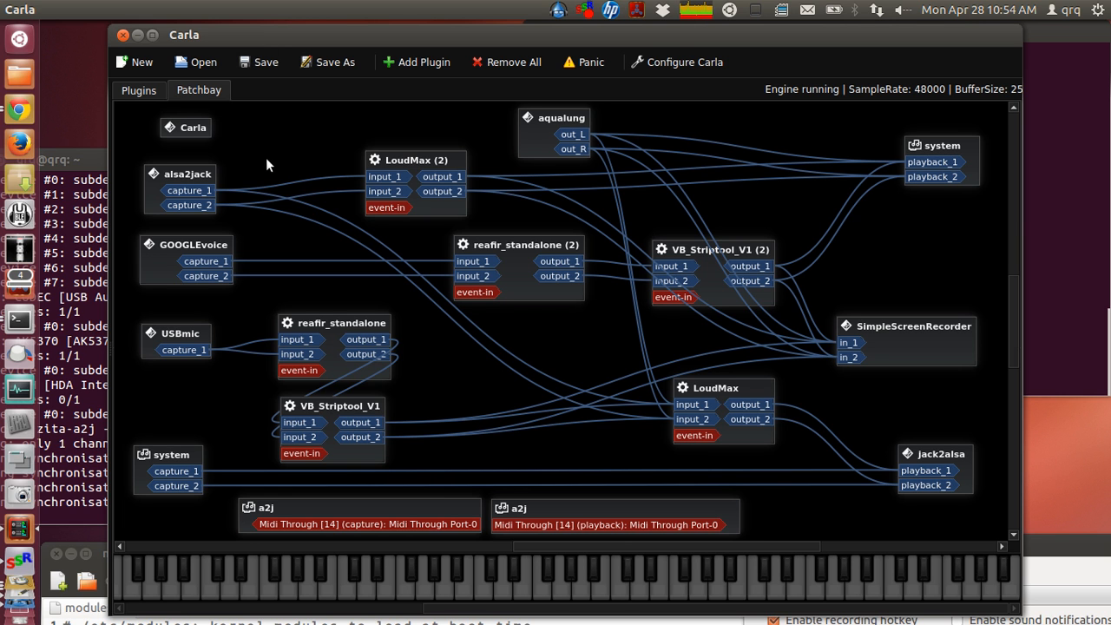
mouse_move(340, 154)
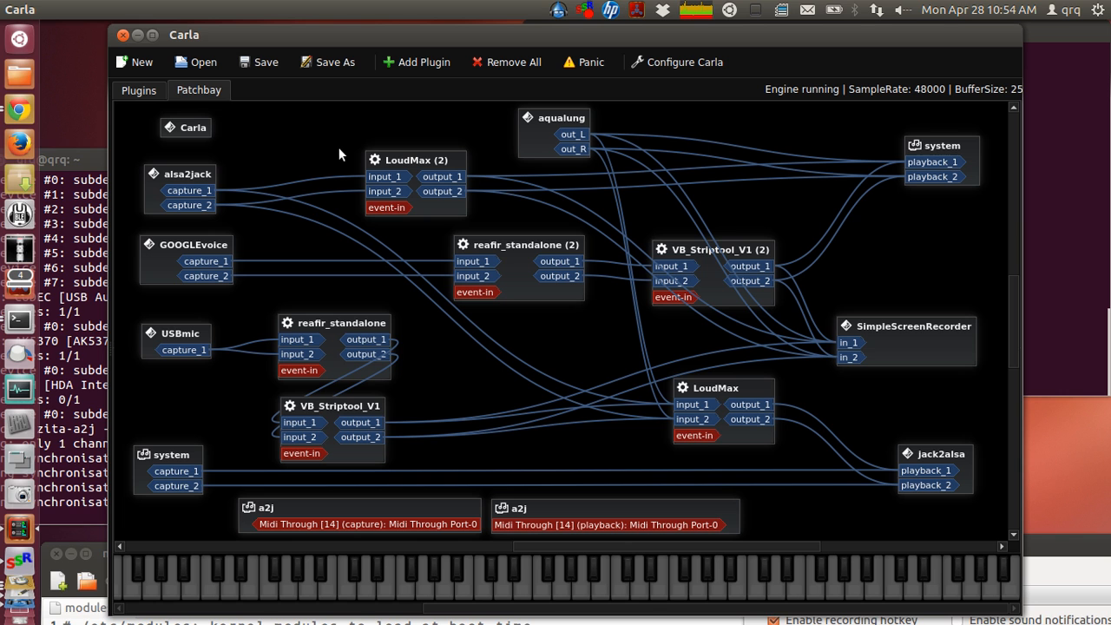
mouse_move(319, 152)
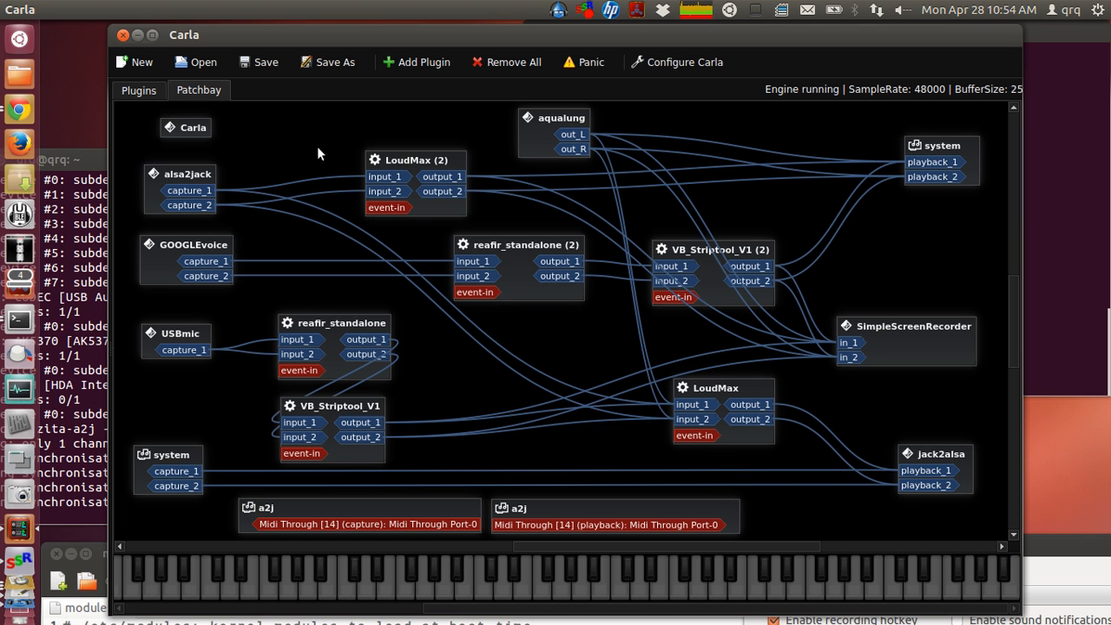
Nudge the LoudMax block slightly down and left, selecting the GOOGLEvoice and jack2alsa blocks.
click(194, 244)
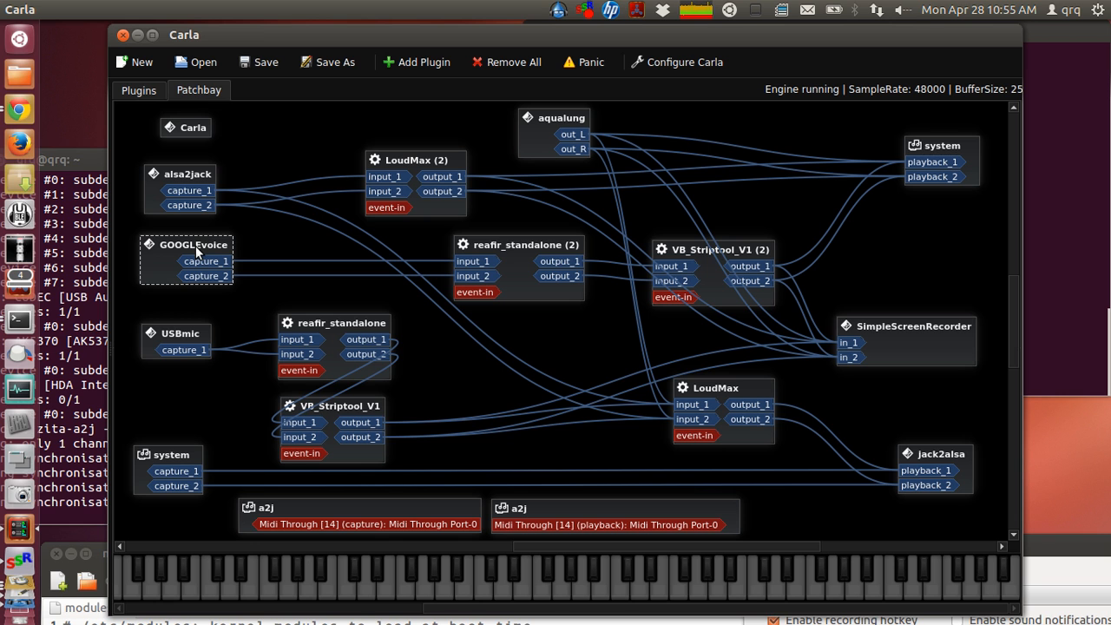
mouse_move(189, 173)
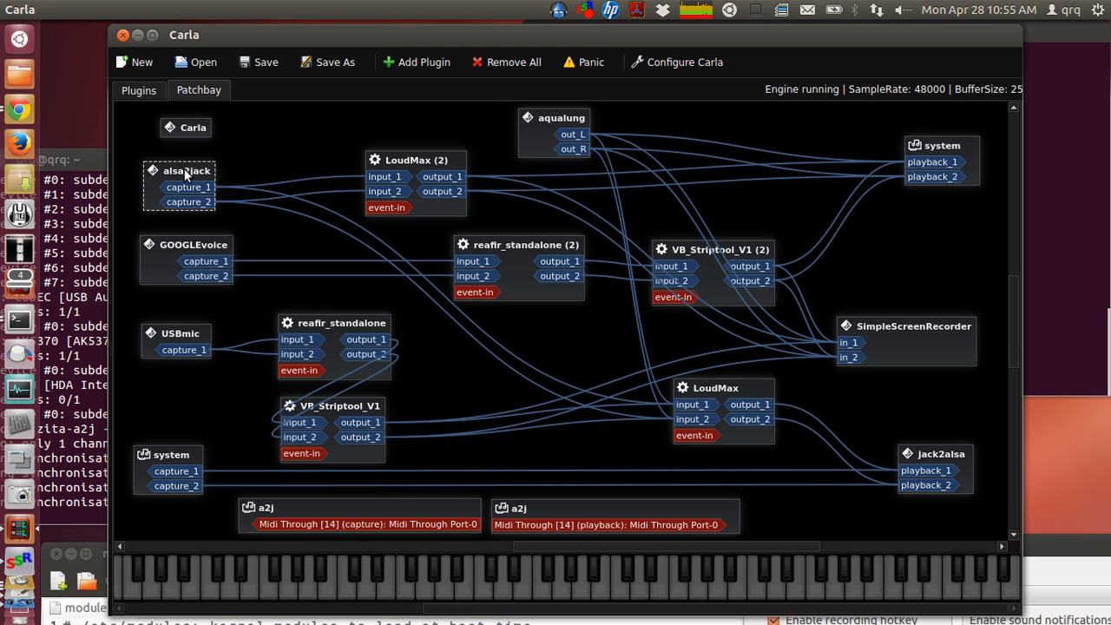
click(187, 251)
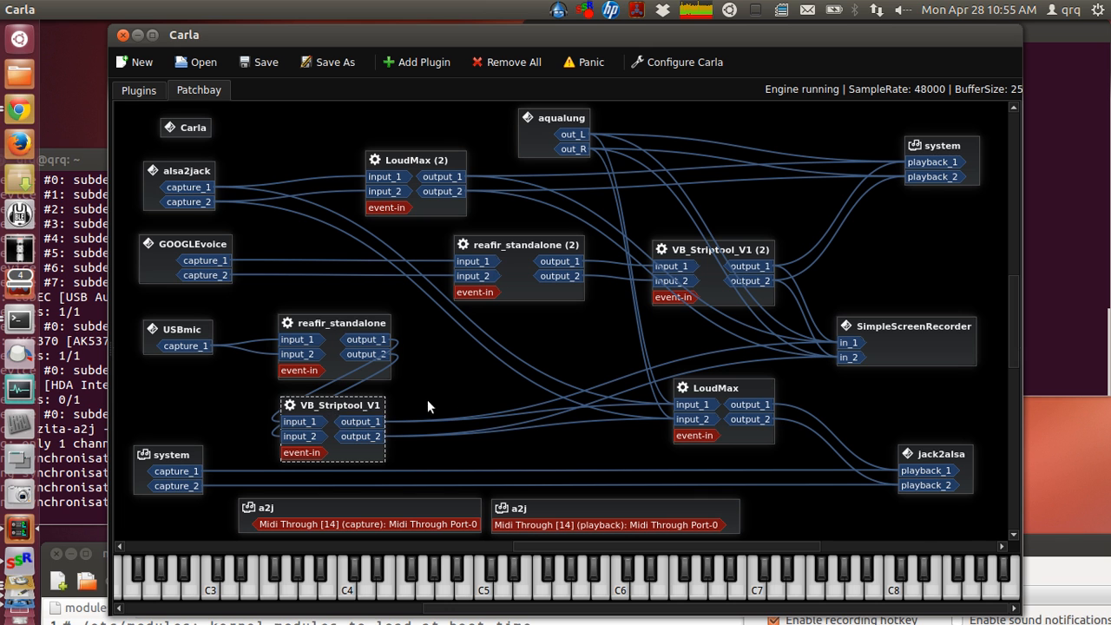
click(713, 388)
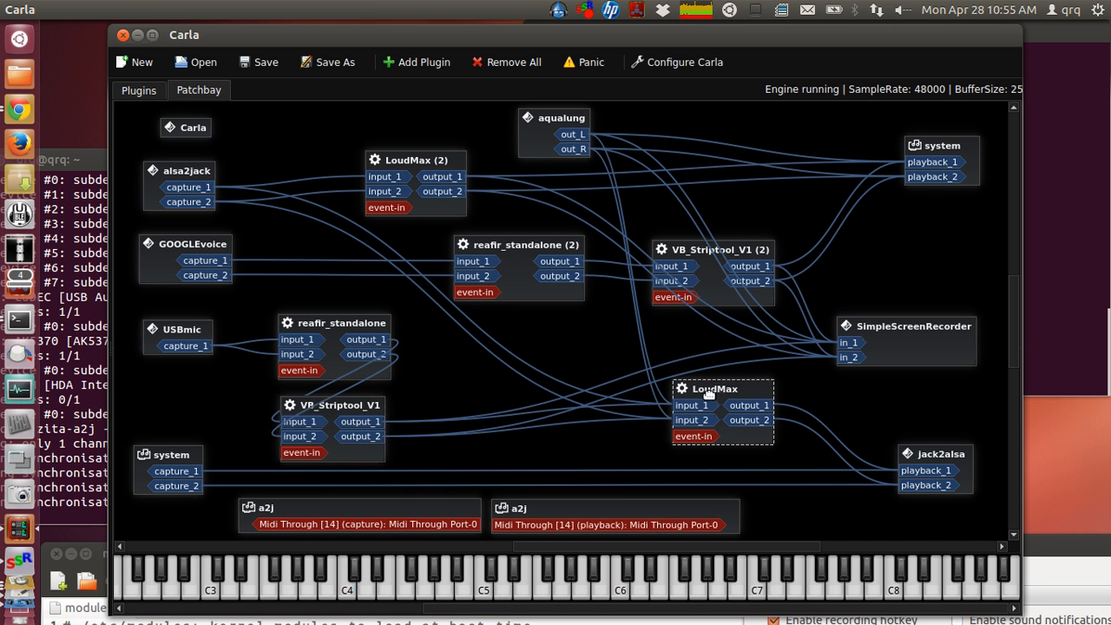
drag(713, 388, 691, 398)
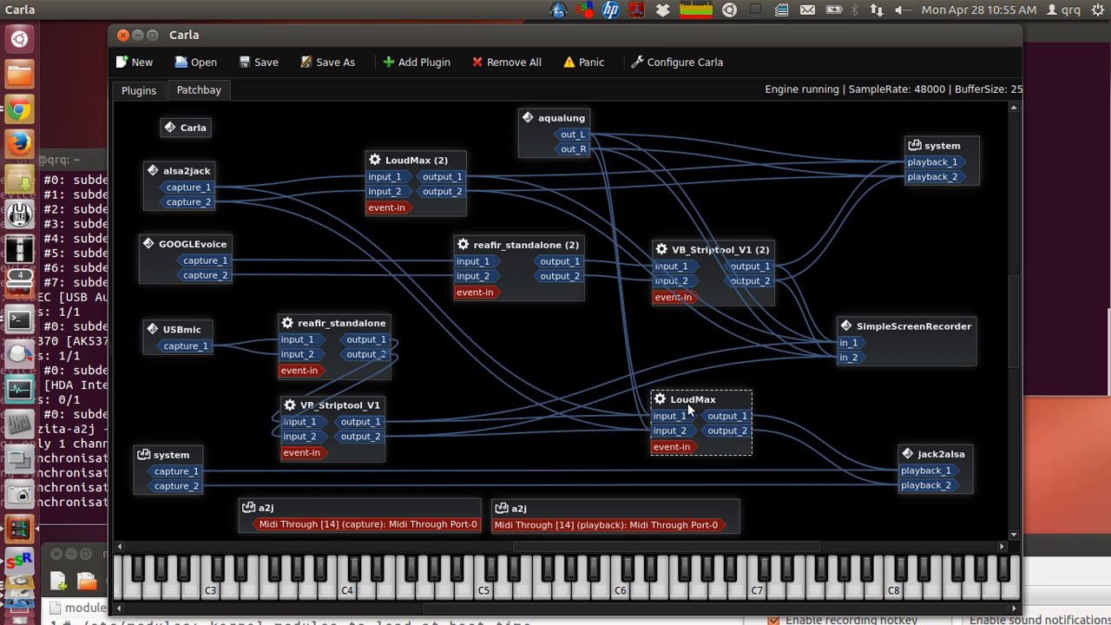
click(934, 454)
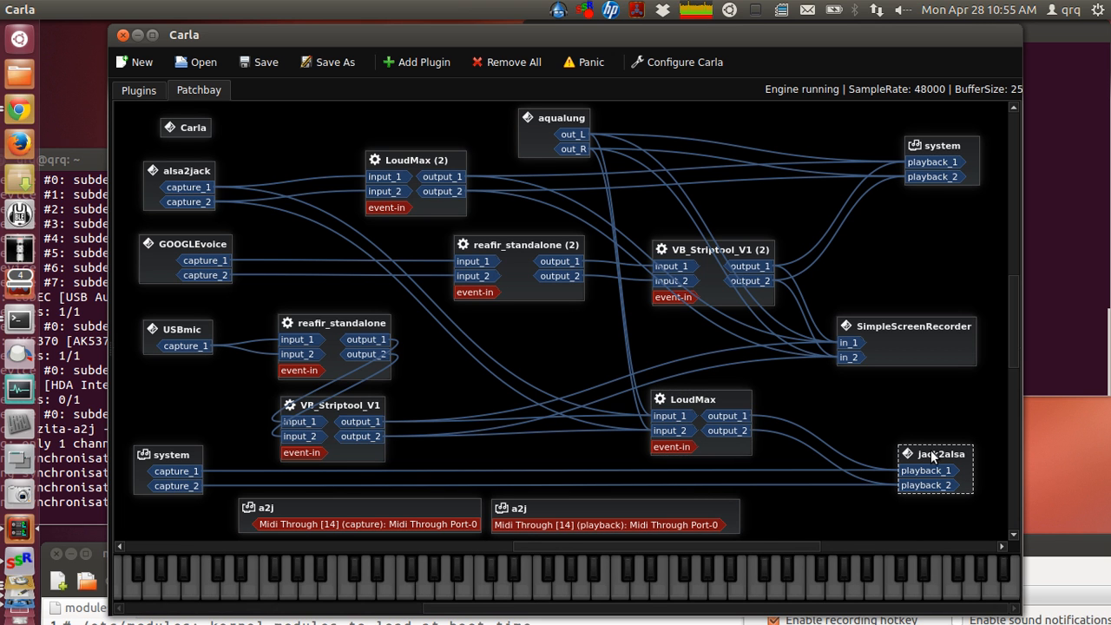
mouse_move(948, 478)
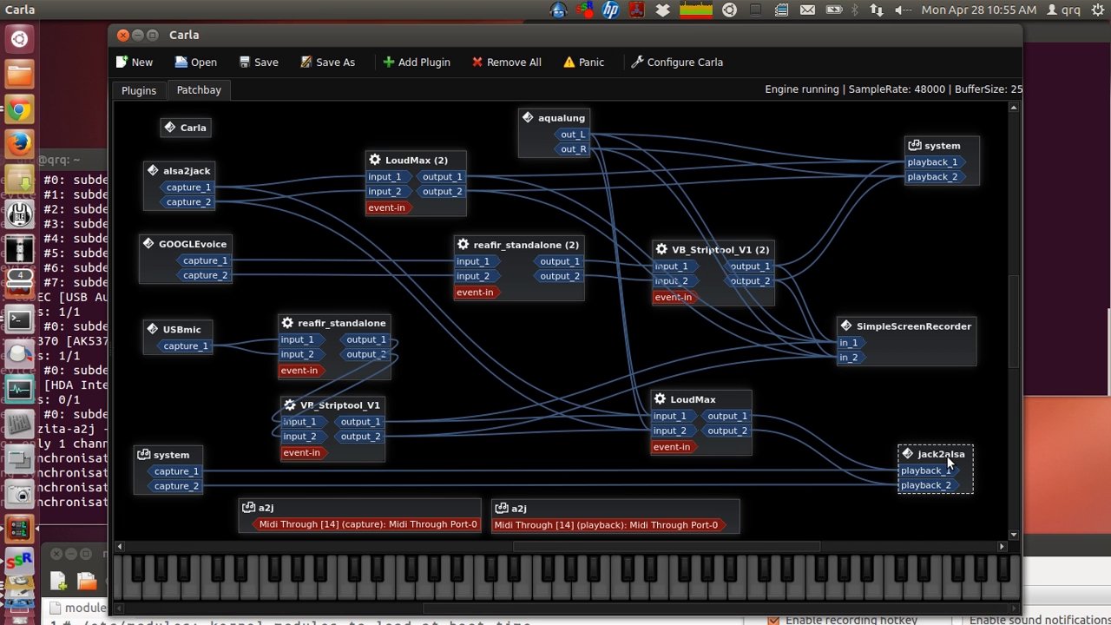
mouse_move(940, 465)
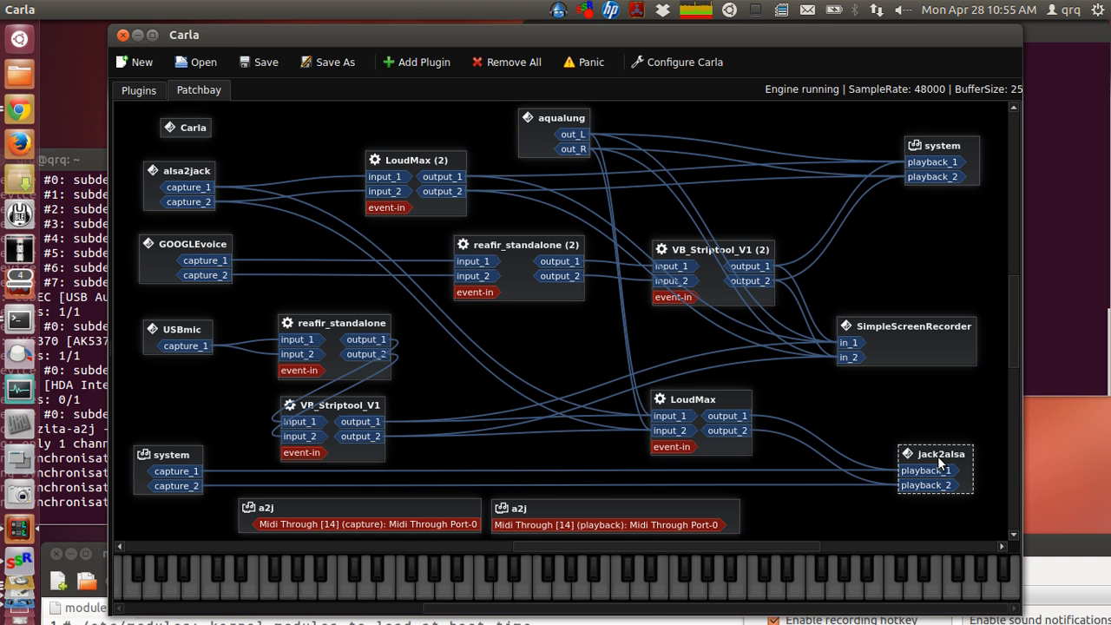
mouse_move(810, 431)
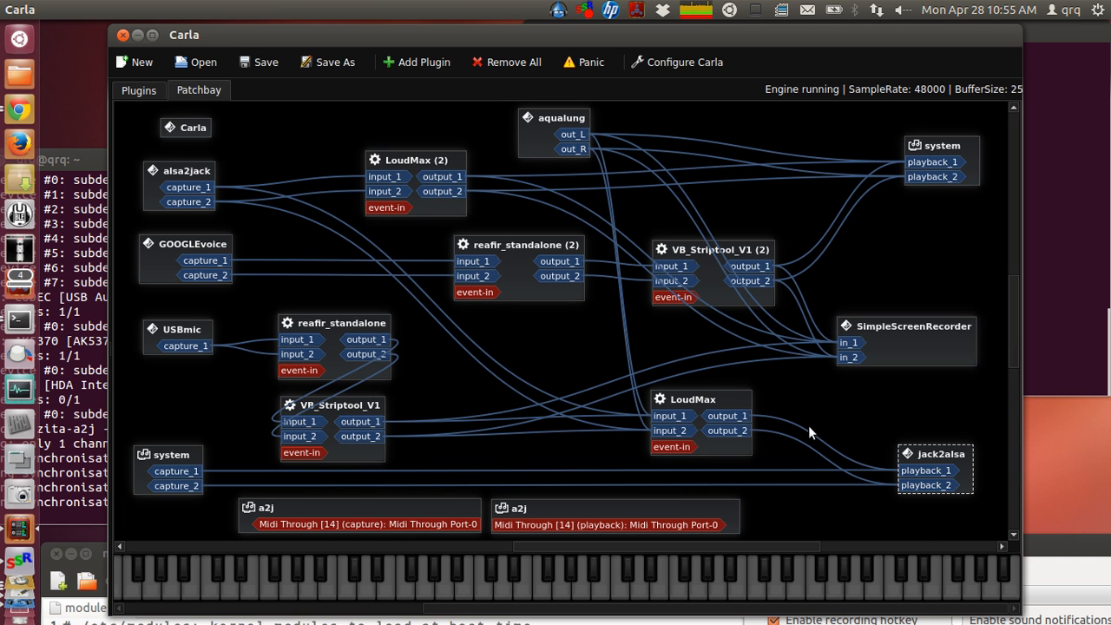
mouse_move(158, 252)
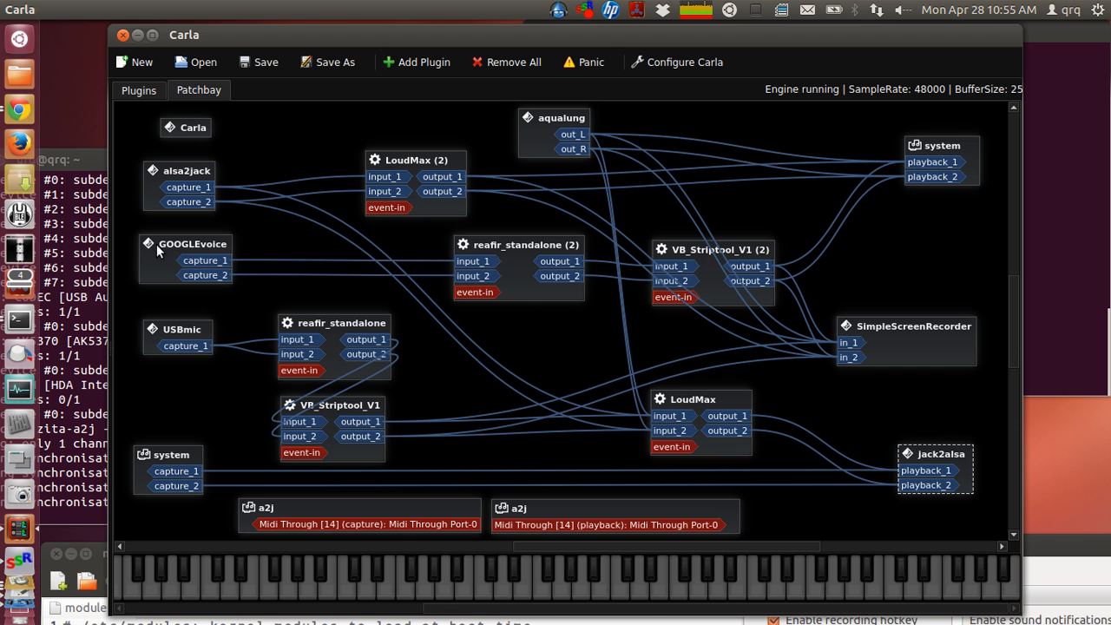
click(193, 244)
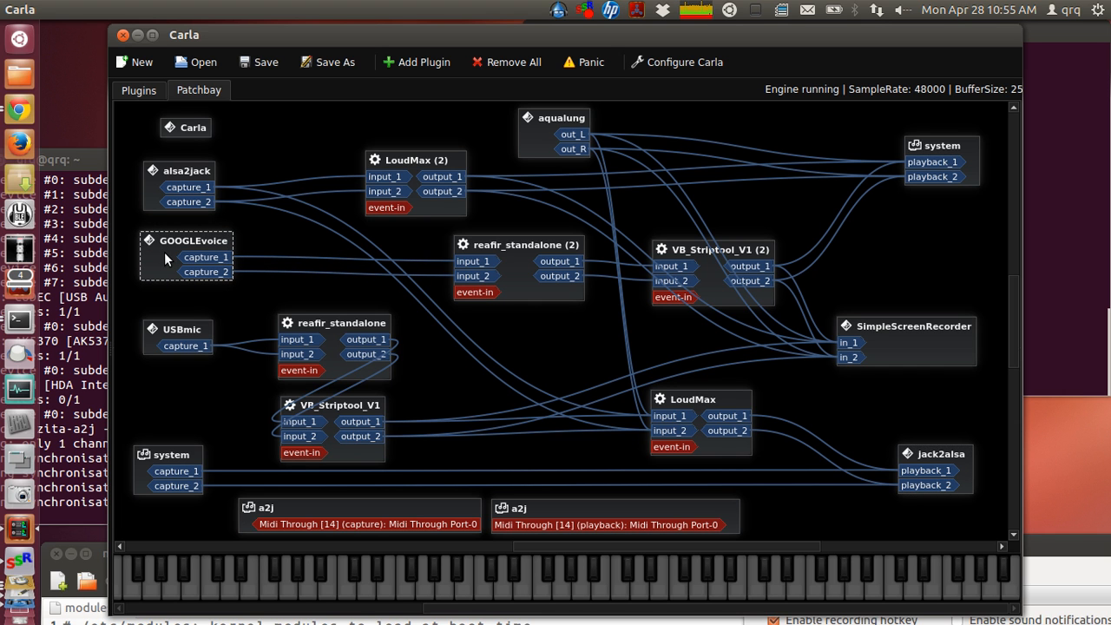
mouse_move(946, 177)
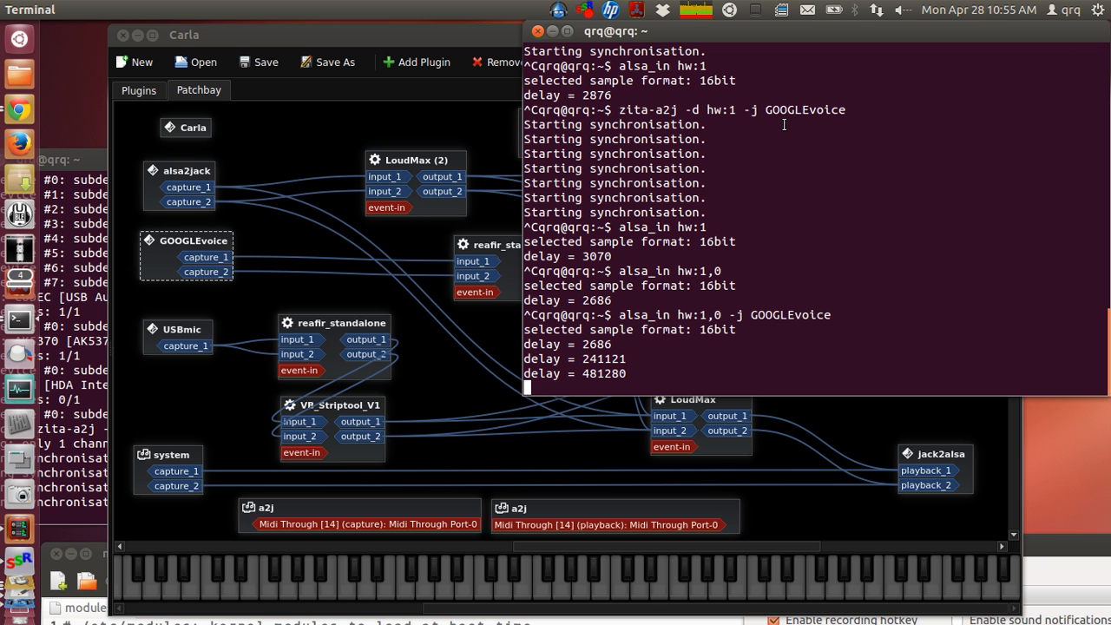
mouse_move(229, 171)
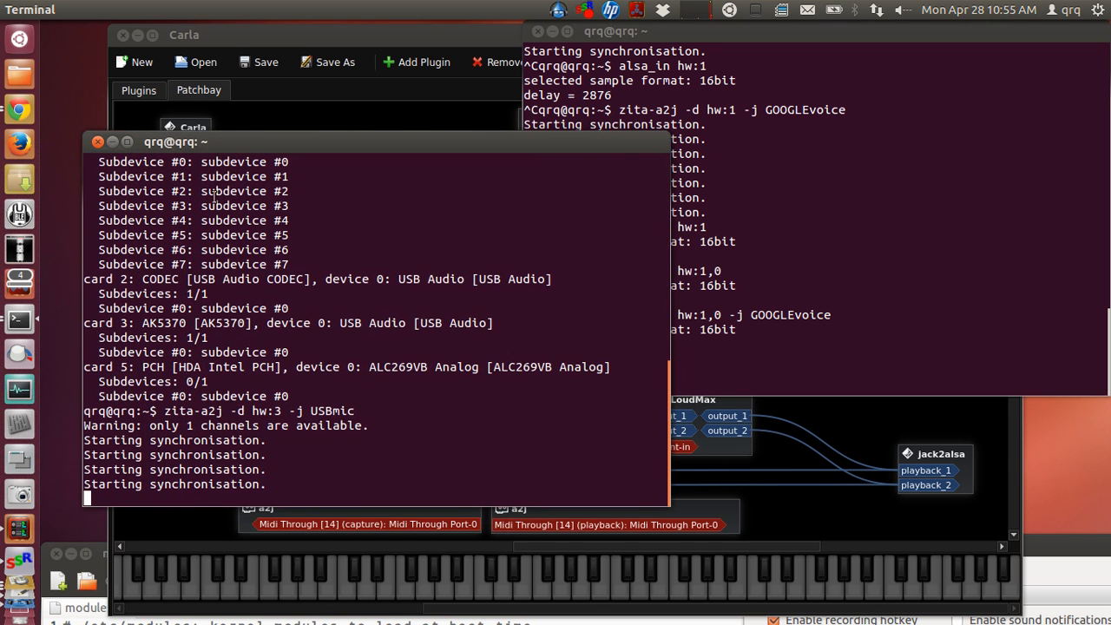
mouse_move(813, 75)
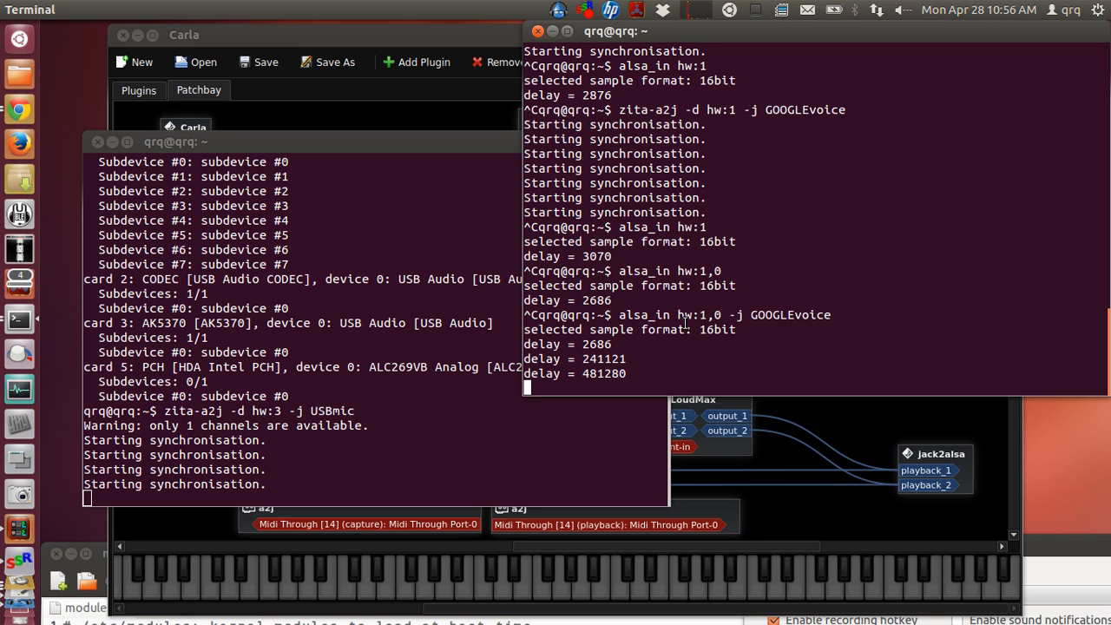
mouse_move(96, 571)
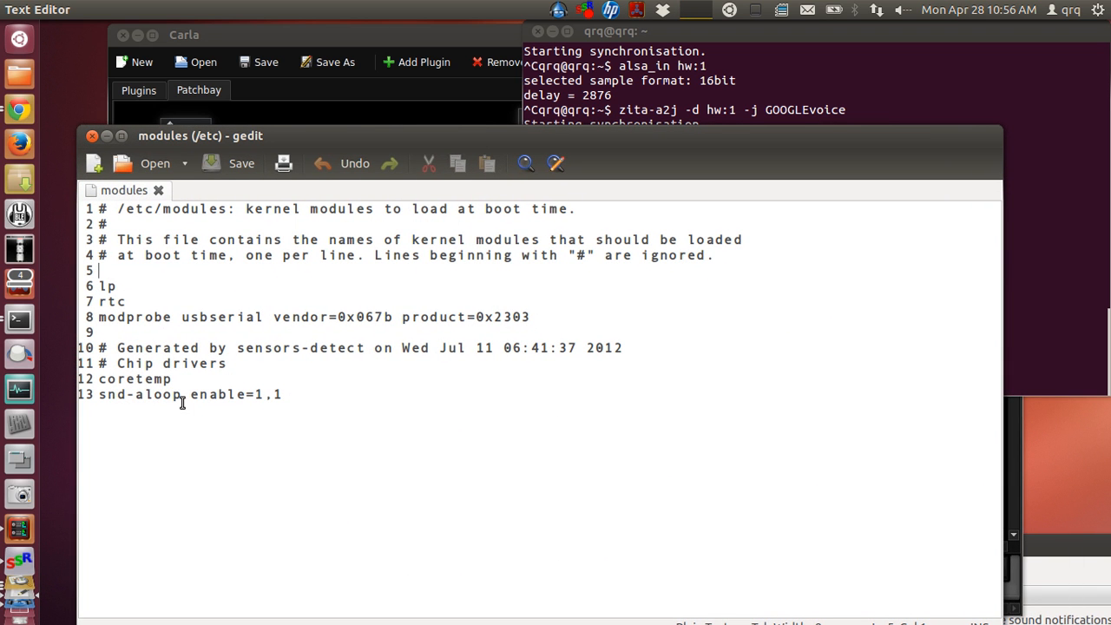
mouse_move(270, 404)
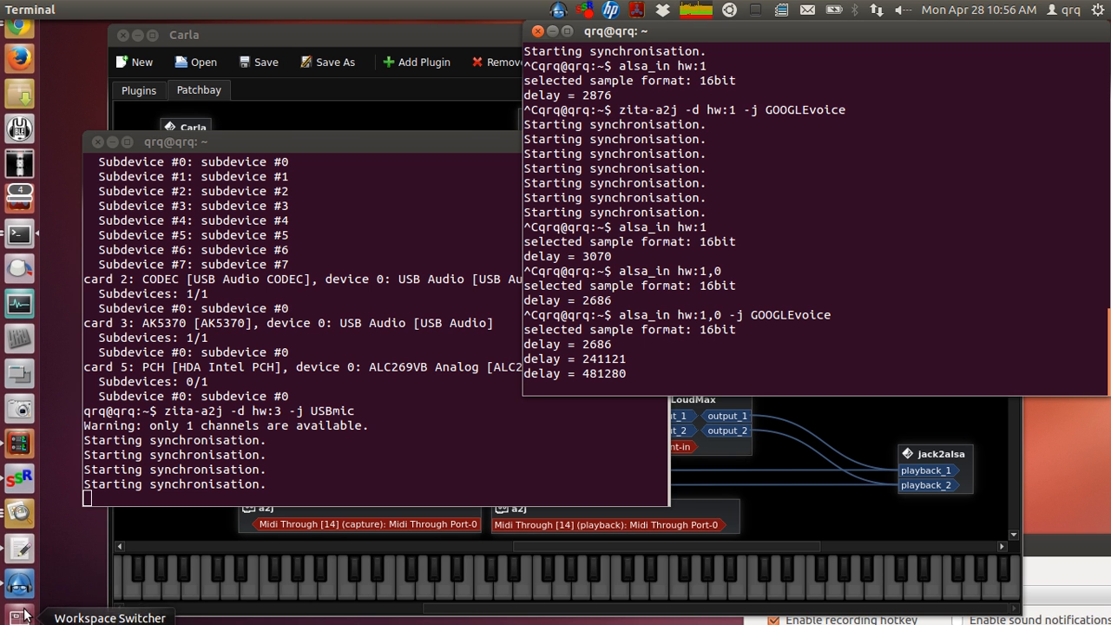
Switch workspaces to the GvoiceSETTINGS3.png screenshot showing Loopback PCM speakers.
click(19, 502)
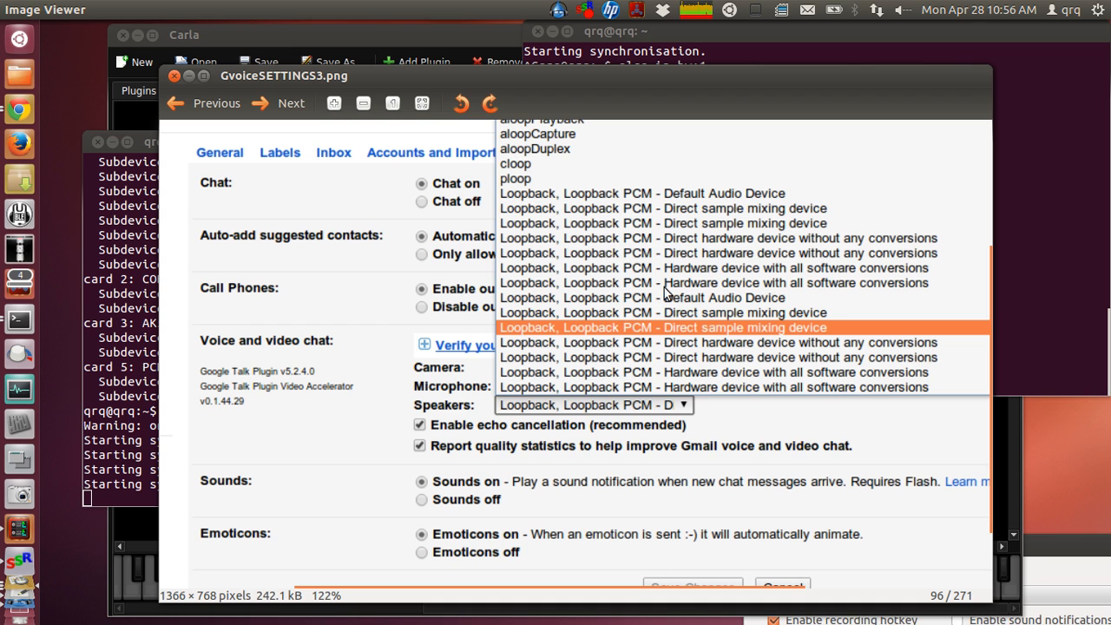
mouse_move(685, 304)
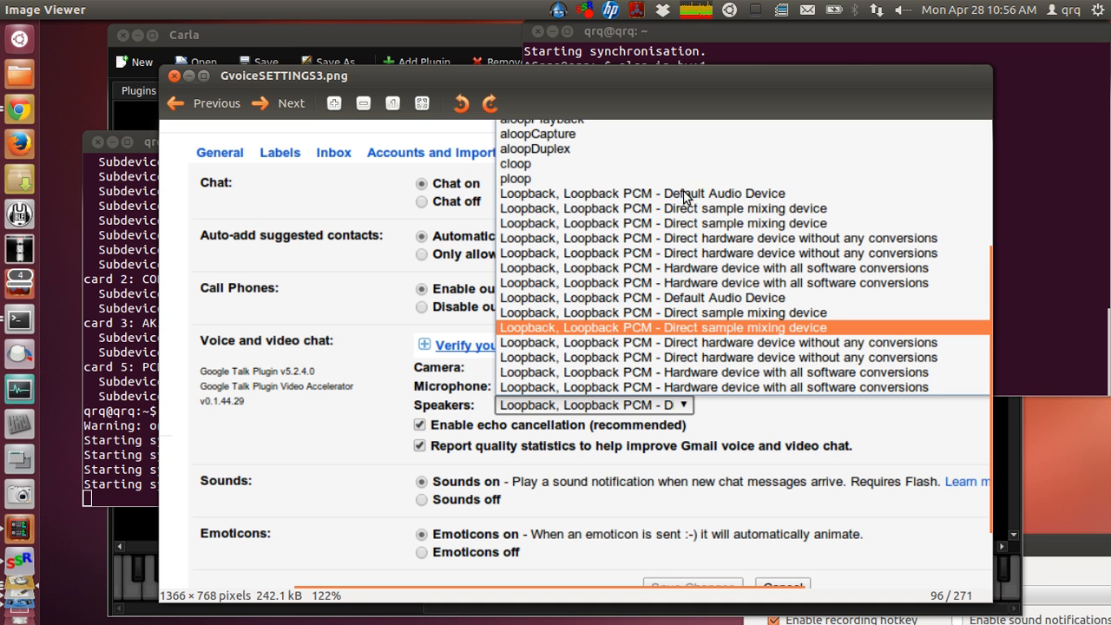
mouse_move(704, 392)
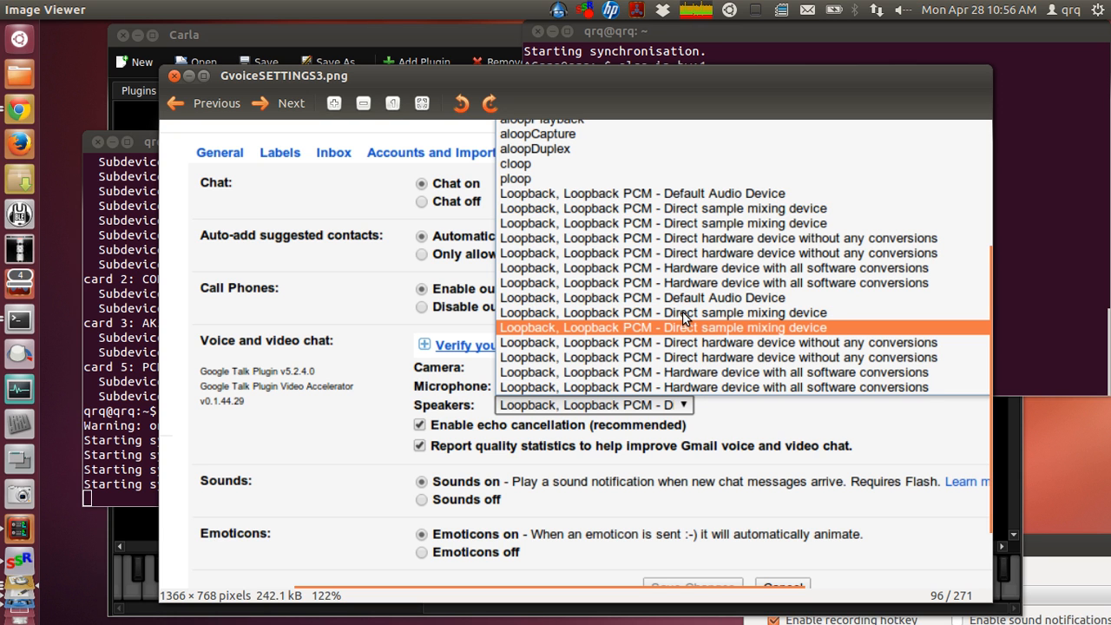
mouse_move(683, 336)
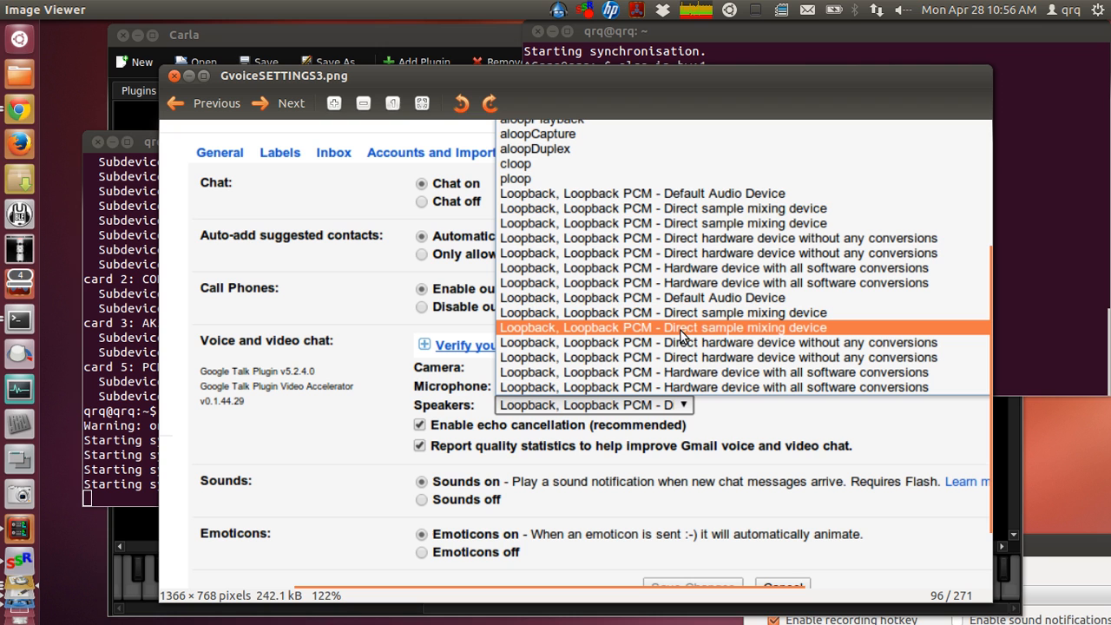
mouse_move(739, 344)
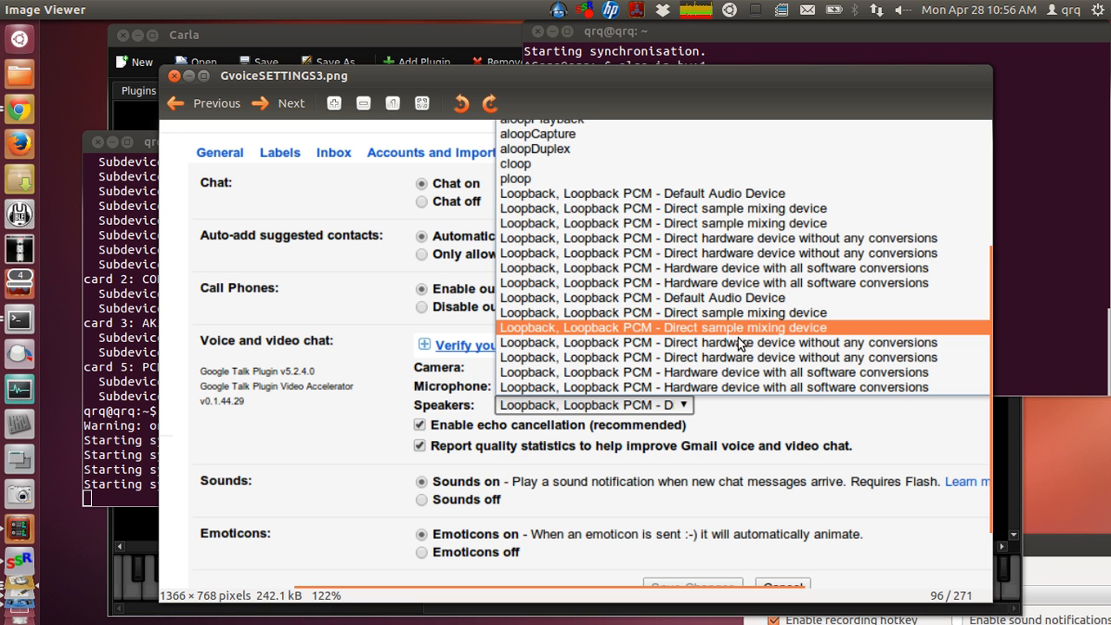
mouse_move(712, 335)
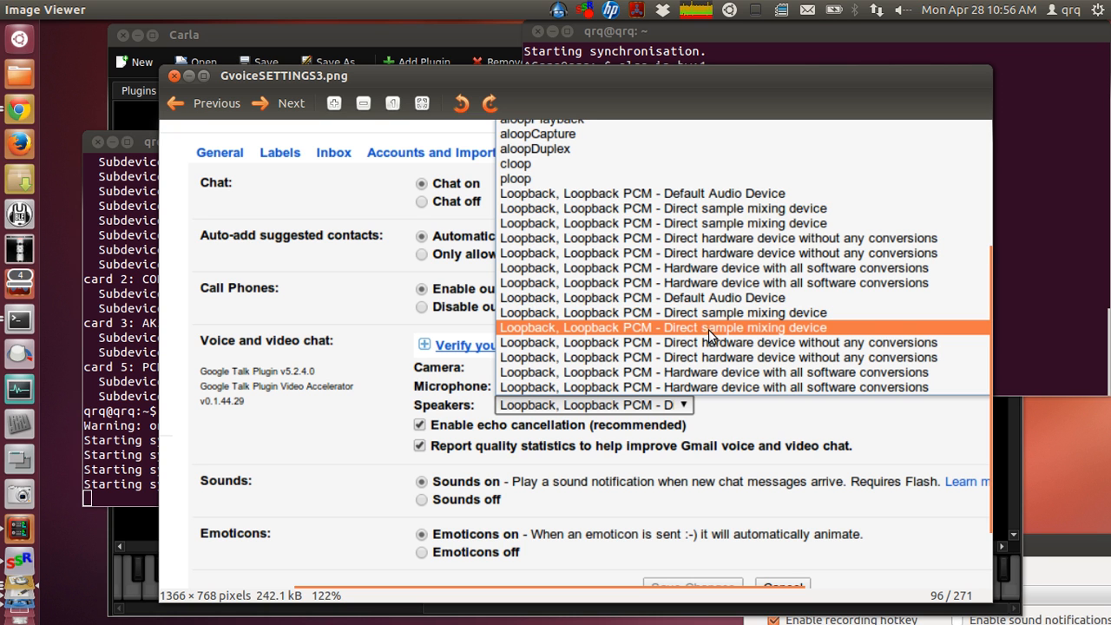
mouse_move(695, 332)
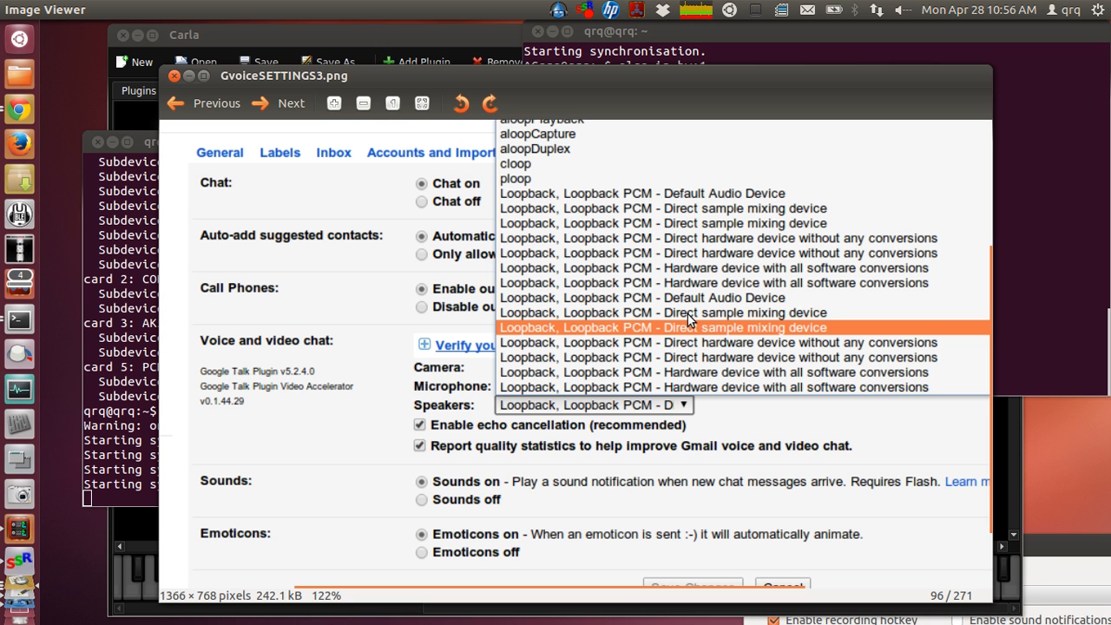
mouse_move(672, 121)
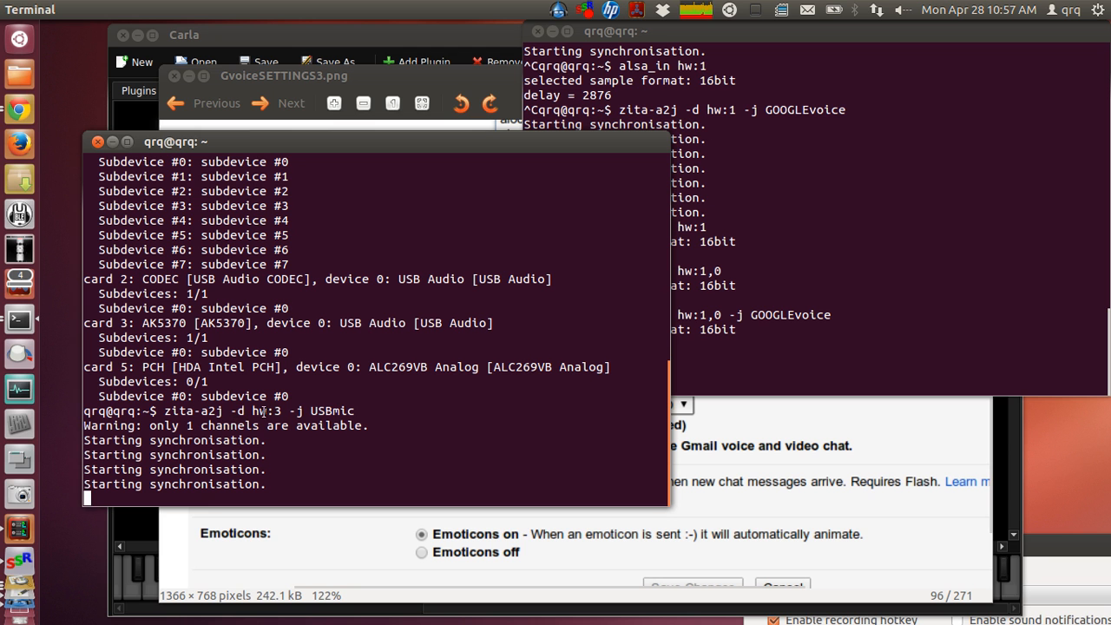
mouse_move(180, 141)
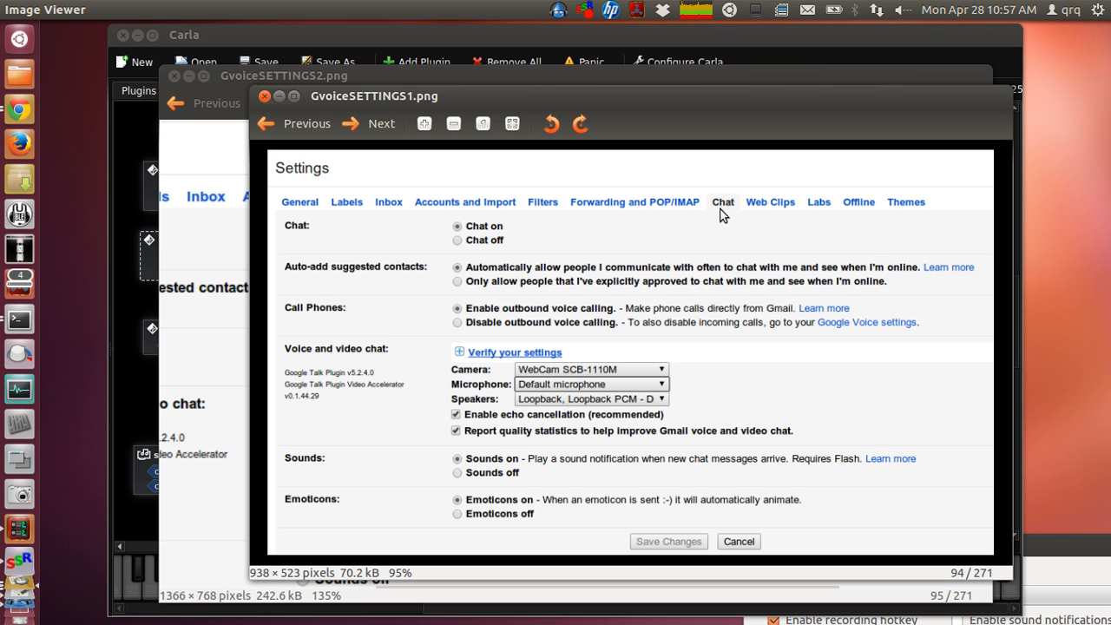
mouse_move(280, 206)
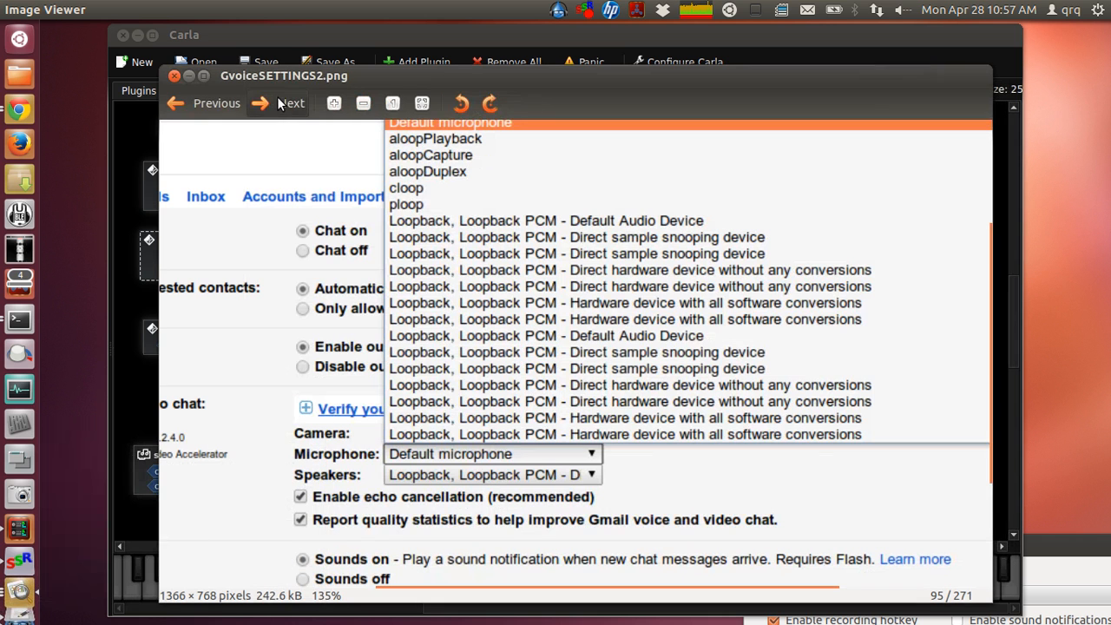
Bring Carla's patchbay forward, then show the rack of loaded plugins.
click(280, 103)
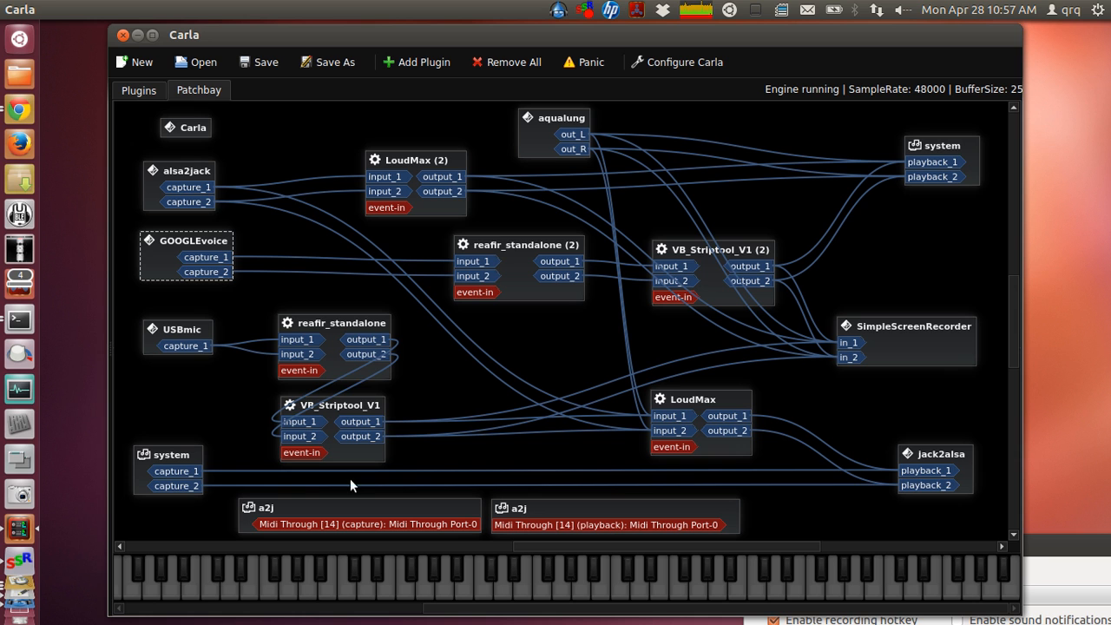
mouse_move(599, 298)
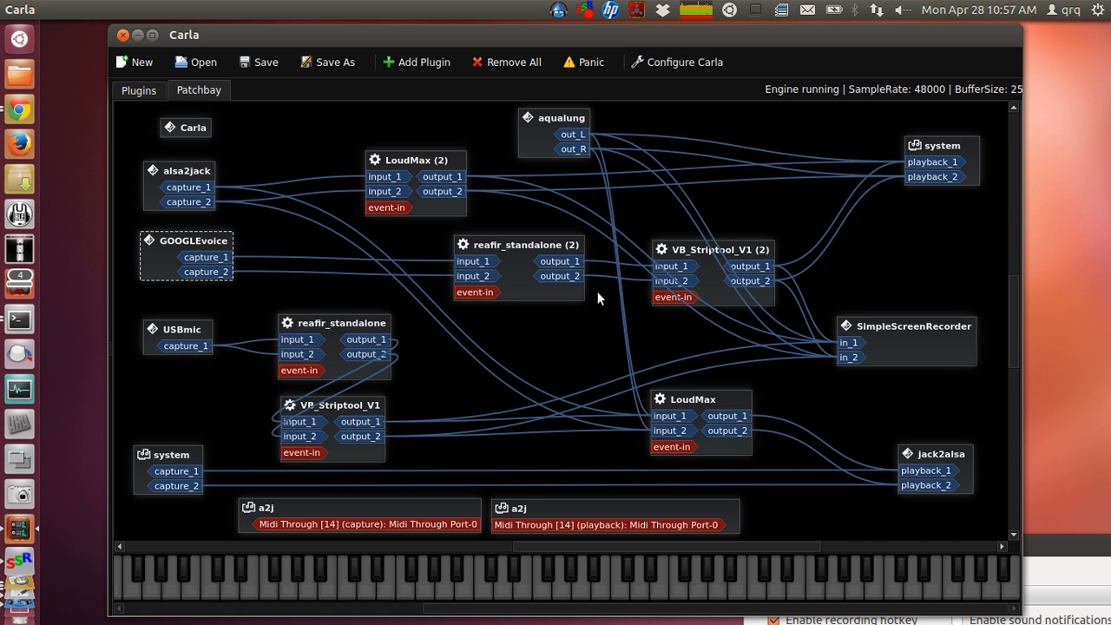
mouse_move(590, 306)
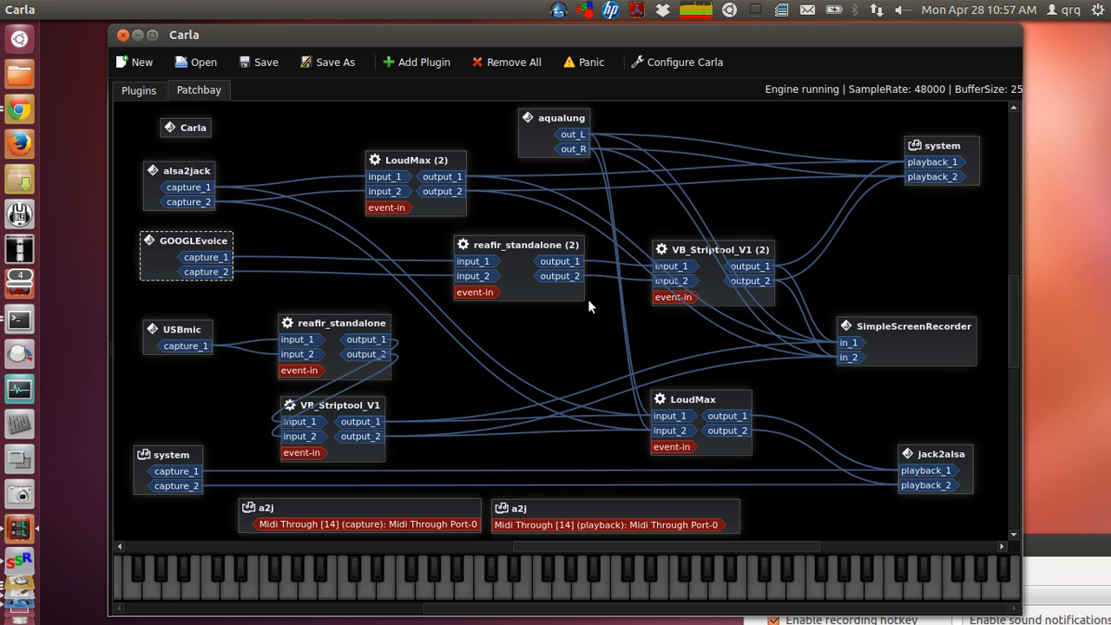
mouse_move(291, 50)
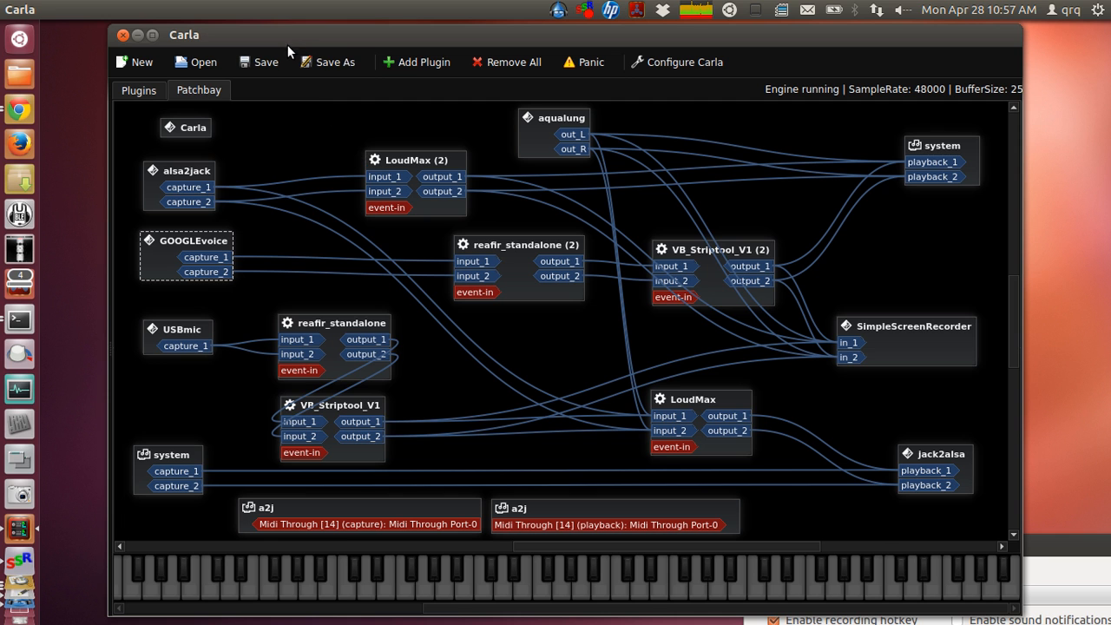
mouse_move(284, 45)
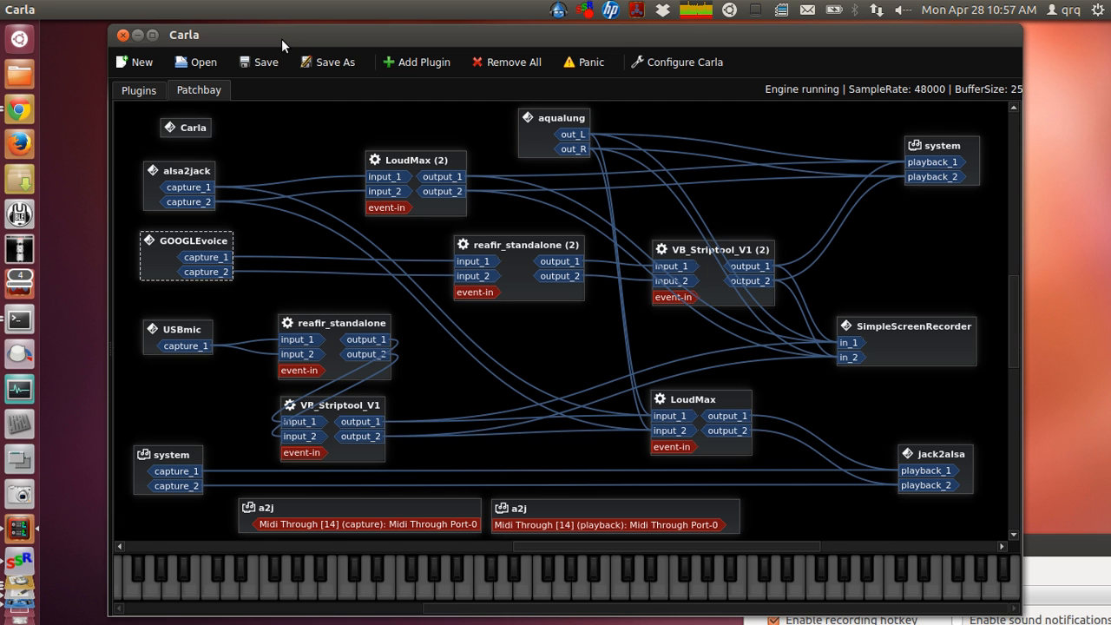
mouse_move(146, 101)
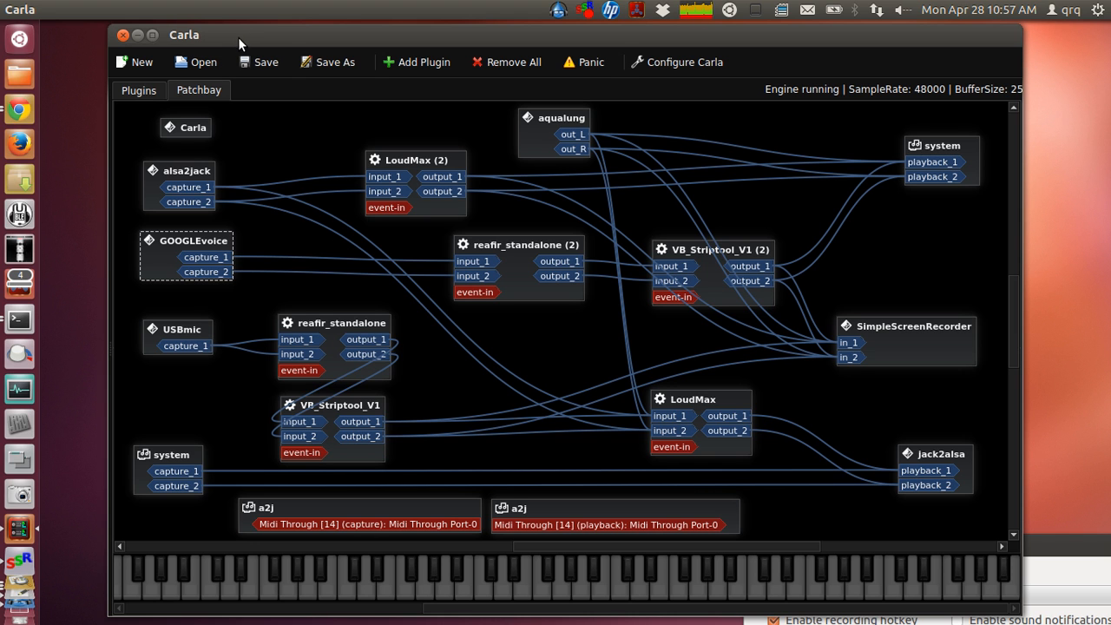
mouse_move(498, 235)
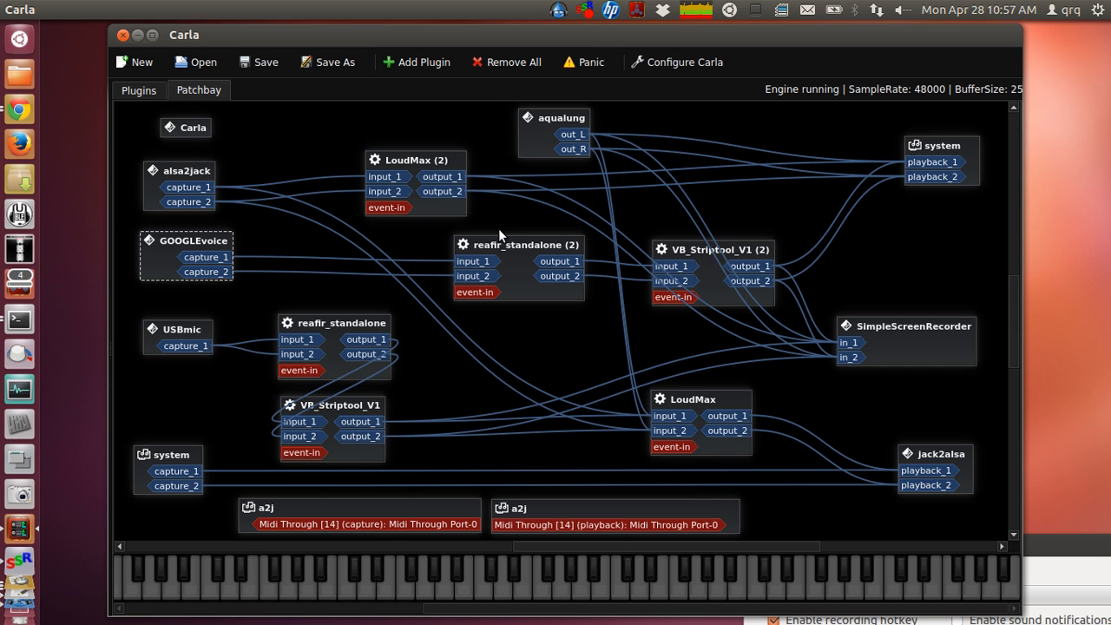
mouse_move(465, 215)
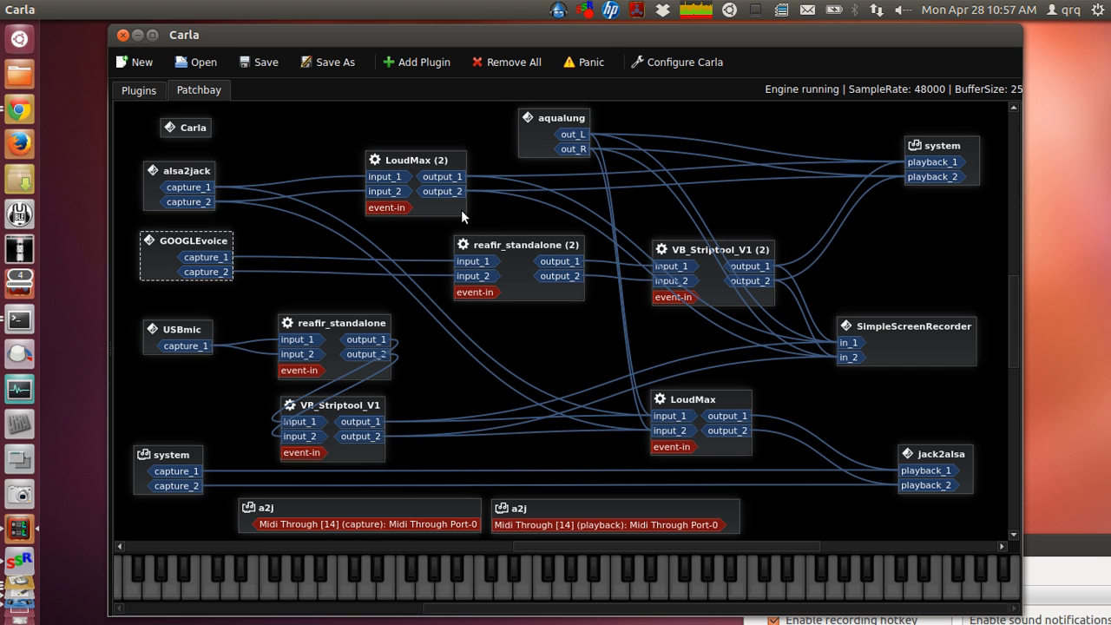
mouse_move(507, 267)
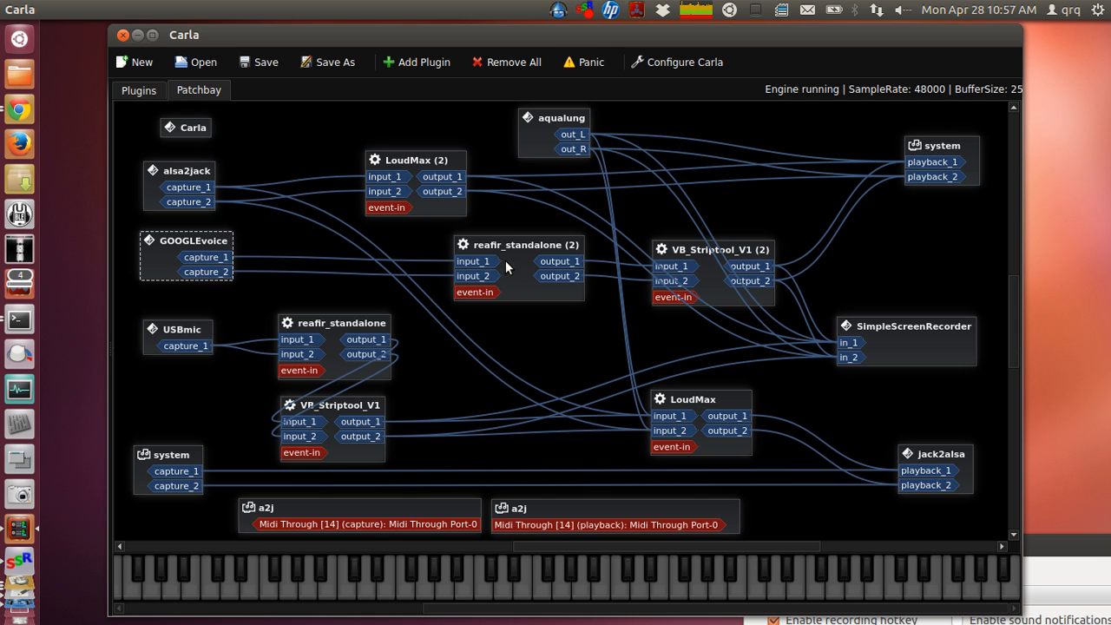
mouse_move(520, 282)
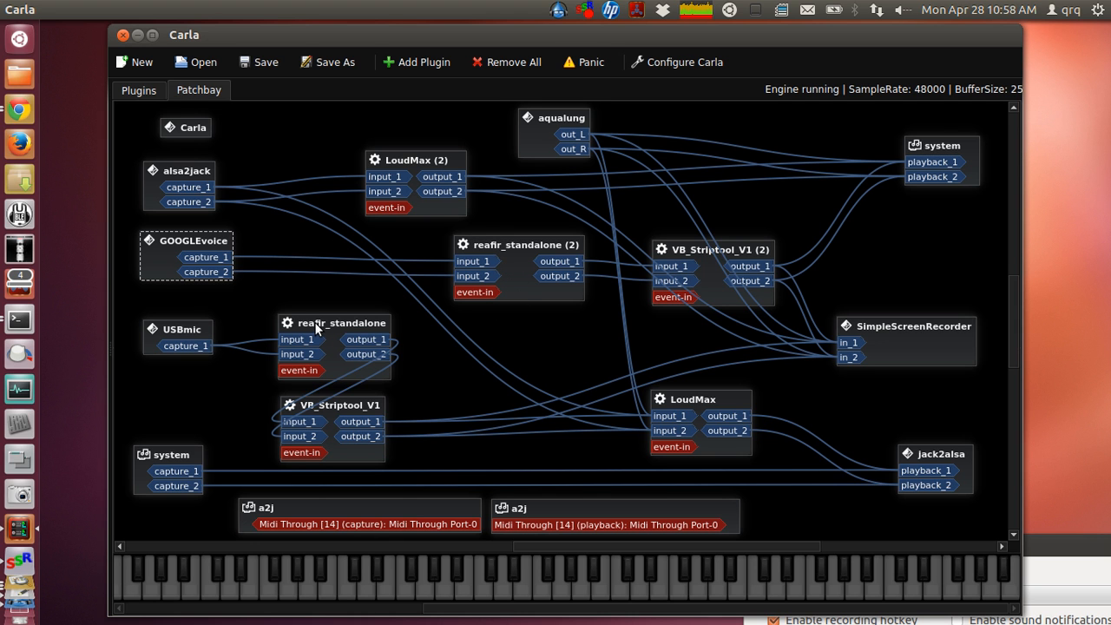
mouse_move(298, 238)
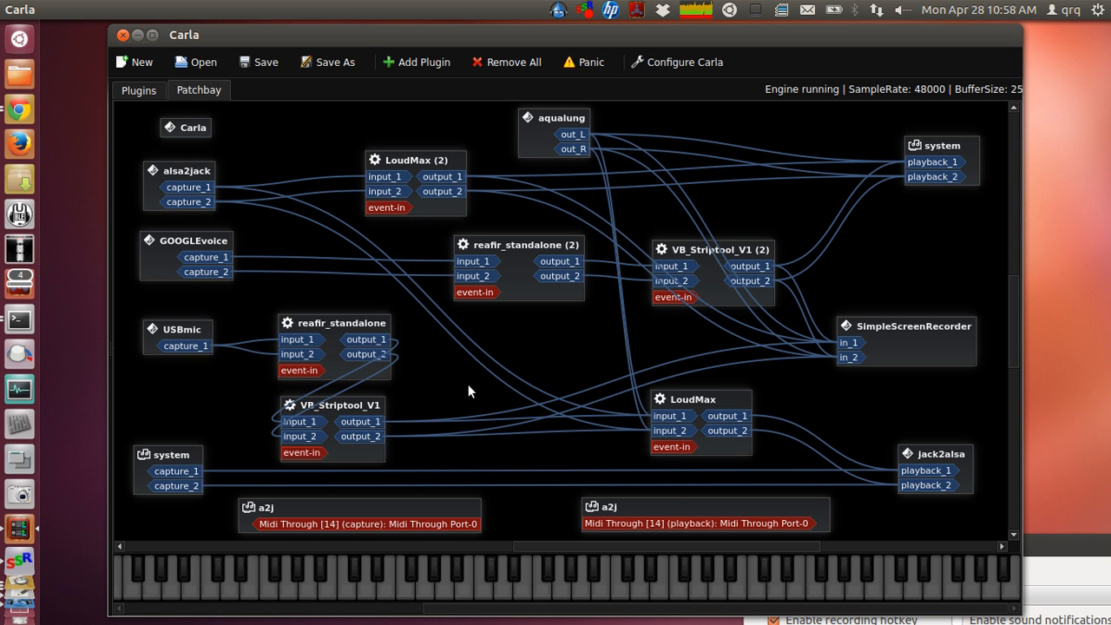
mouse_move(548, 334)
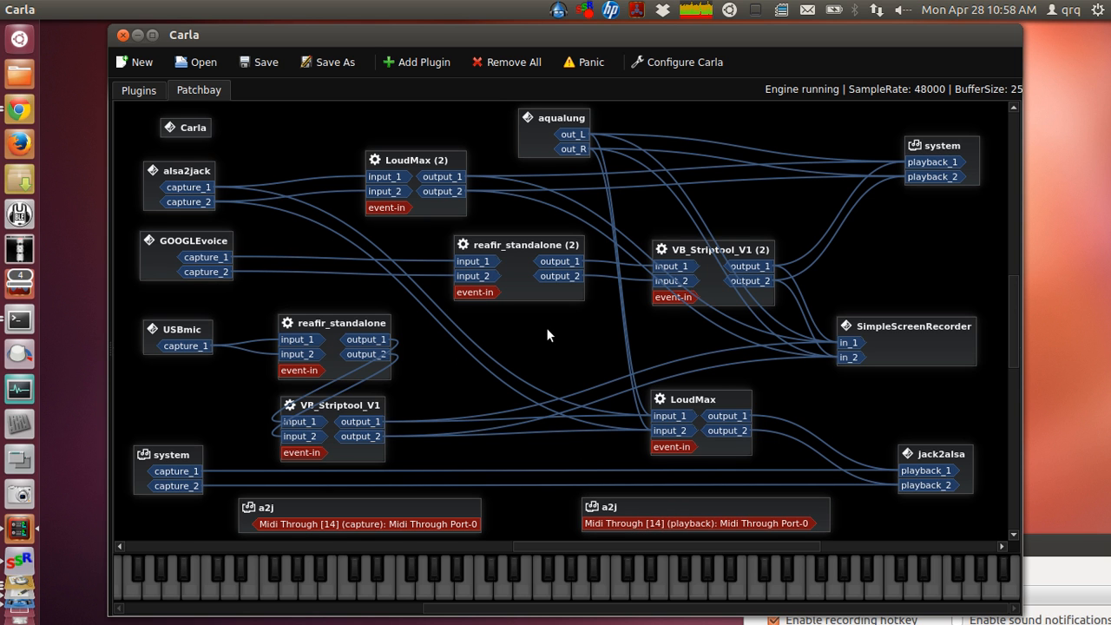
mouse_move(316, 220)
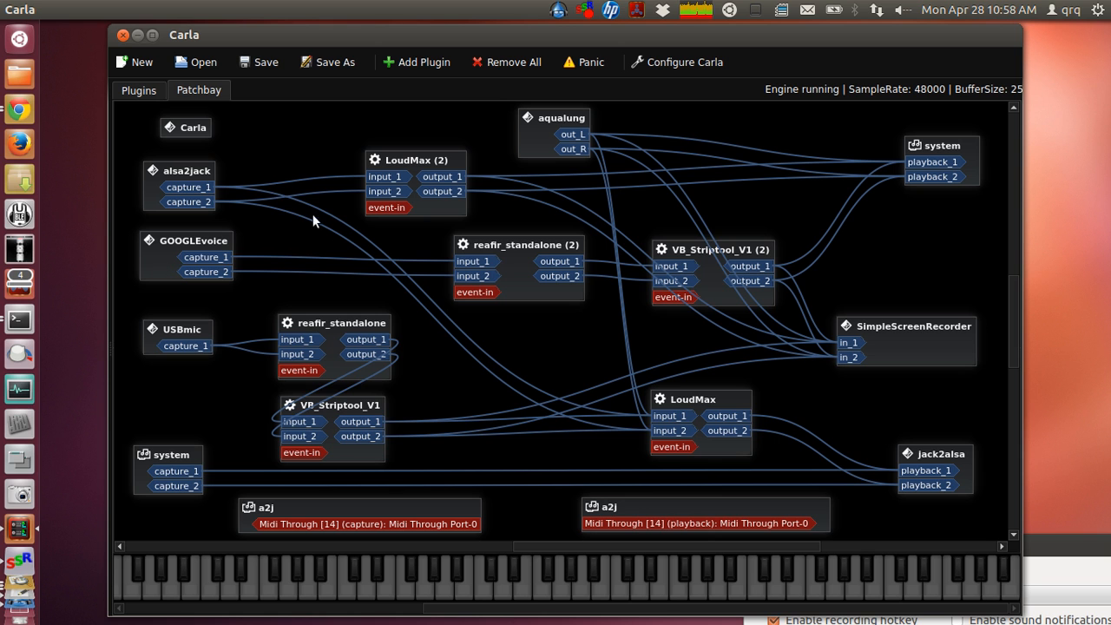
mouse_move(427, 258)
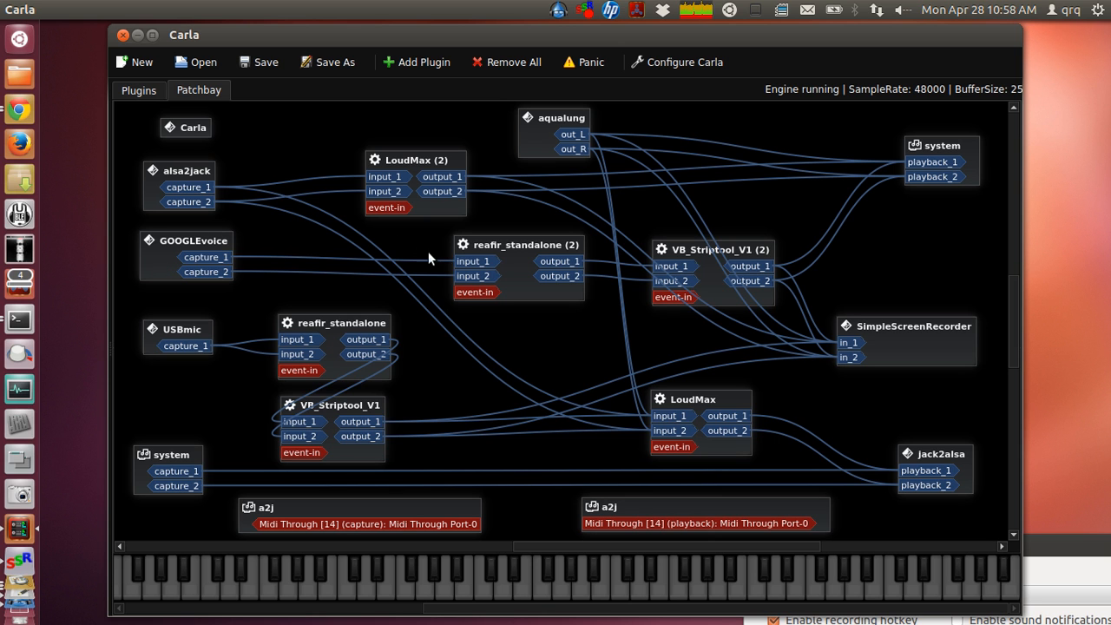
mouse_move(305, 318)
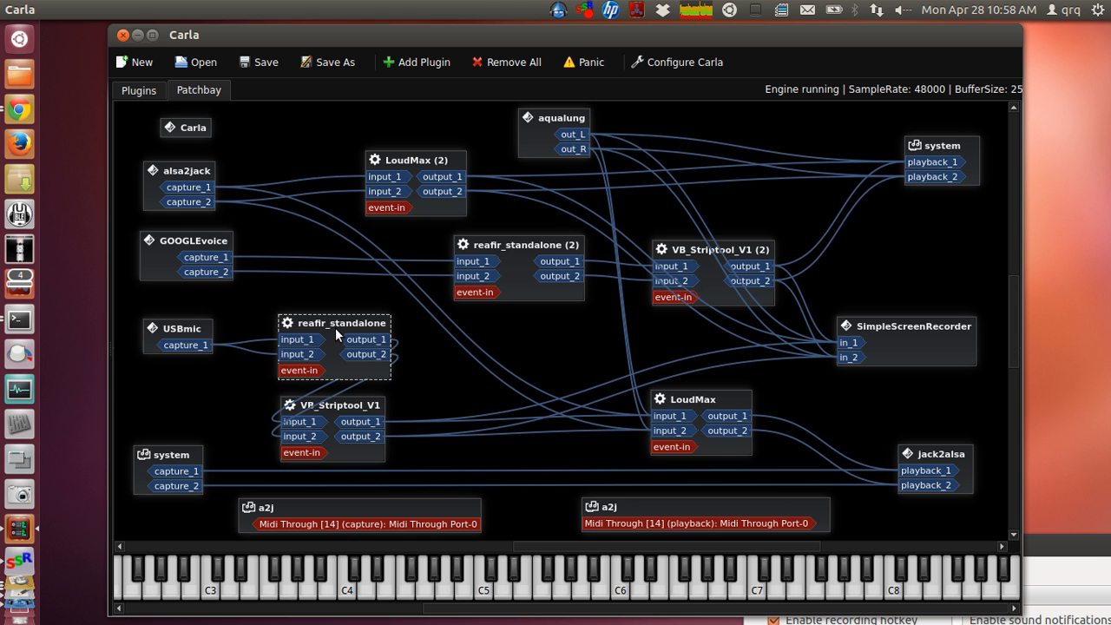
click(138, 89)
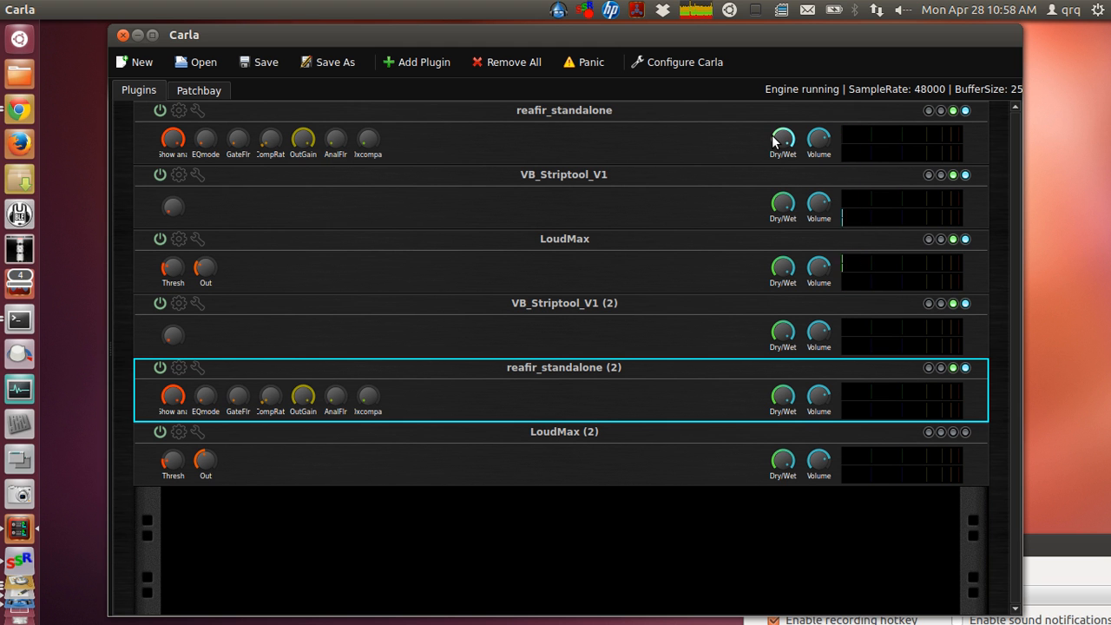
Toggle ReaFir's automatic noise profile on then off, close its editor, and return to the patchbay.
click(178, 110)
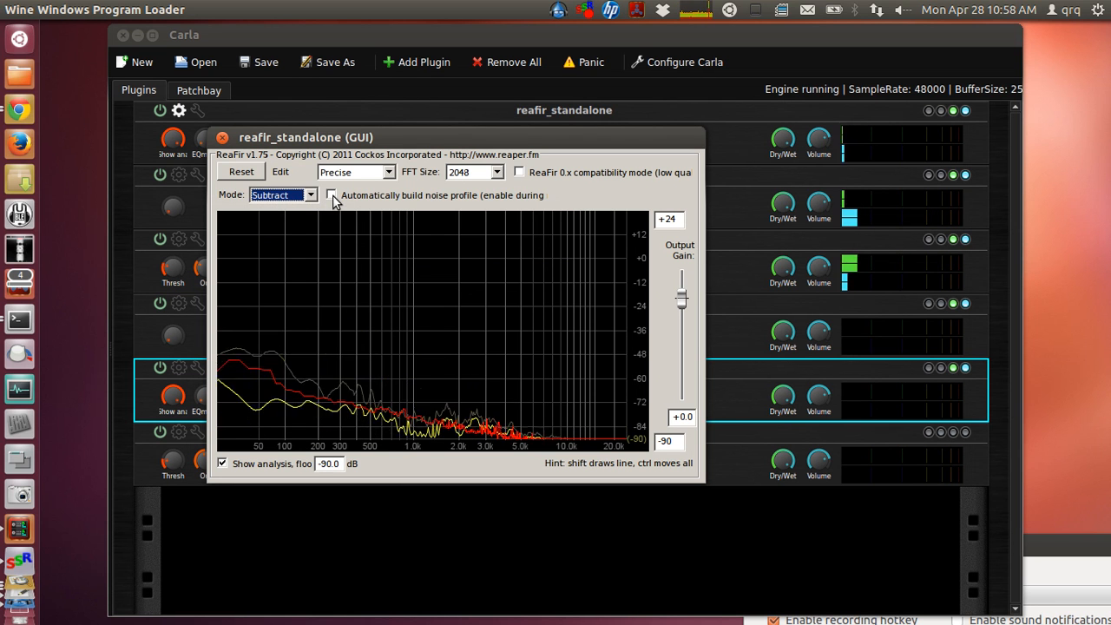
click(333, 194)
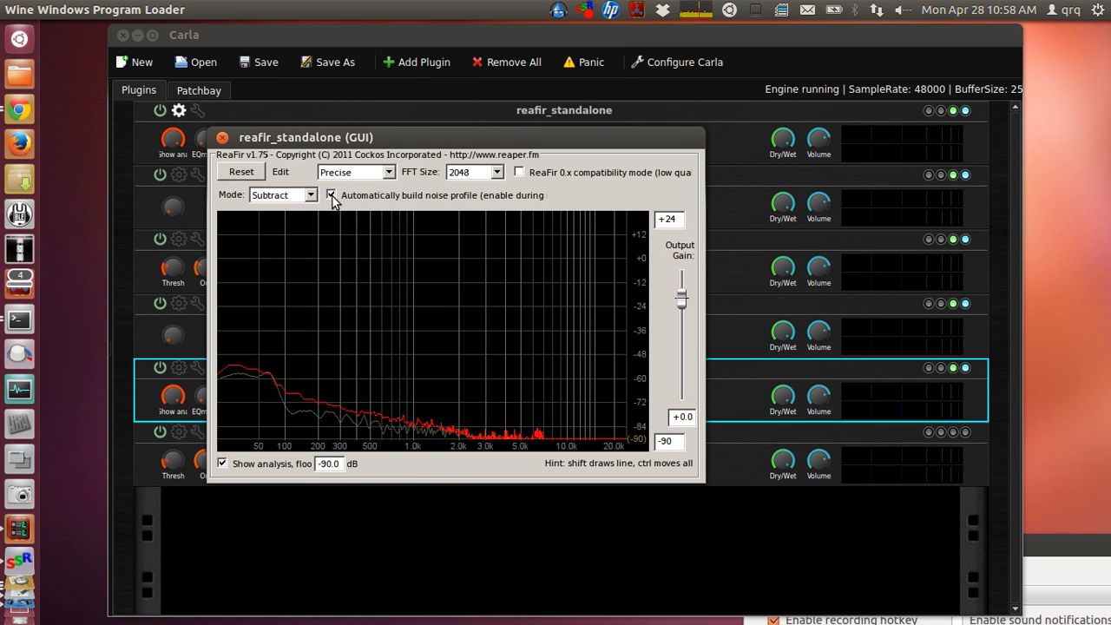
click(332, 194)
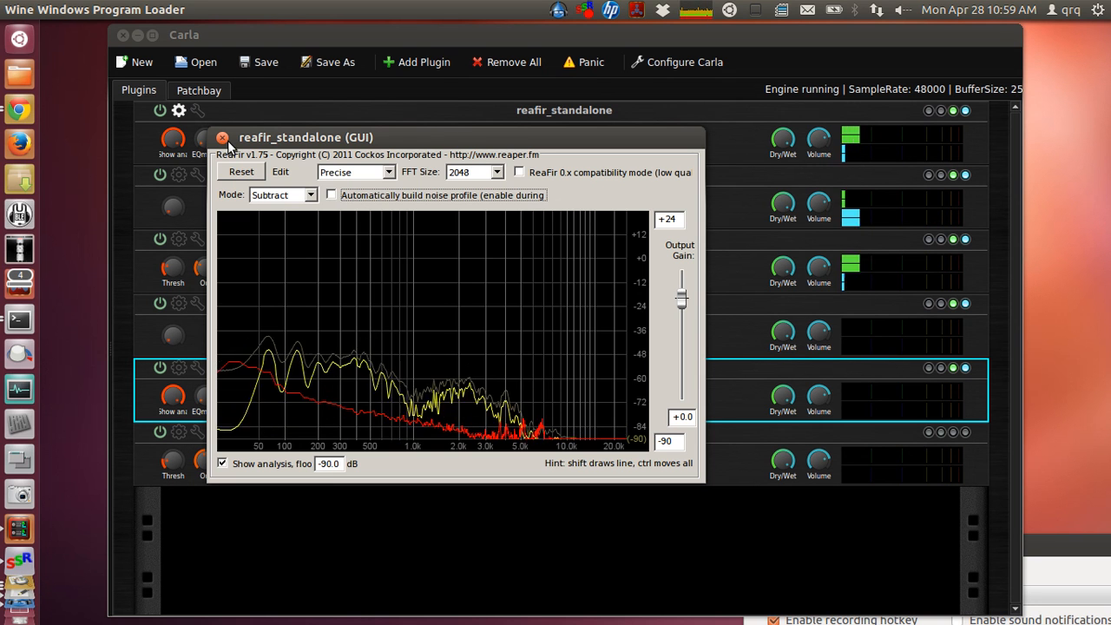
click(222, 137)
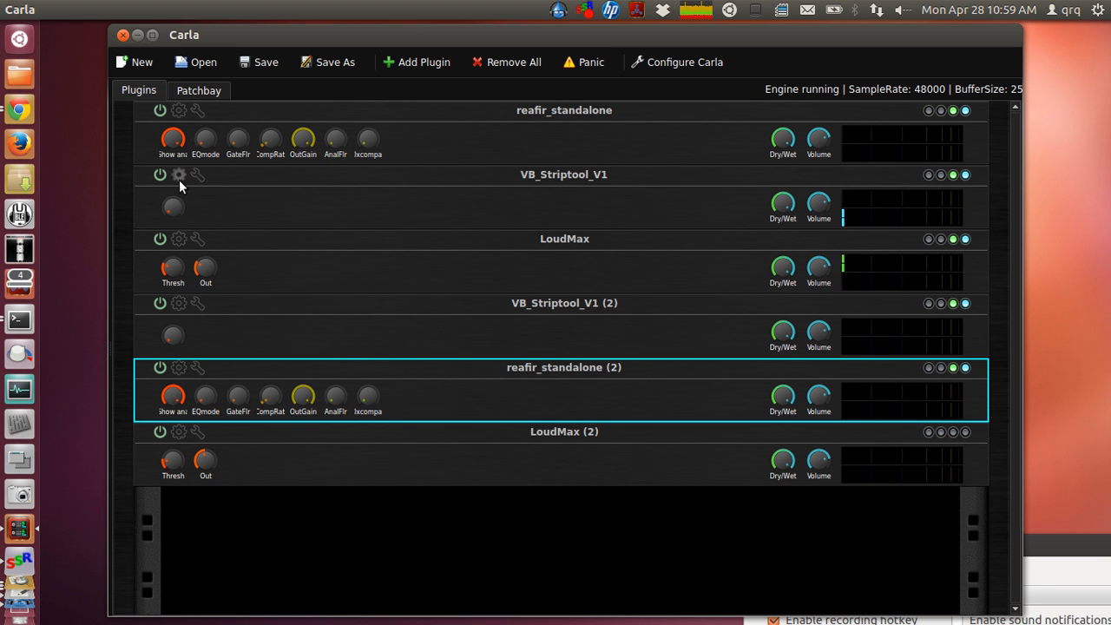
click(199, 90)
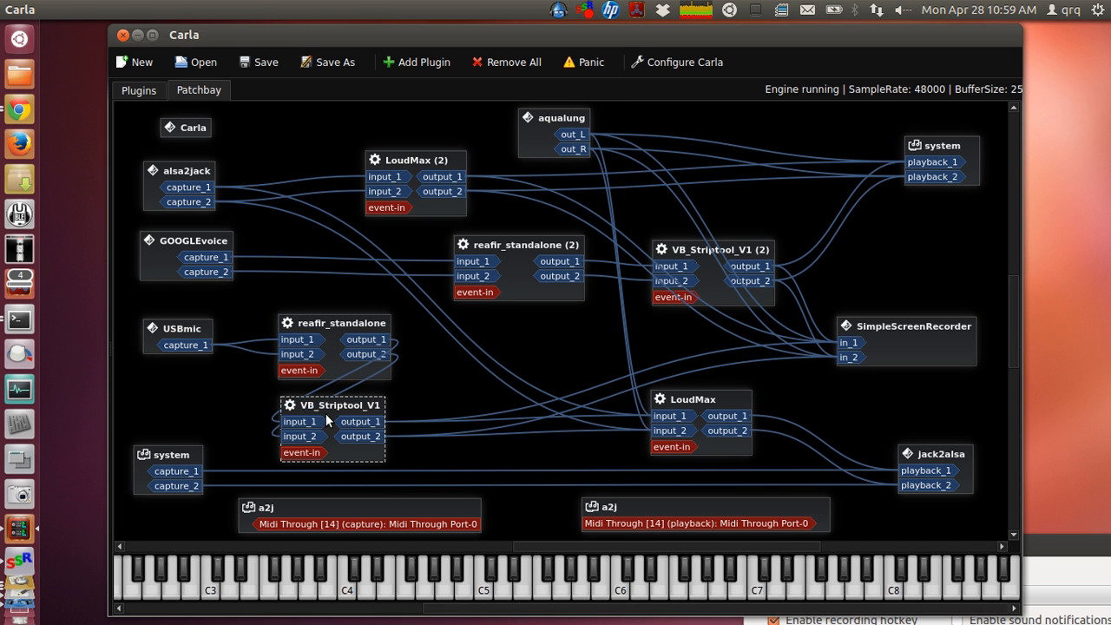
mouse_move(111, 163)
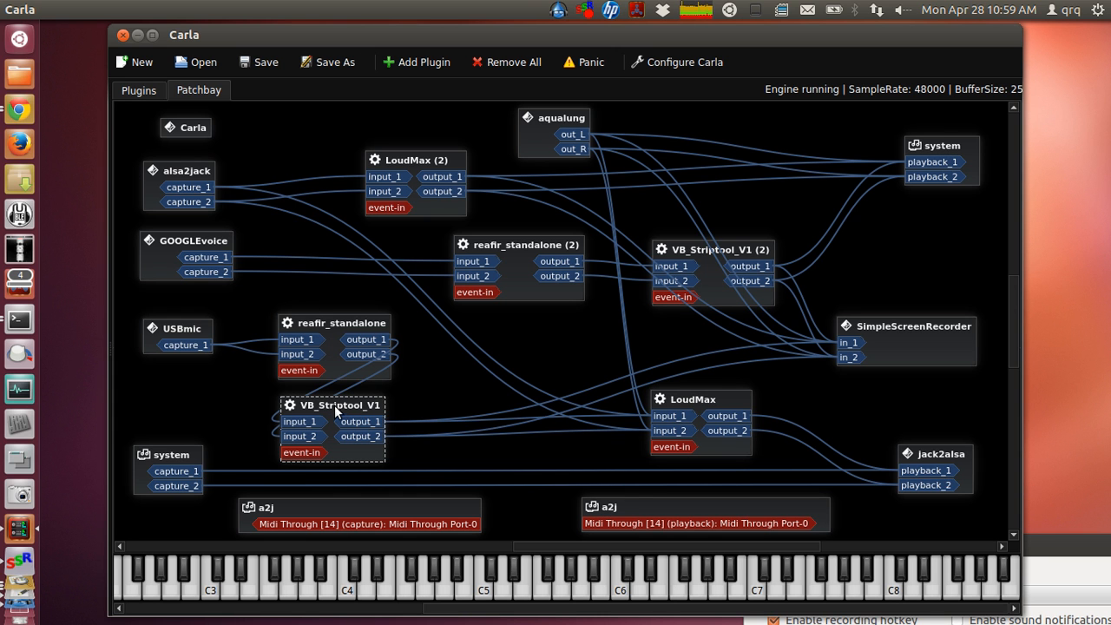
mouse_move(163, 136)
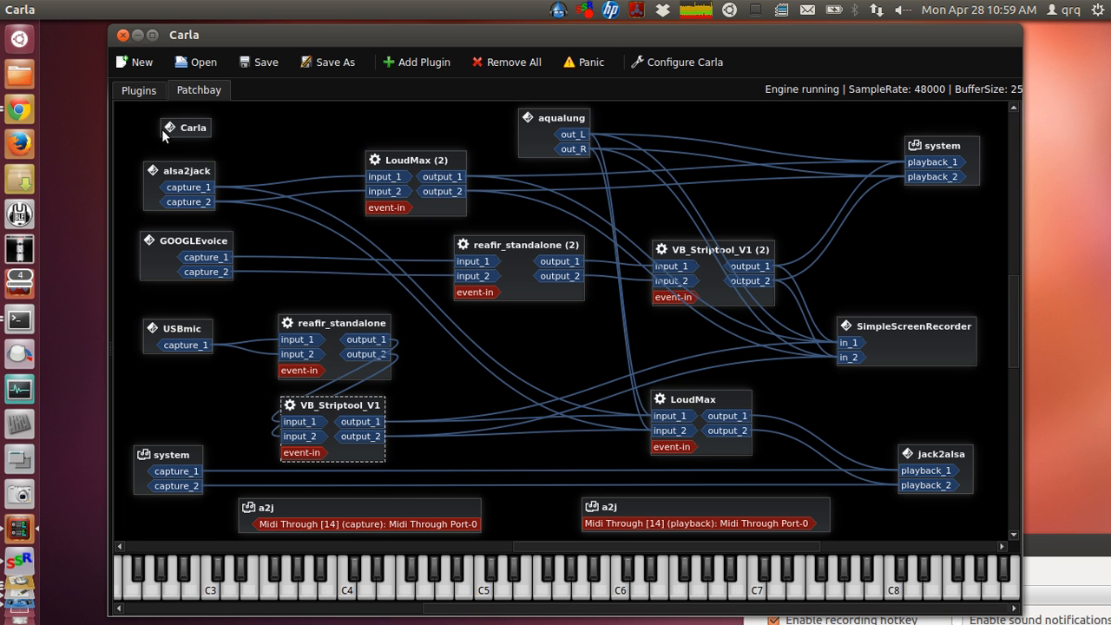
mouse_move(140, 99)
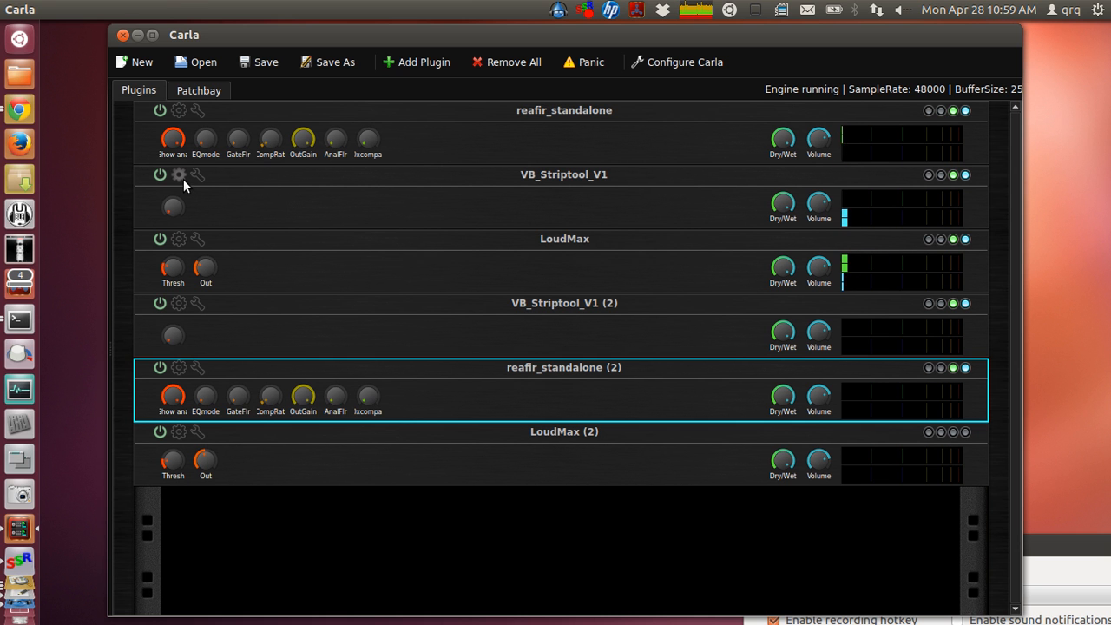
Open the VB_Striptool_V1 plugin's editor from the rack.
click(178, 175)
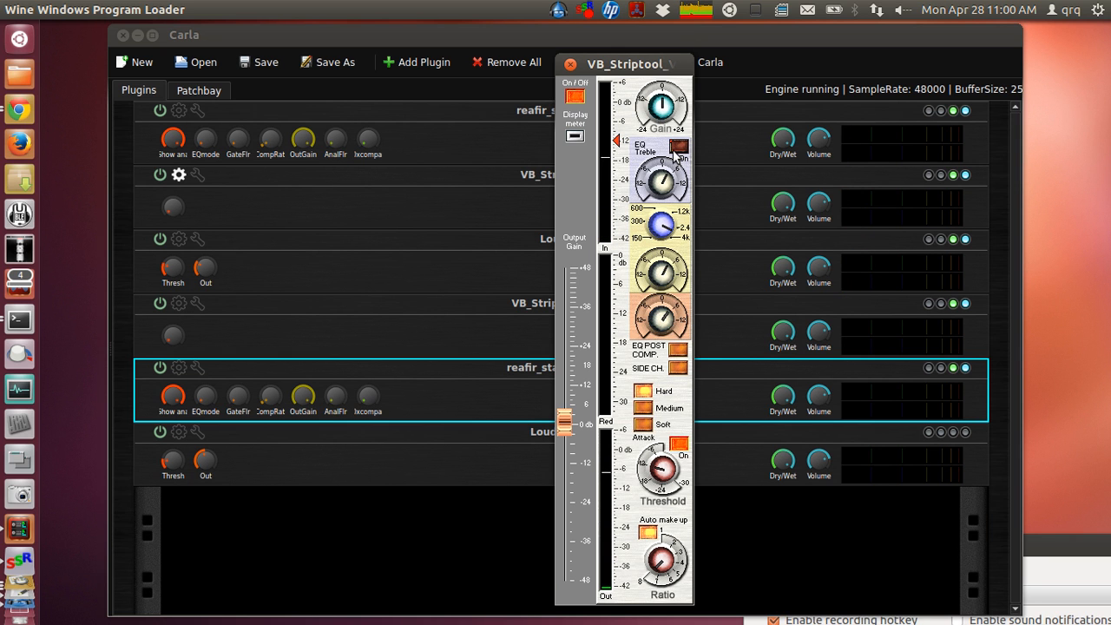
Enable VB_Striptool_V1's EQ treble, close its editor, and show the patchbay.
click(577, 104)
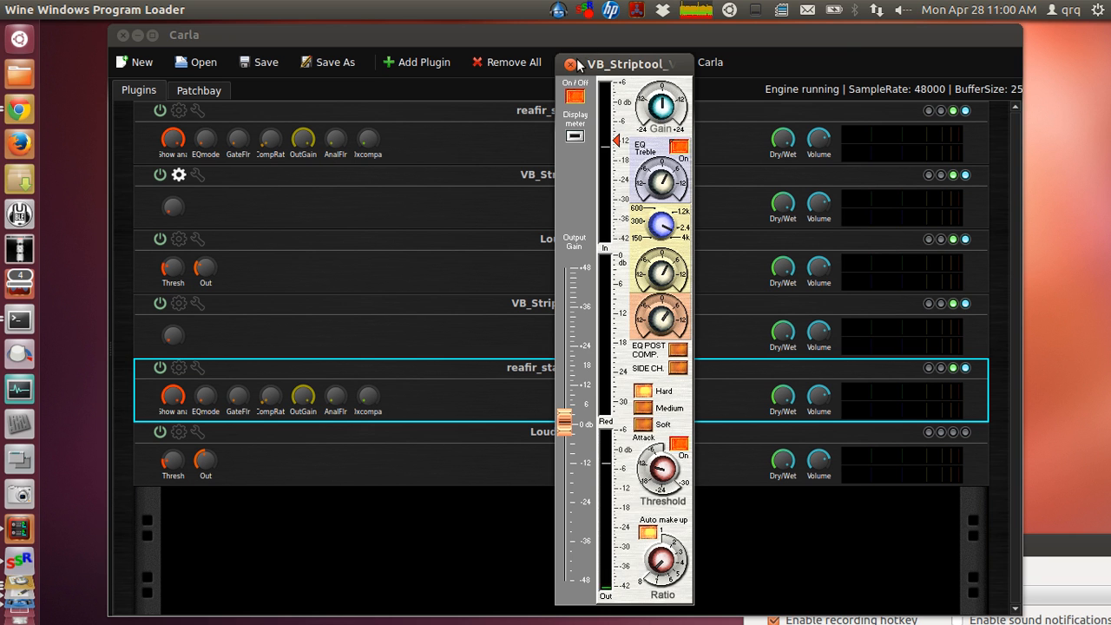
click(569, 62)
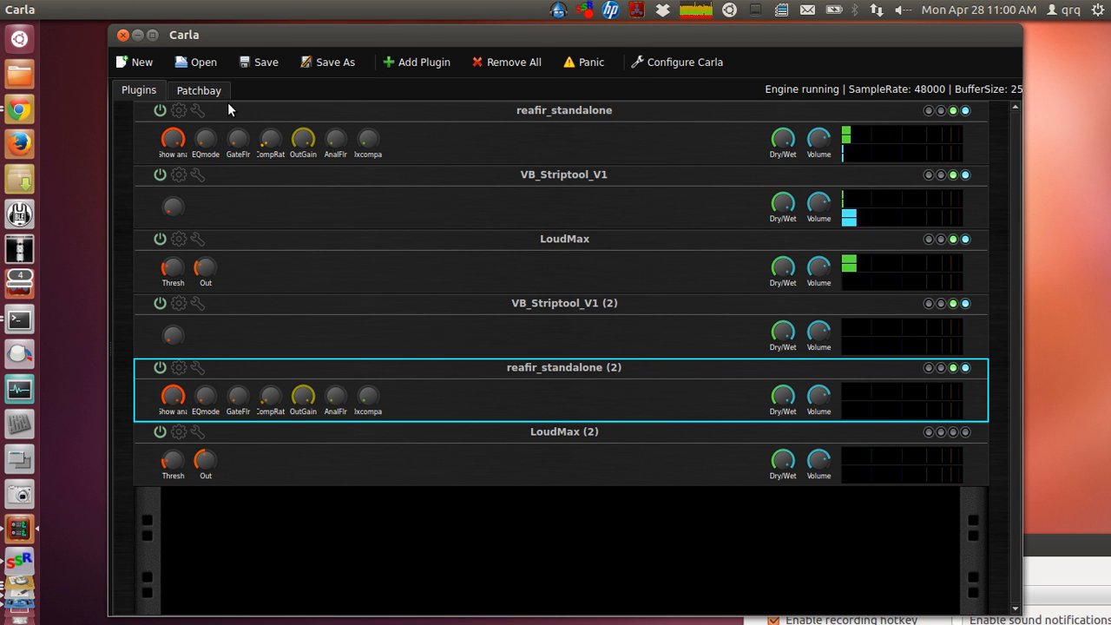
click(198, 89)
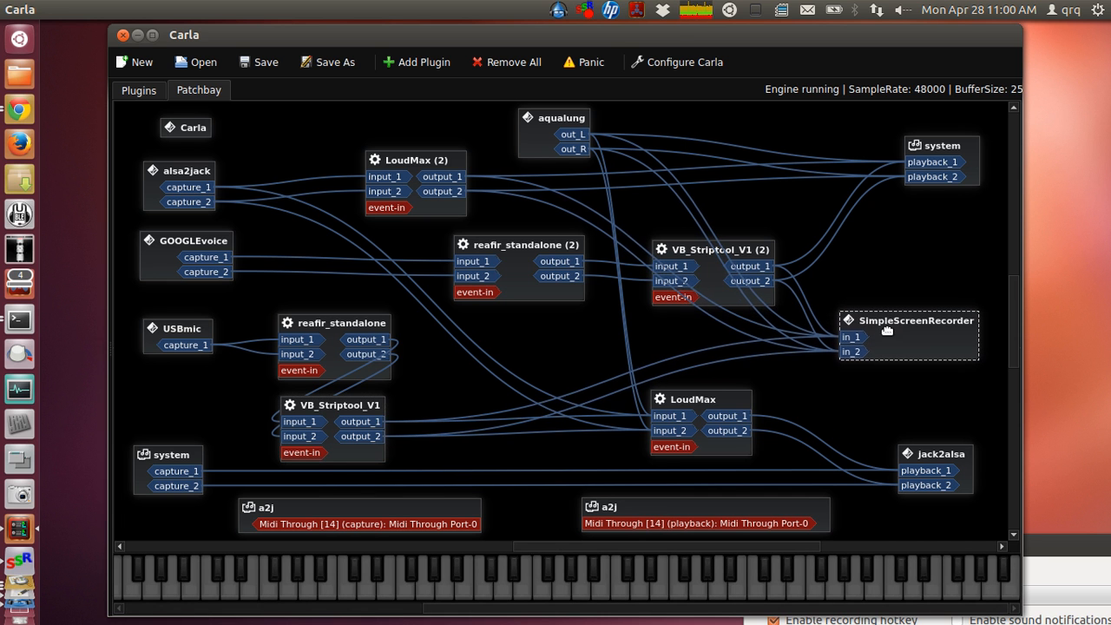
Raise the LoudMax node, nudge it back down slightly, and open LoudMax's editor.
drag(691, 399, 691, 375)
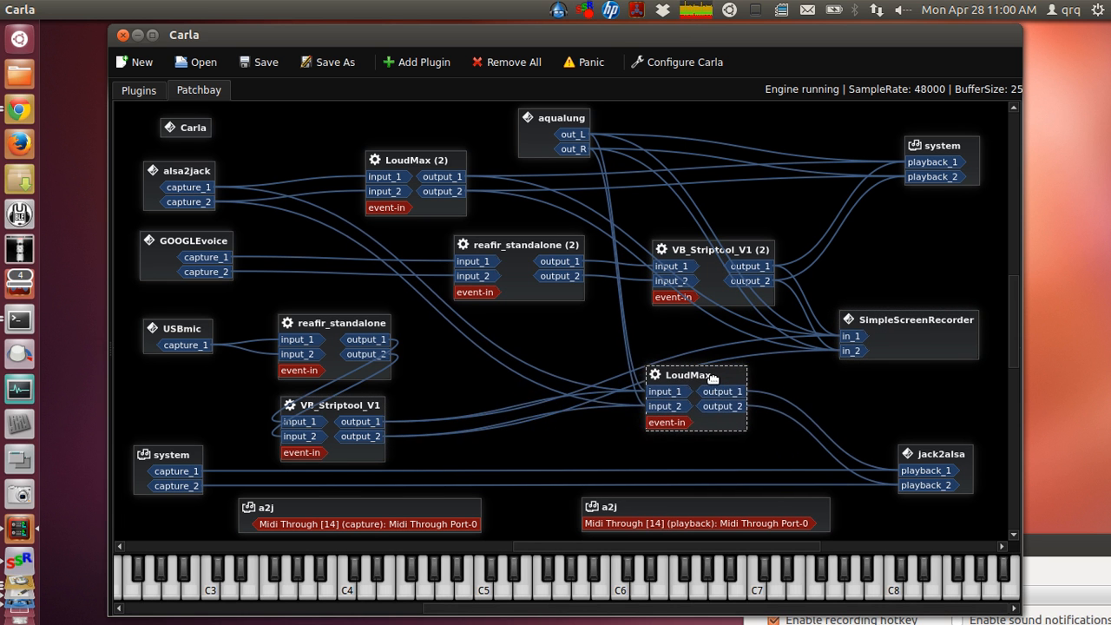
drag(694, 374, 699, 385)
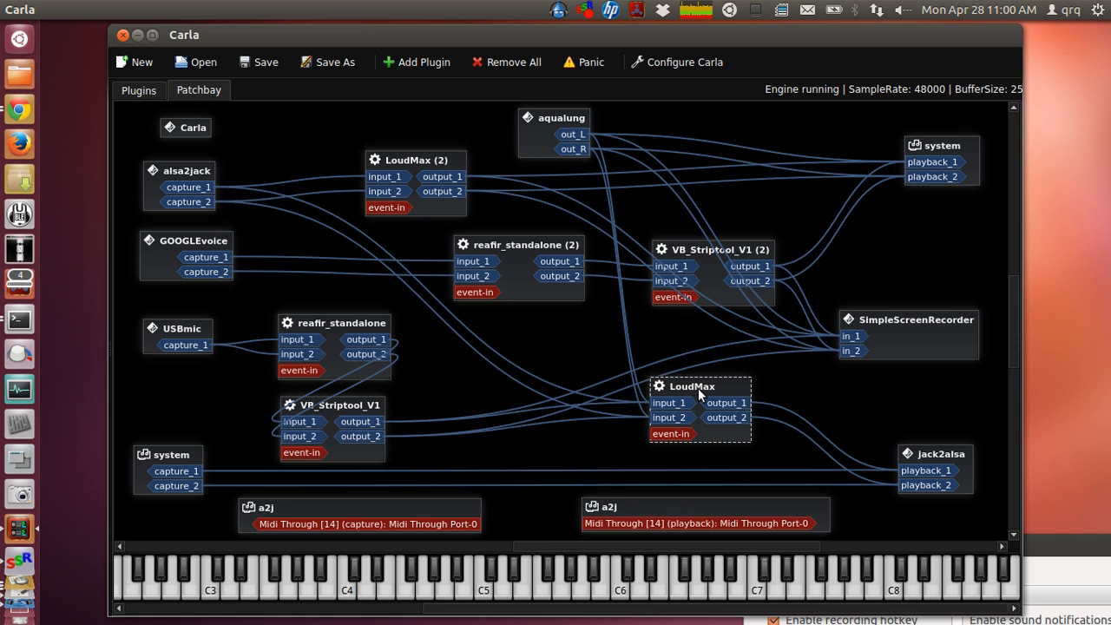
mouse_move(688, 400)
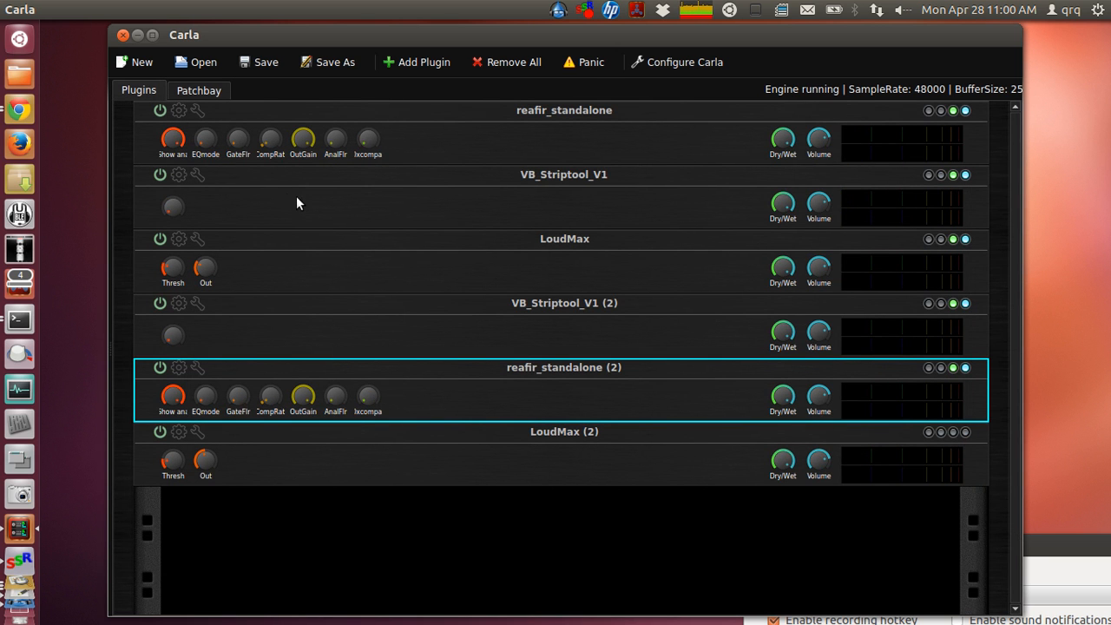
click(179, 239)
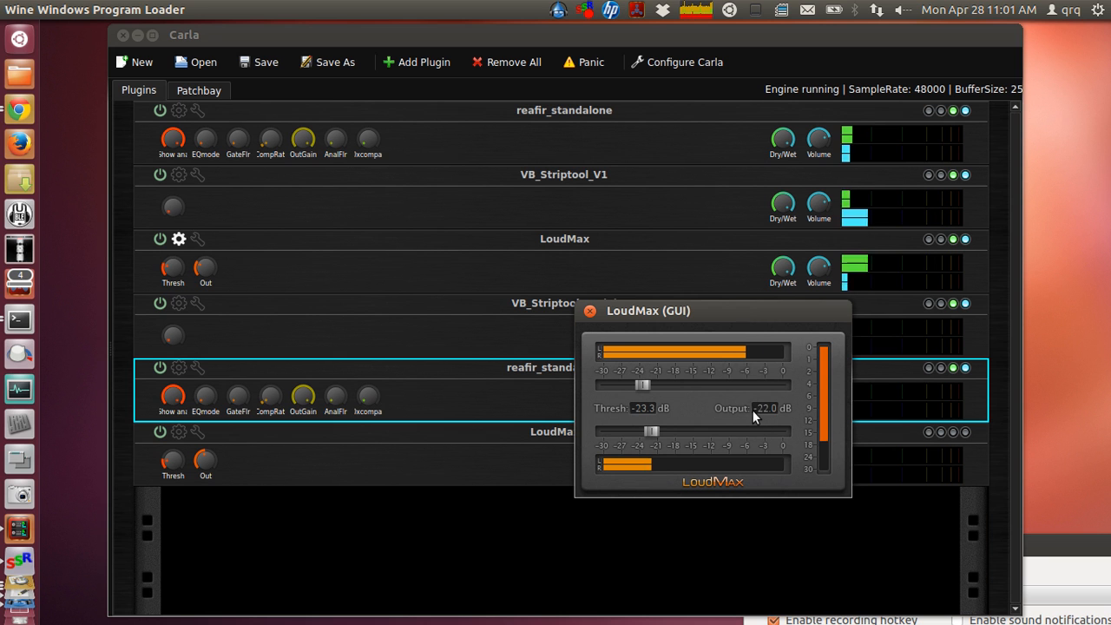
mouse_move(764, 414)
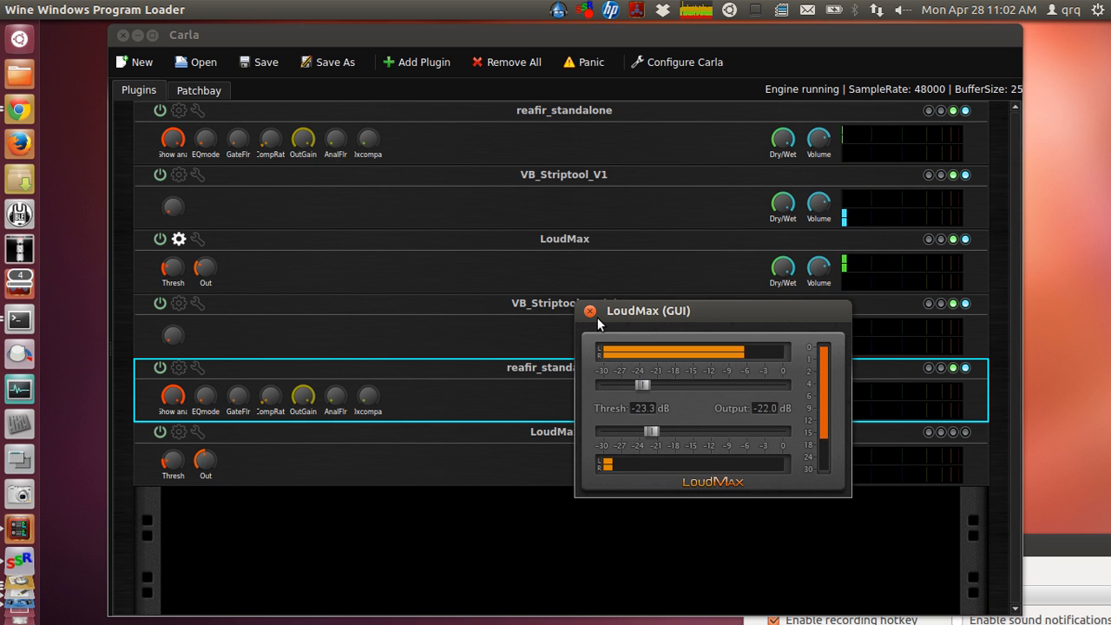
mouse_move(620, 320)
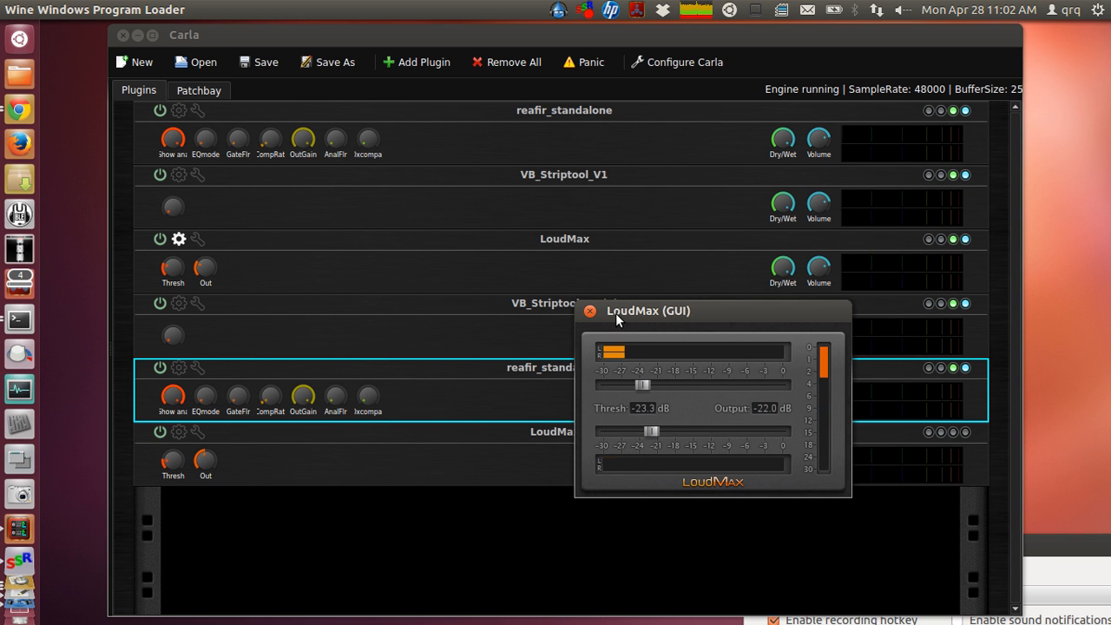
click(589, 310)
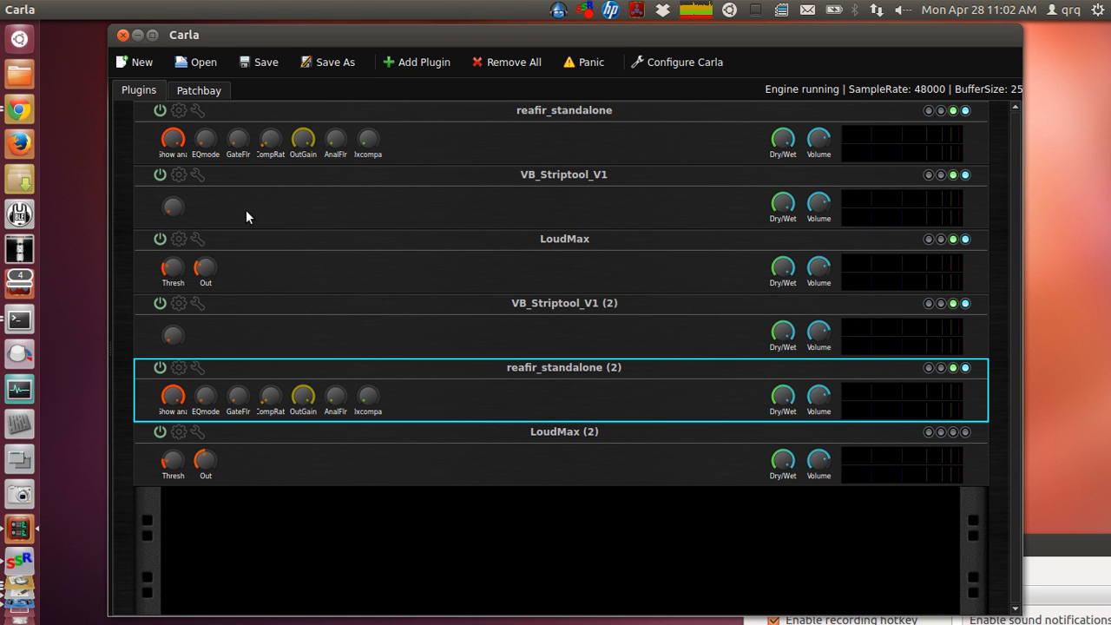
click(198, 90)
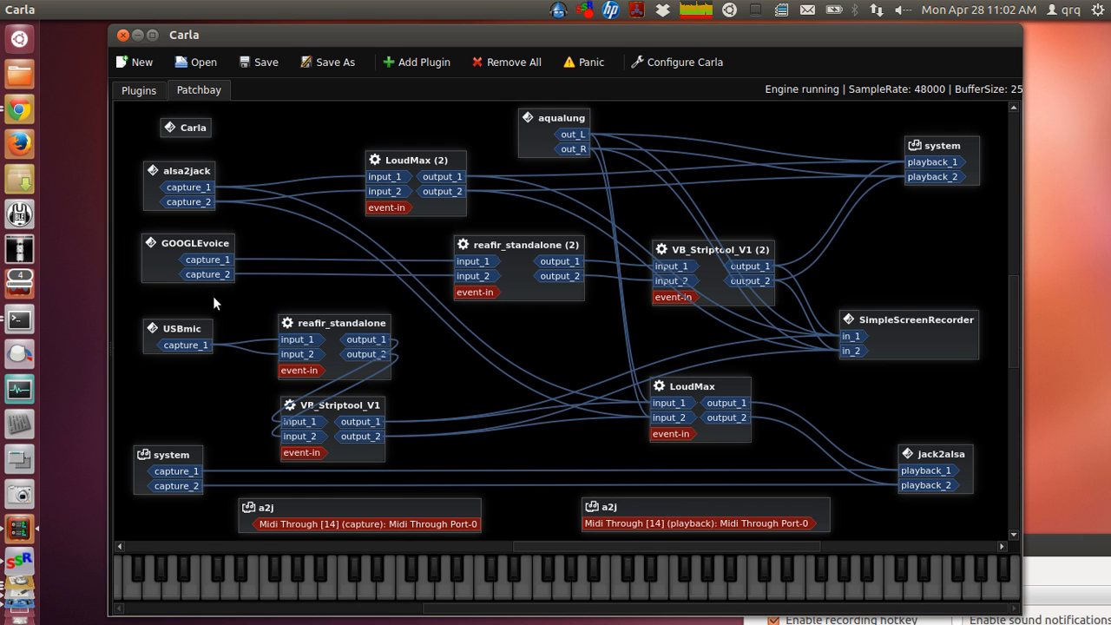
mouse_move(535, 290)
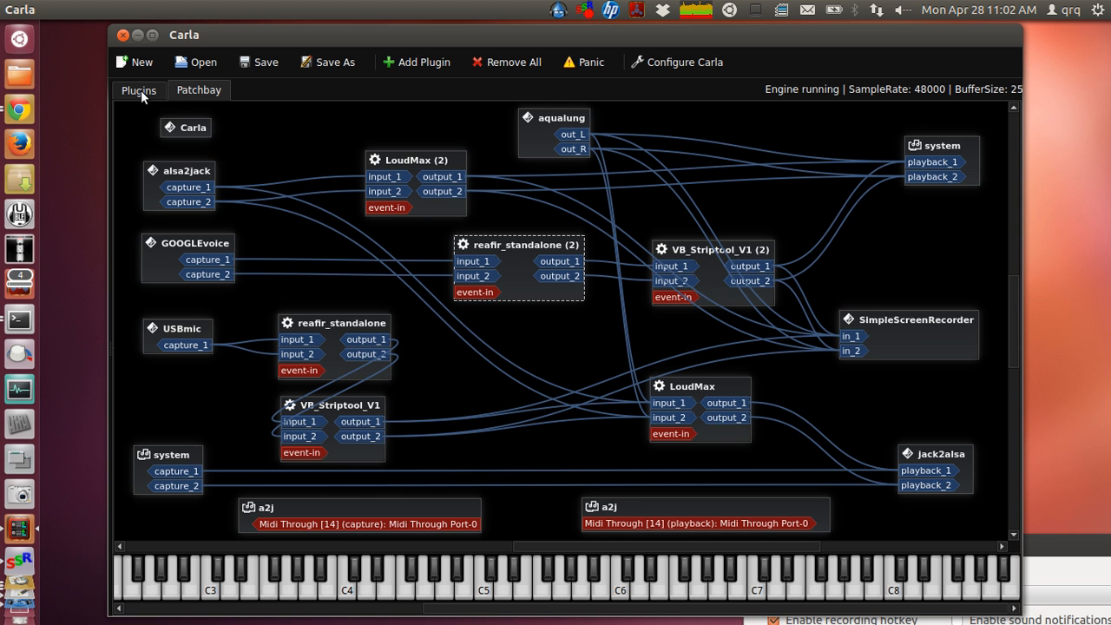
click(138, 91)
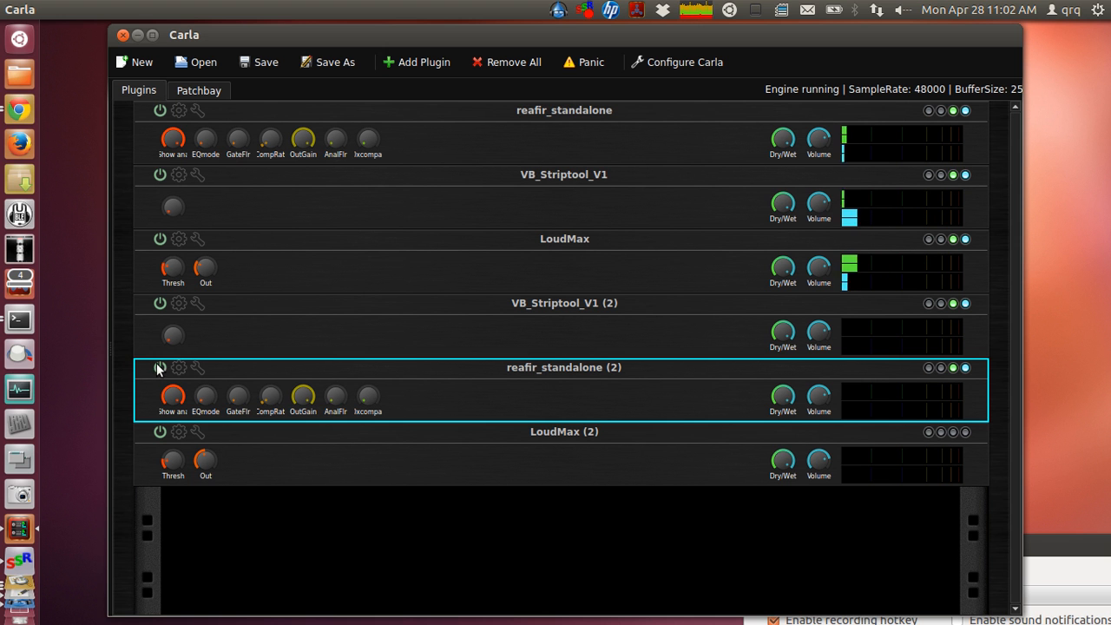
click(178, 368)
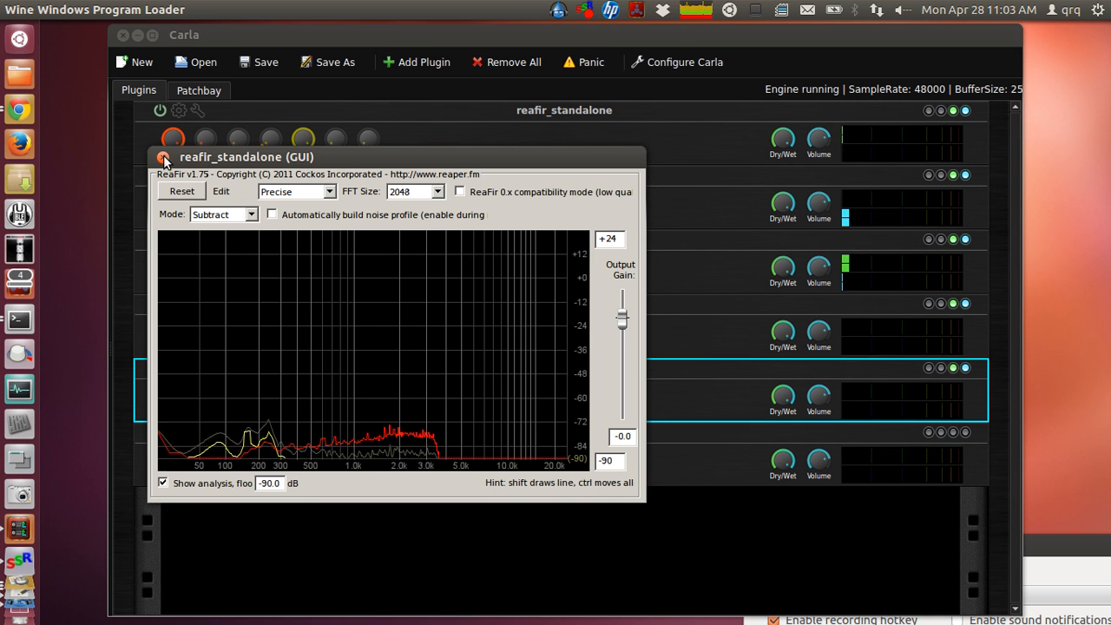
click(164, 158)
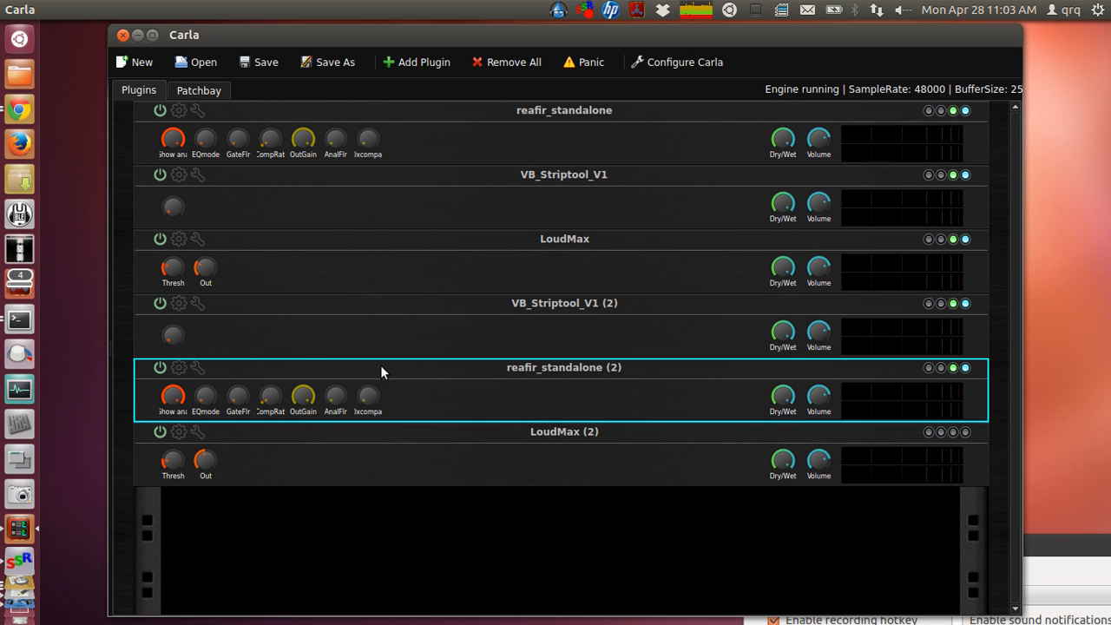
Show the patchbay and move the VB_Striptool_V1 (2) node up and right.
click(197, 90)
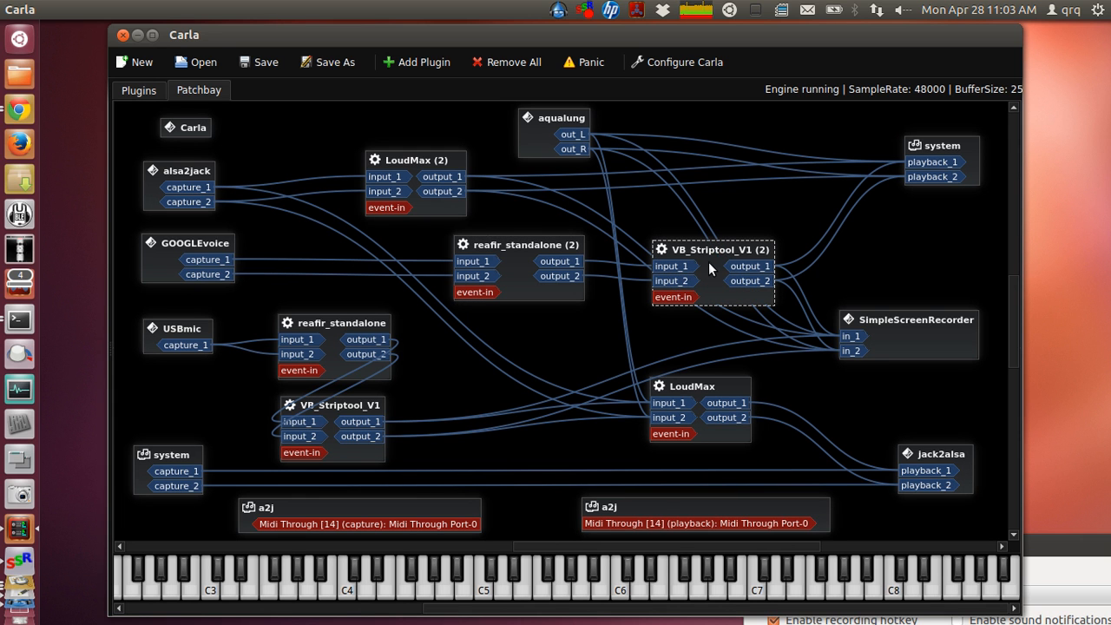
mouse_move(707, 261)
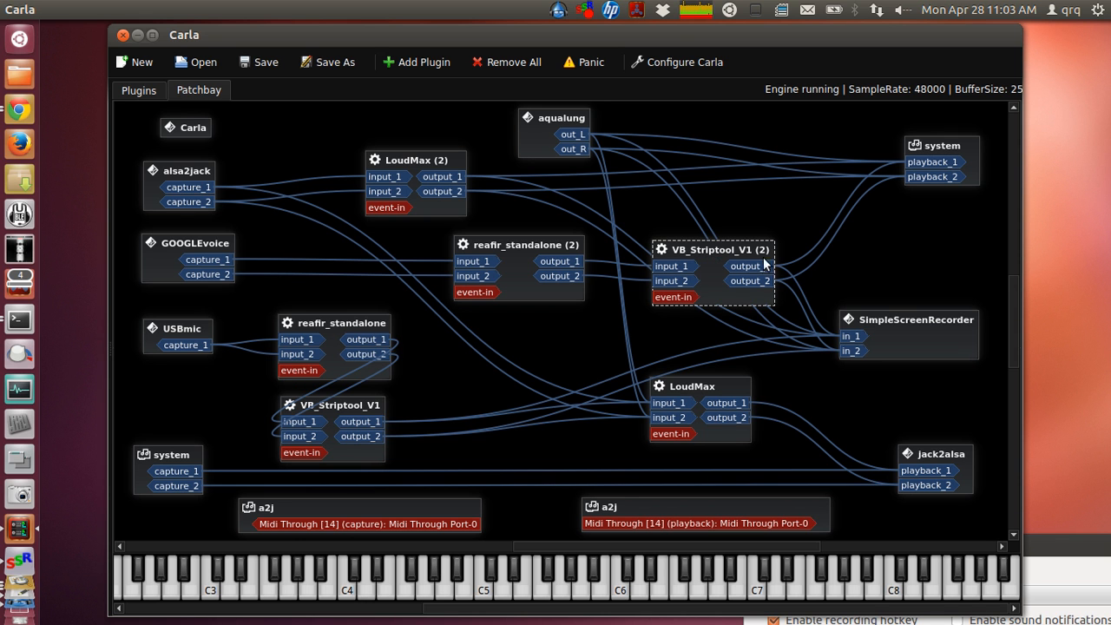
drag(712, 249, 726, 235)
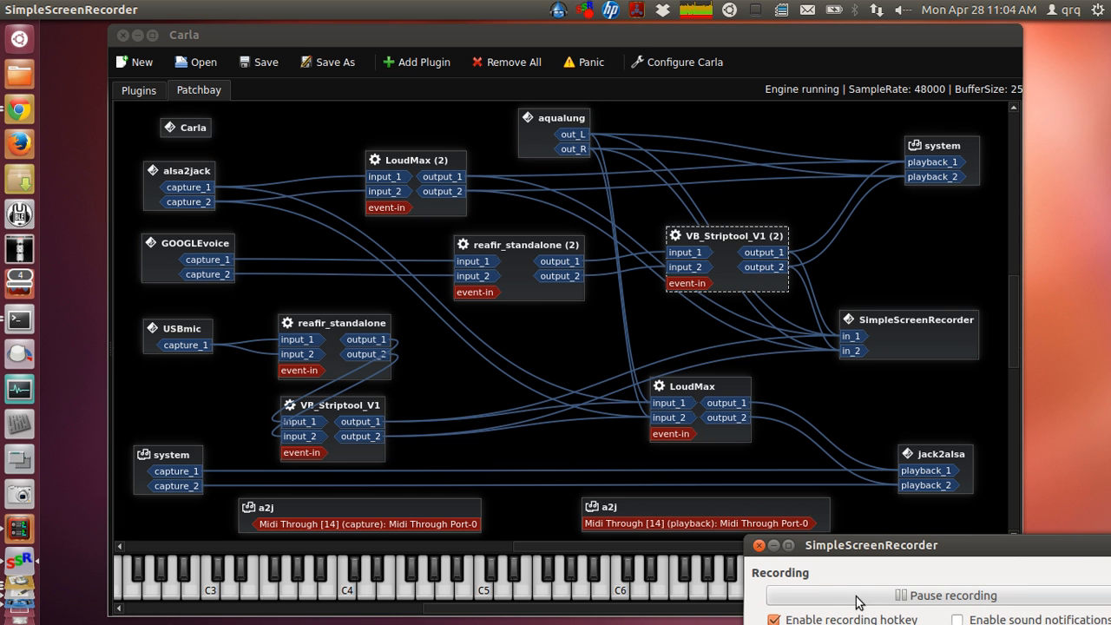
mouse_move(834, 598)
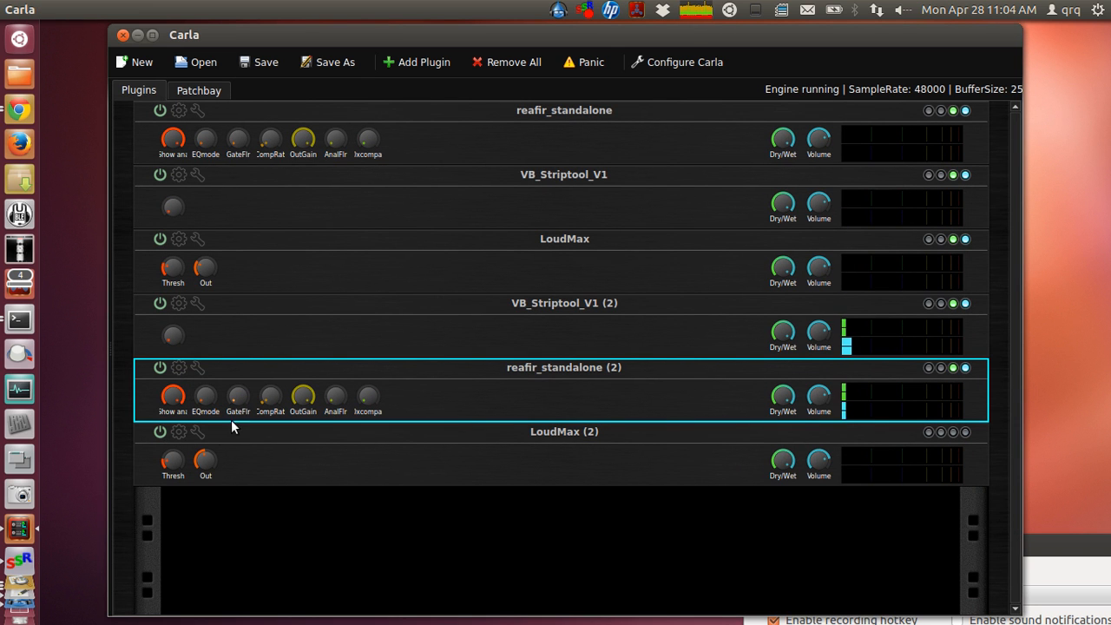
mouse_move(179, 306)
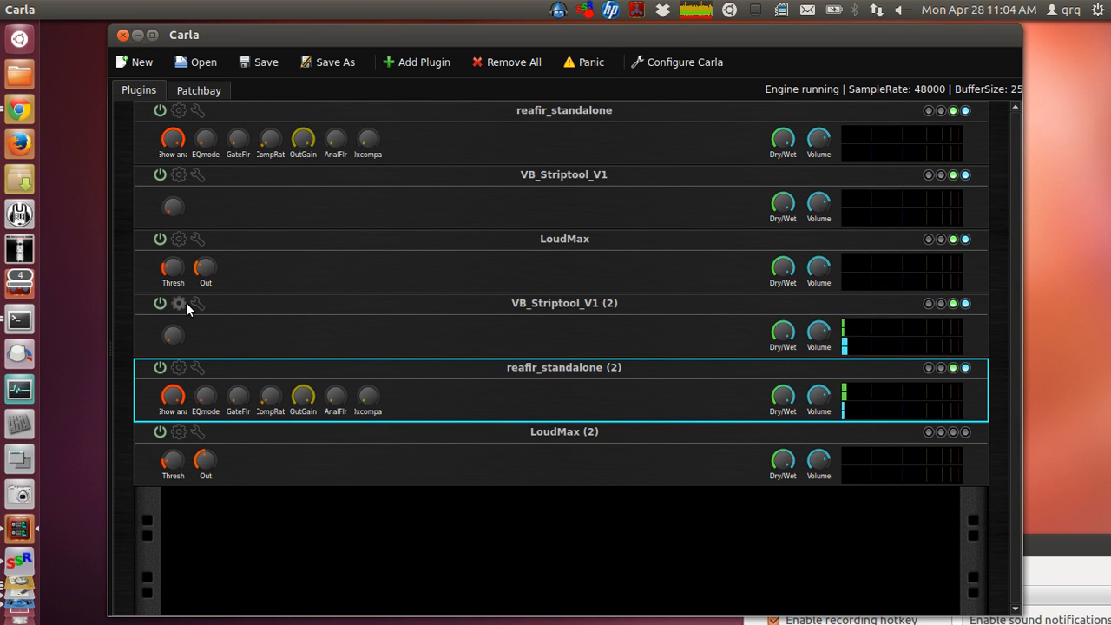
Enable EQ treble in the VB_Striptool_V1 (2) editor, then close it.
click(179, 303)
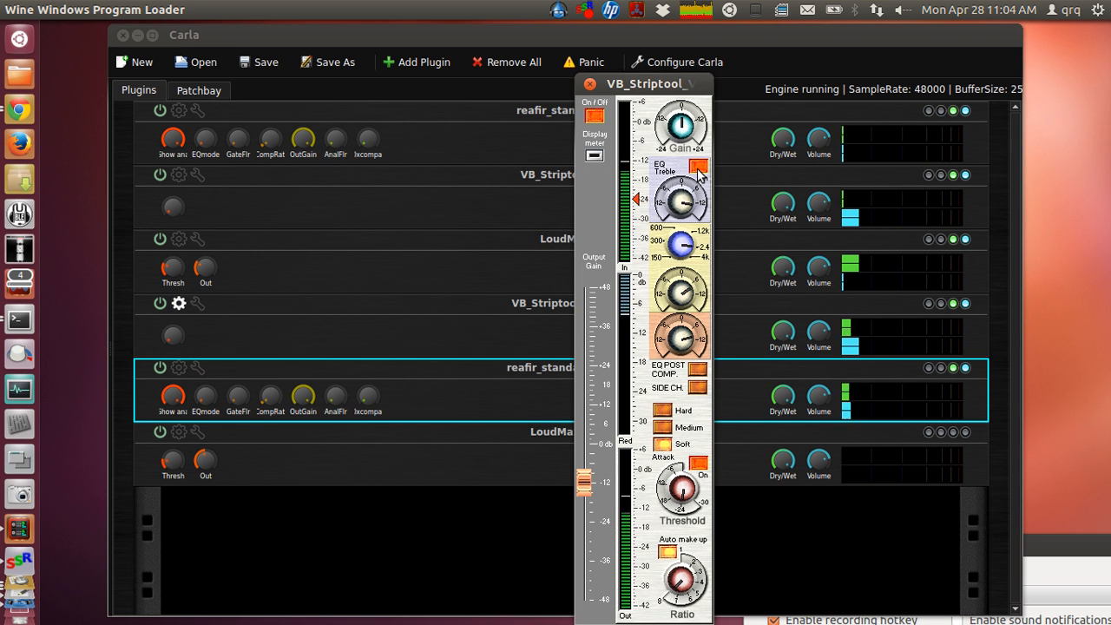
click(693, 167)
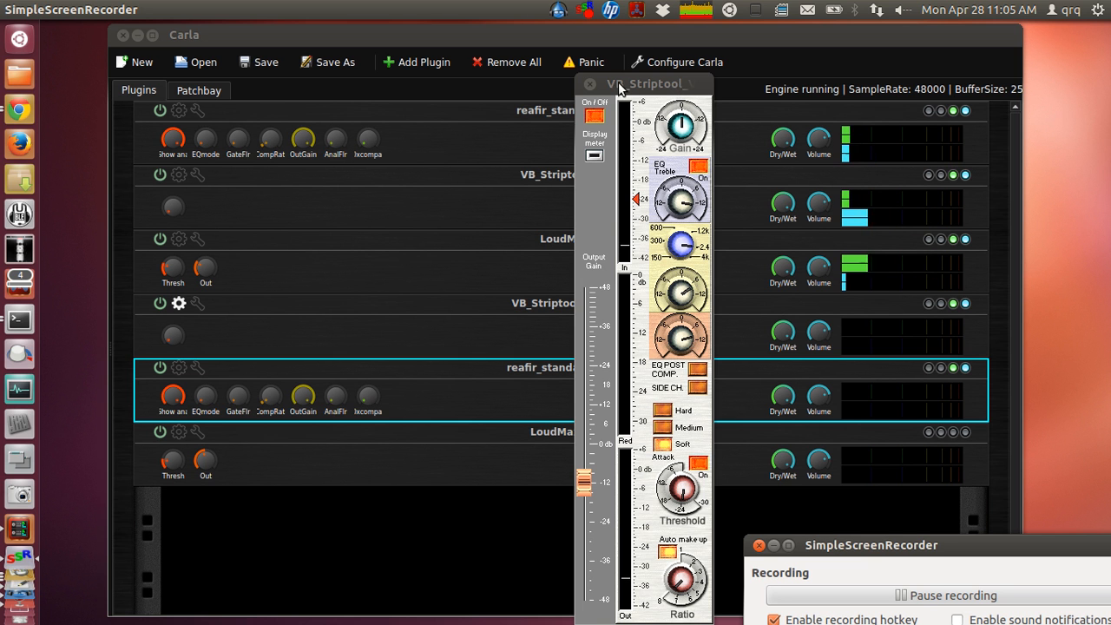
click(587, 82)
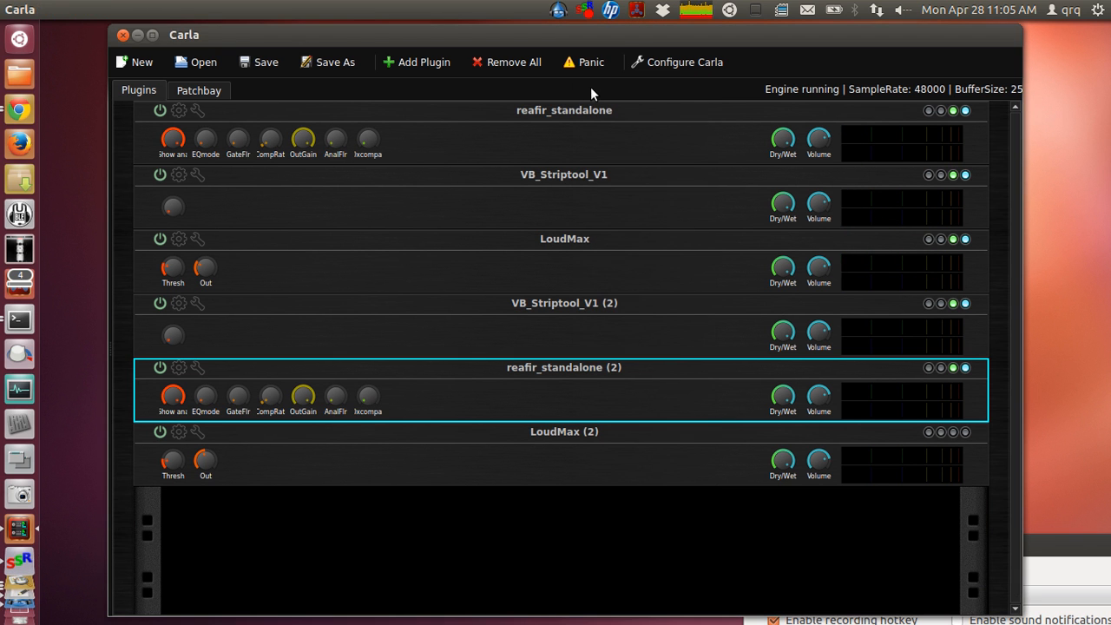
Show the patchbay routing graph, then launch Chrome from the launcher.
click(198, 91)
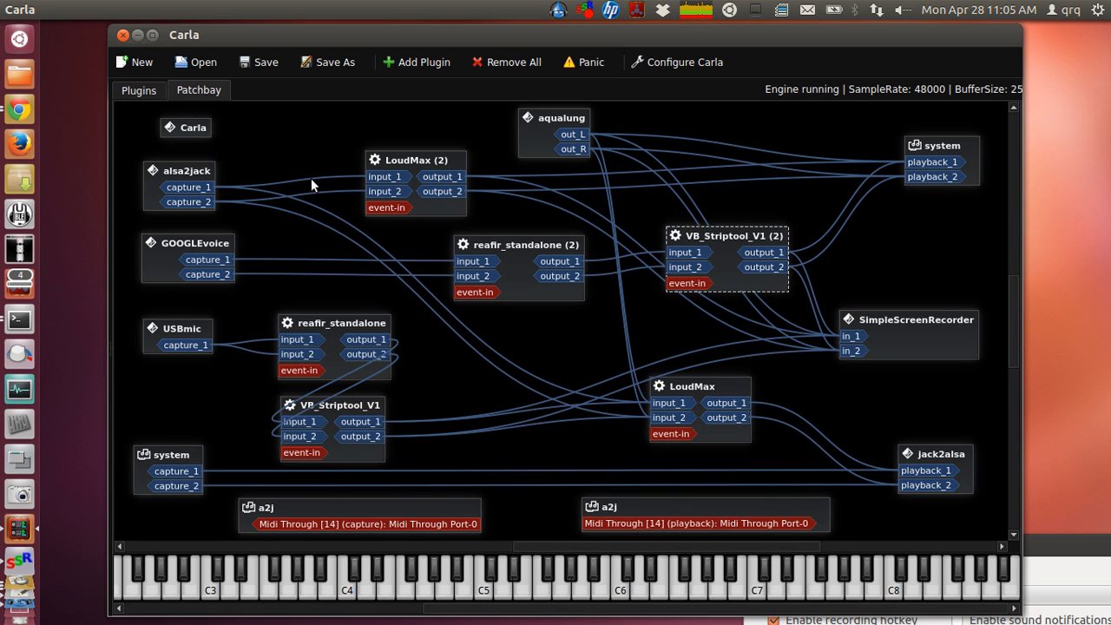
mouse_move(306, 180)
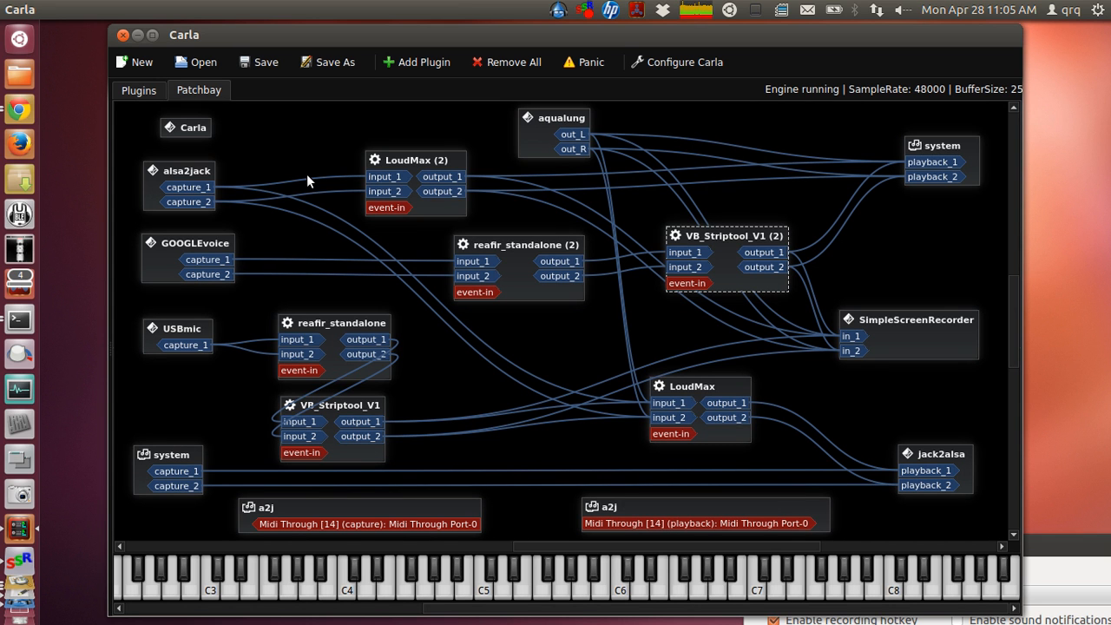
mouse_move(69, 120)
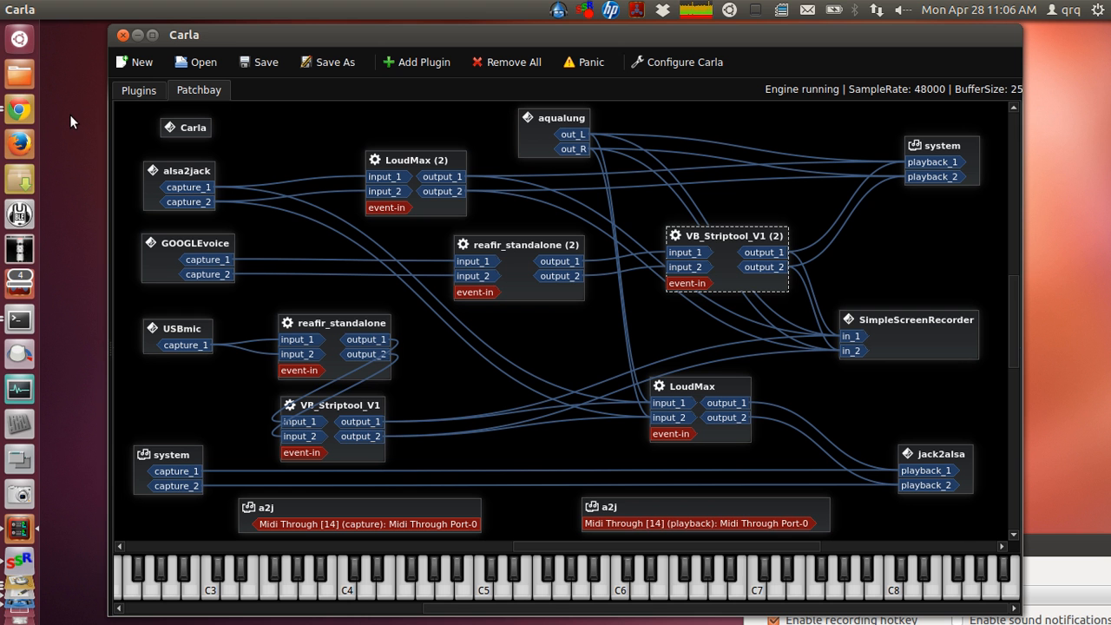
mouse_move(28, 110)
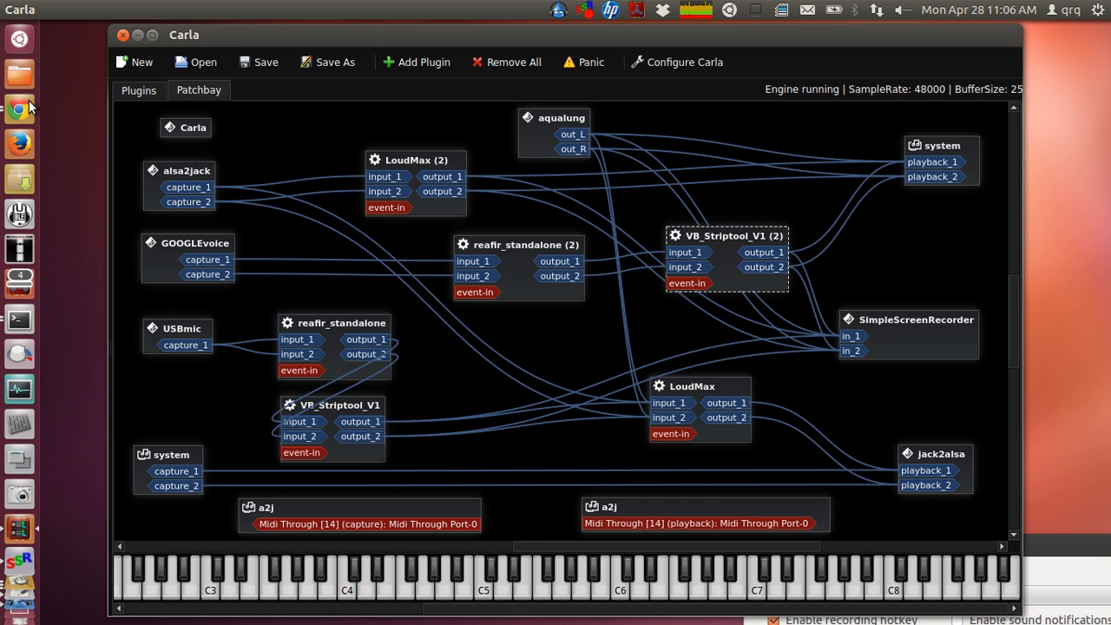
click(19, 108)
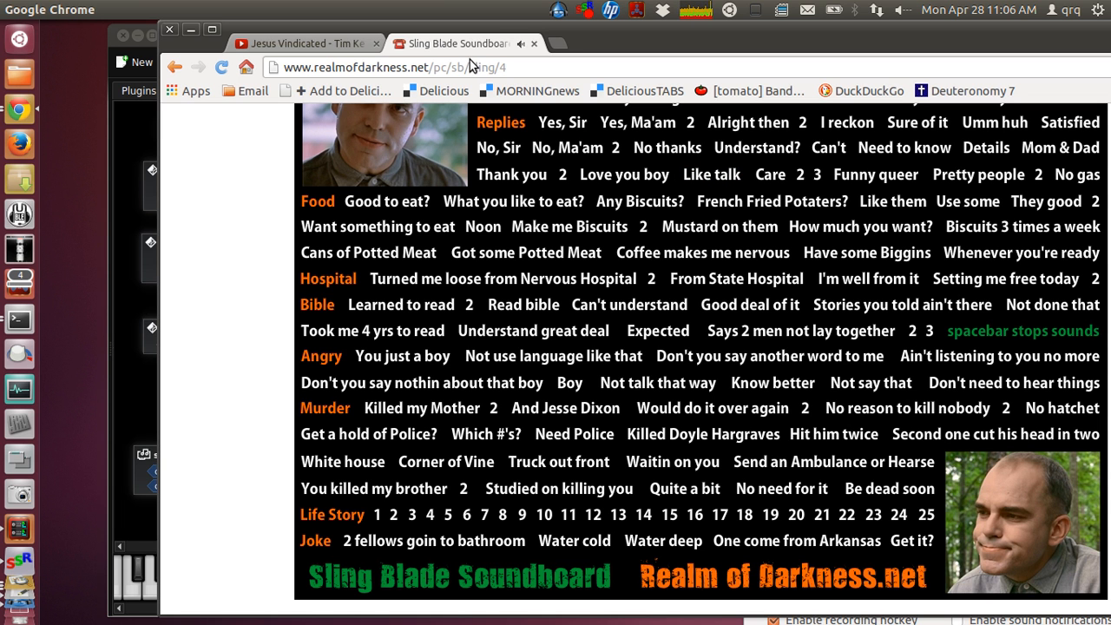
Start the Tim Keller 'Jesus Vindicated' talk playing in its YouTube tab.
click(304, 43)
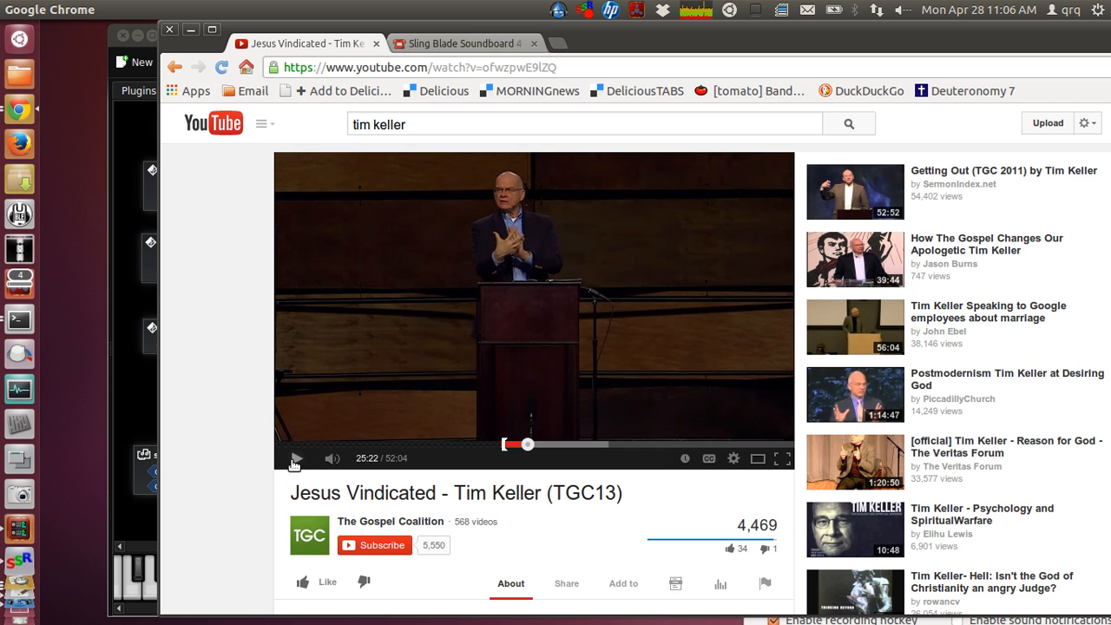
click(296, 458)
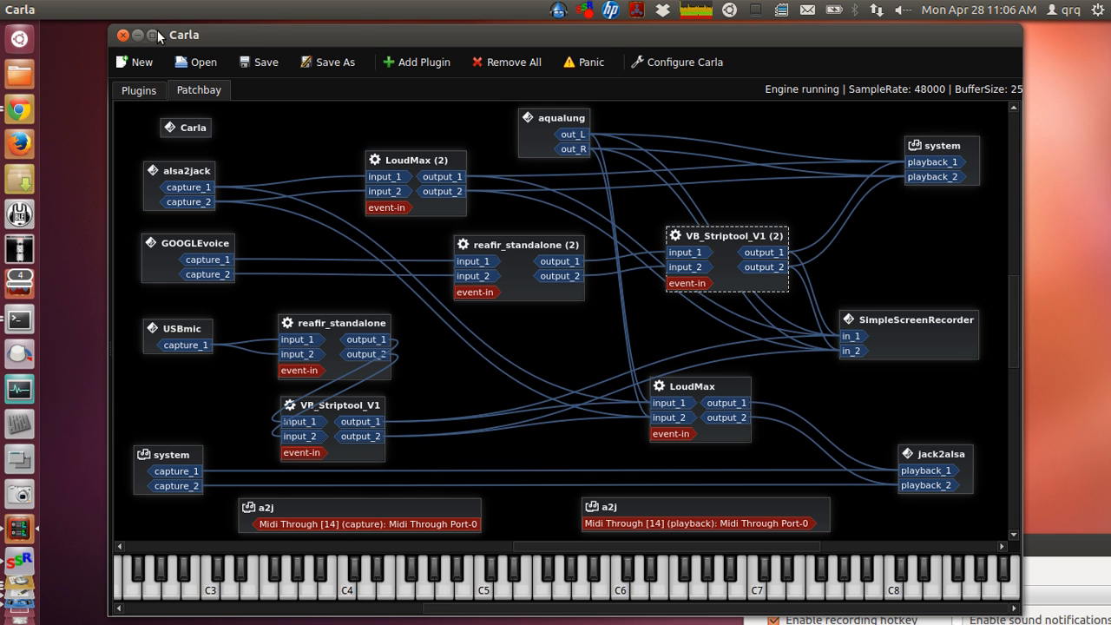
mouse_move(511, 144)
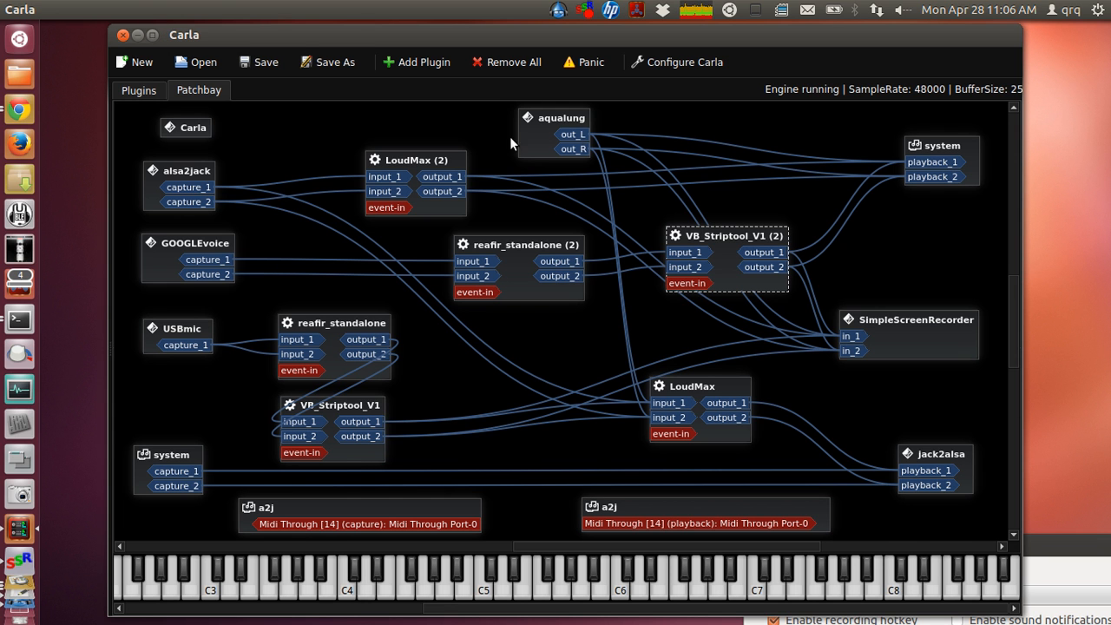
mouse_move(13, 607)
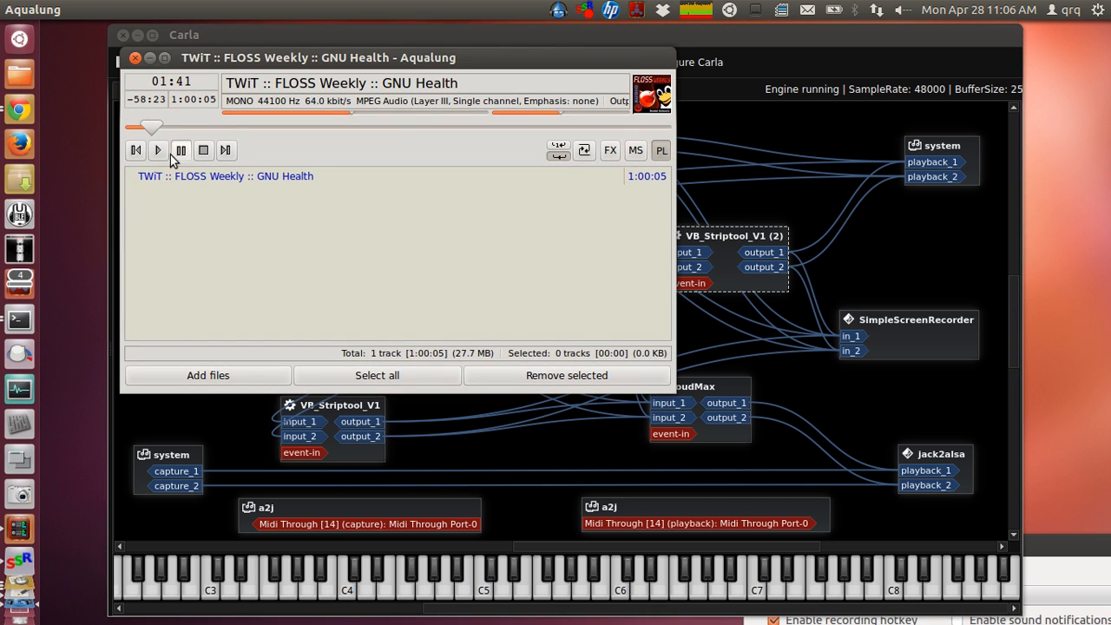
Play then pause the FLOSS Weekly GNU Health episode and minimize Aqualung.
click(158, 150)
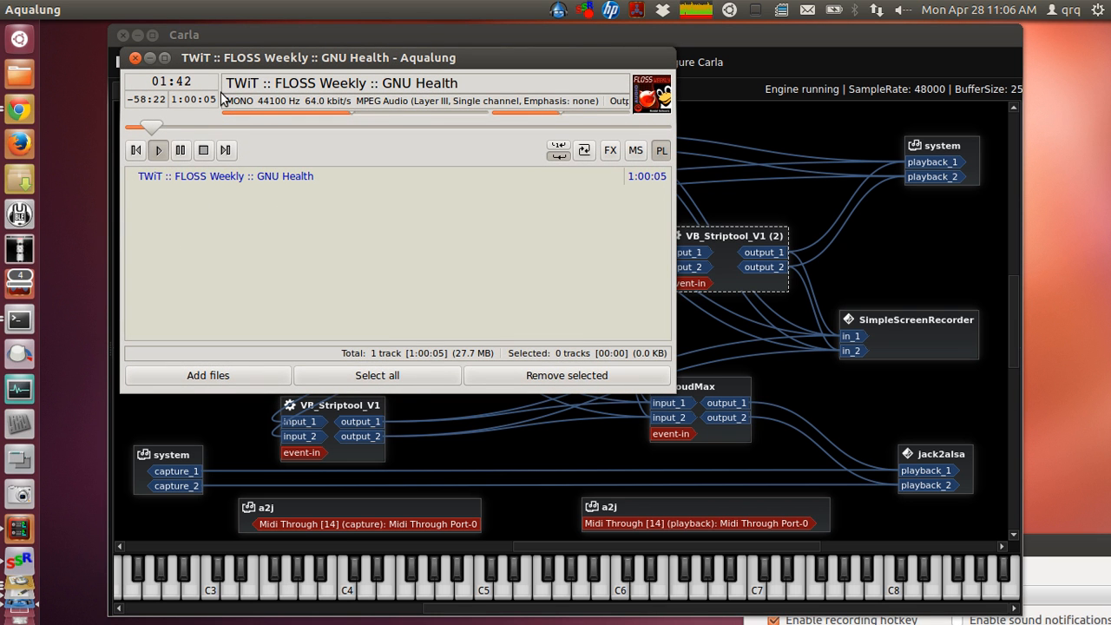
click(180, 150)
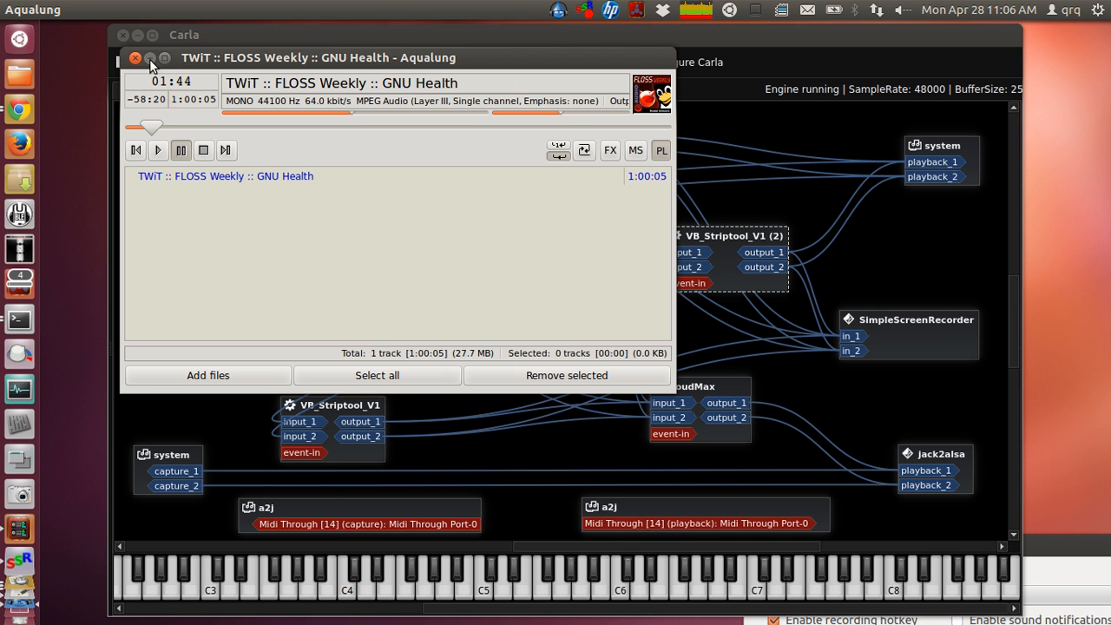
click(136, 58)
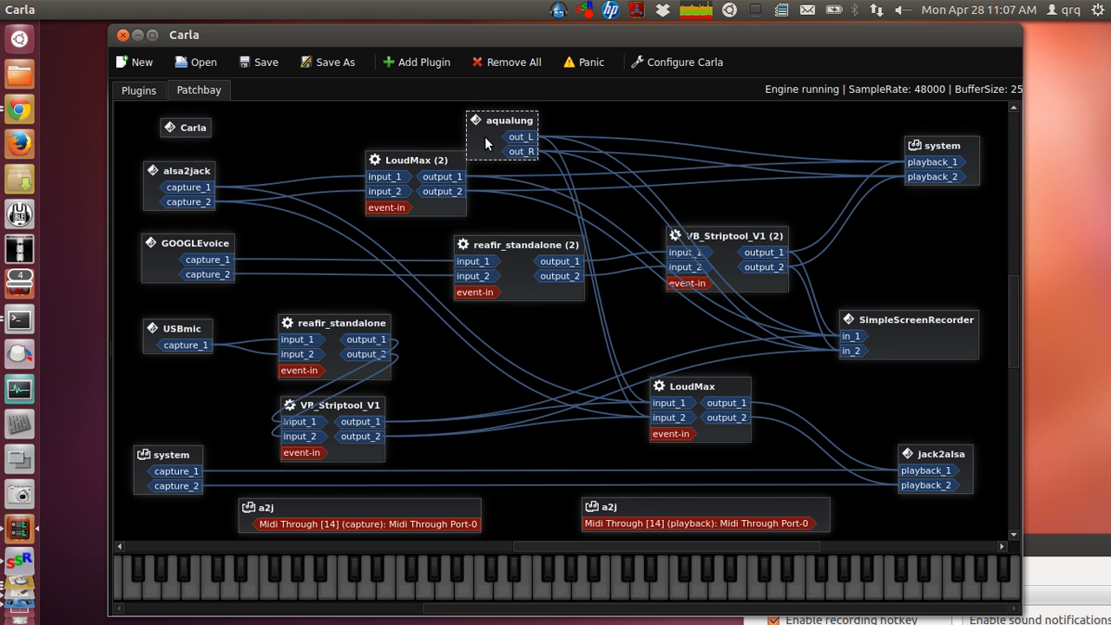
mouse_move(493, 141)
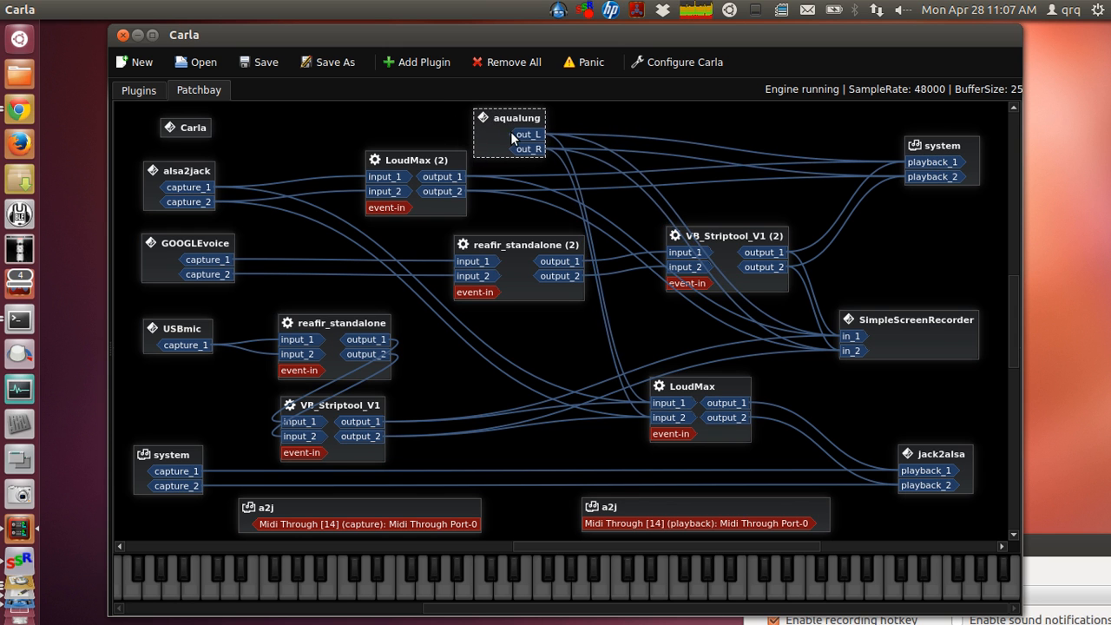
mouse_move(583, 286)
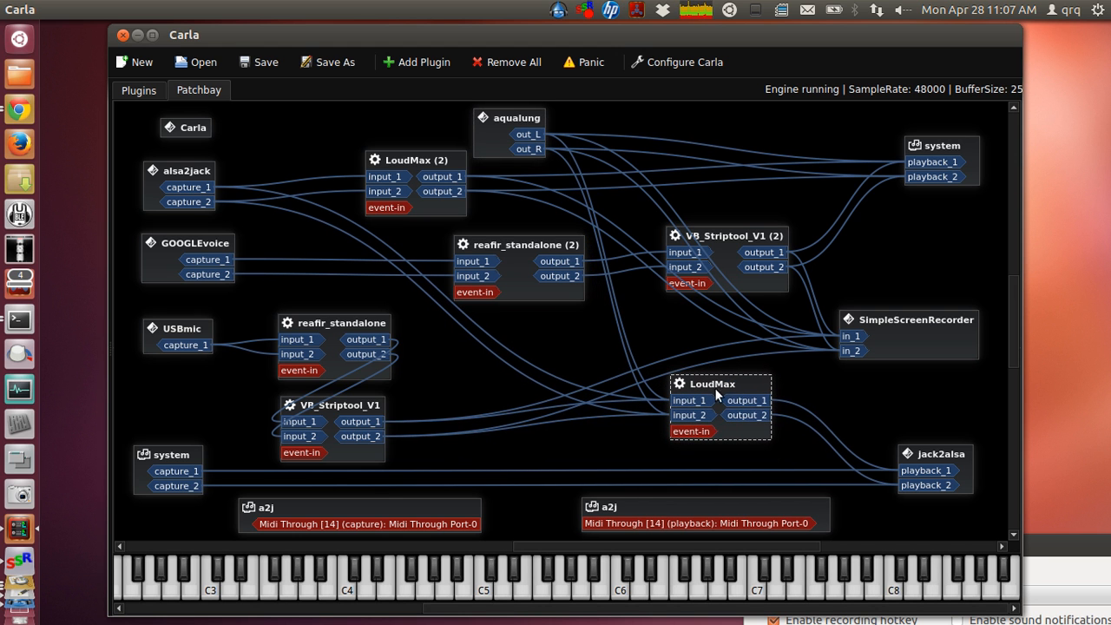
mouse_move(349, 551)
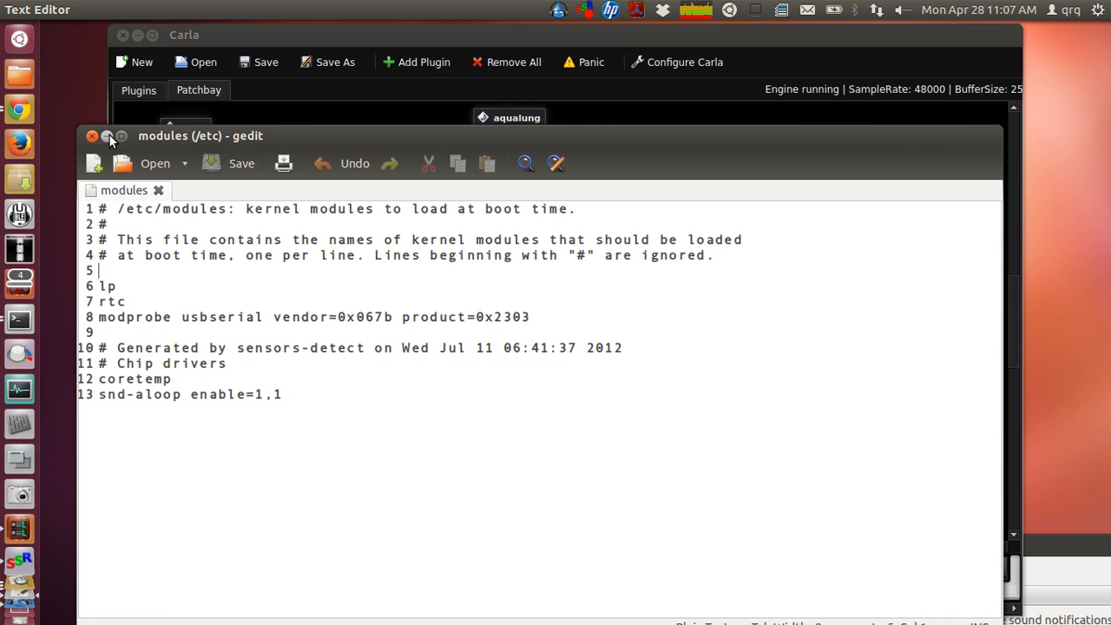
Minimize the gedit window showing /etc/modules.
click(92, 135)
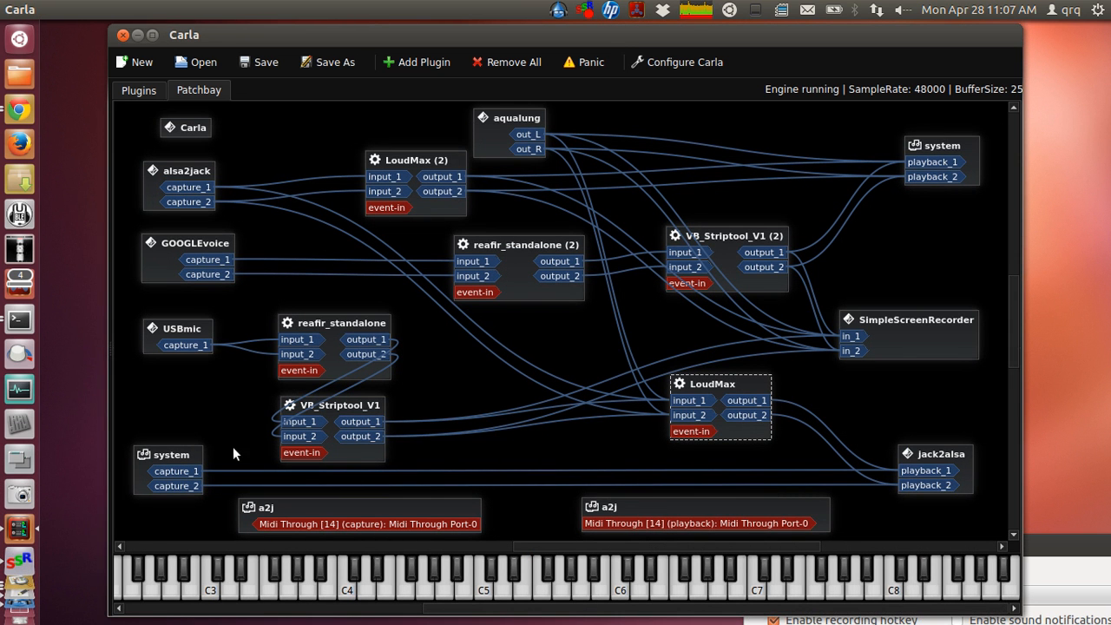
mouse_move(253, 343)
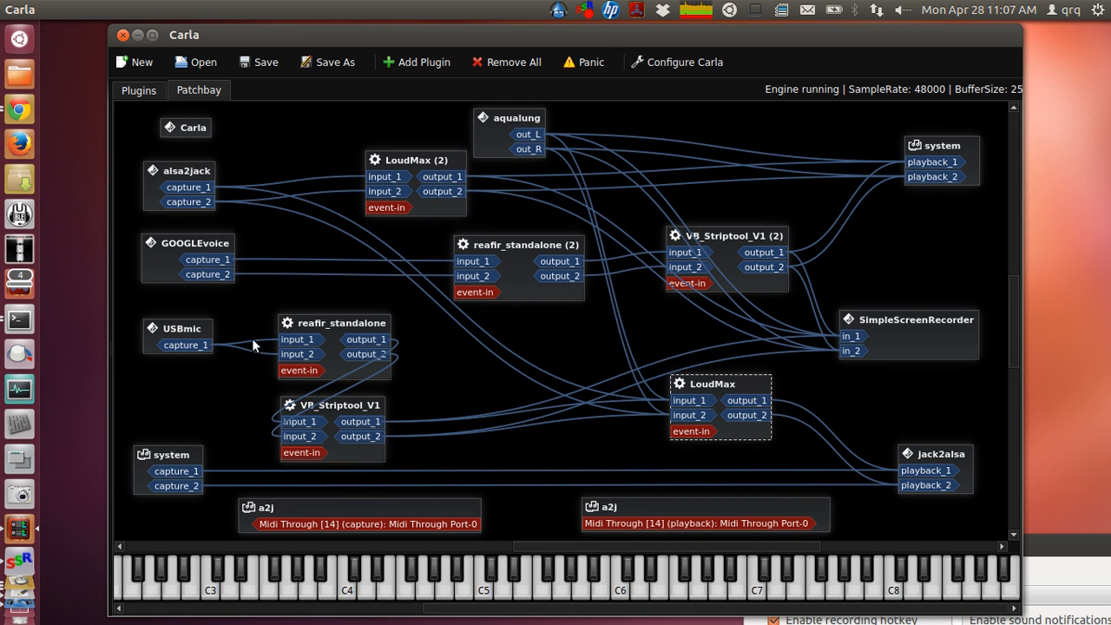
mouse_move(469, 256)
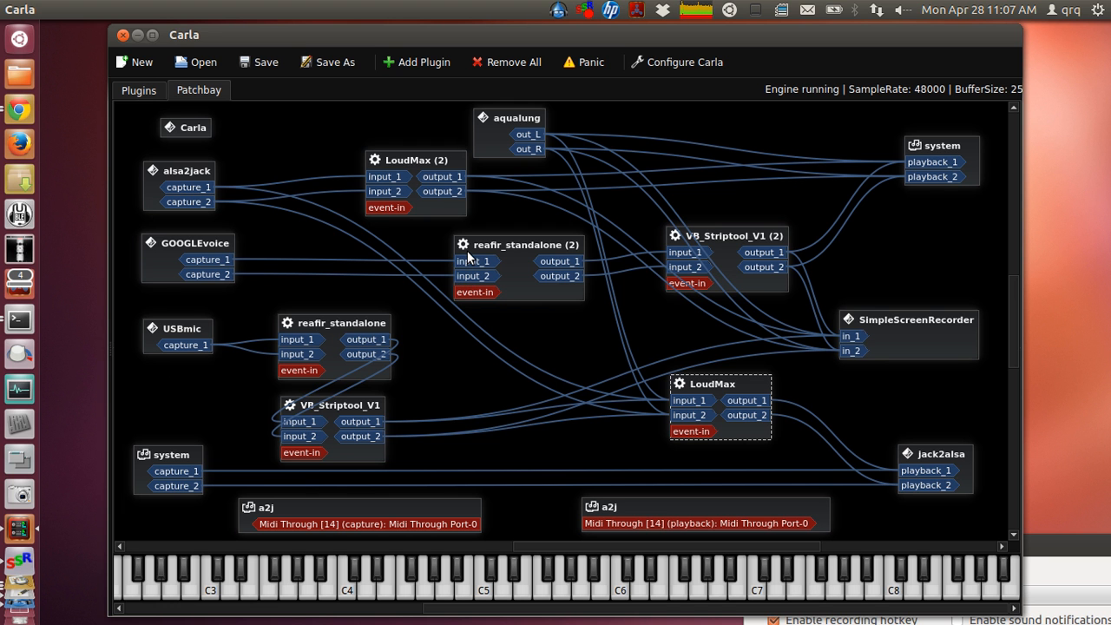
mouse_move(377, 249)
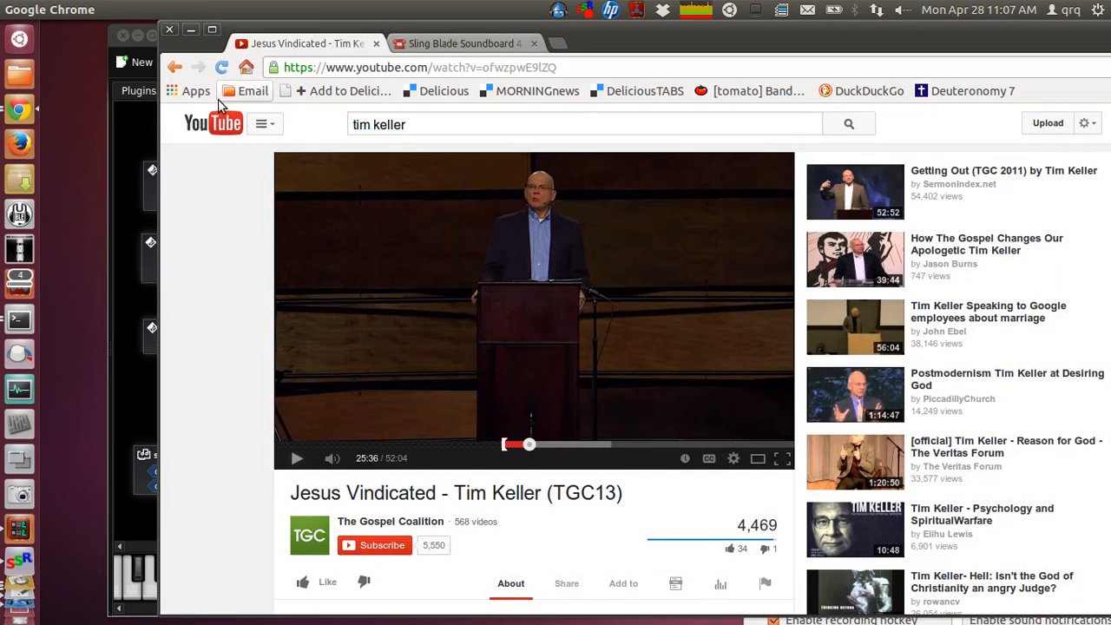
Switch Chrome to the Sling Blade Soundboard tab, then minimize the browser.
click(465, 43)
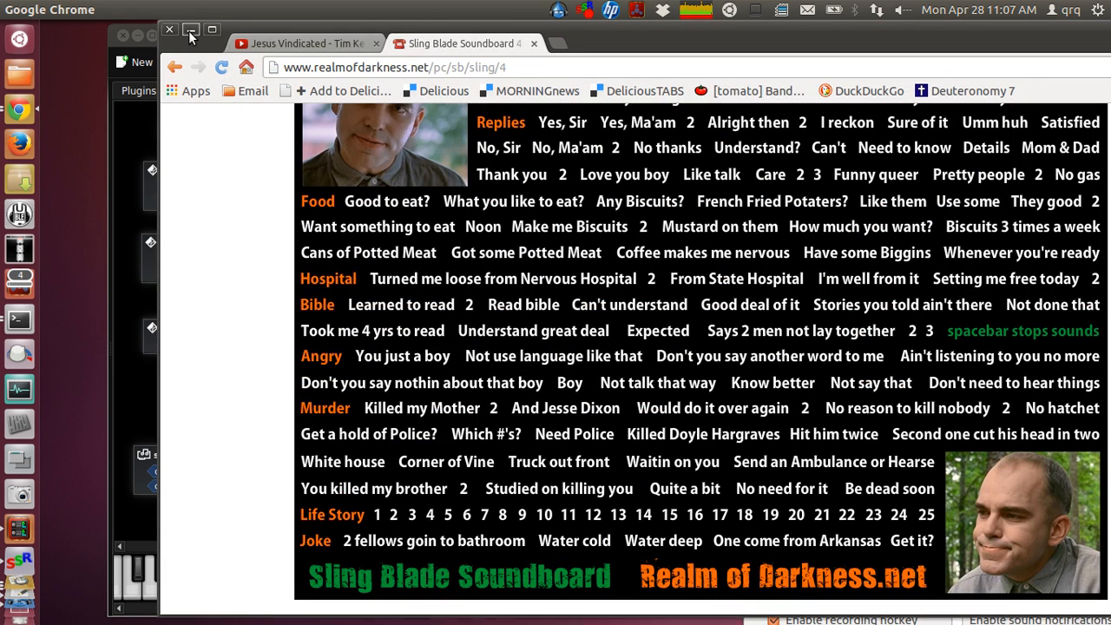
click(19, 599)
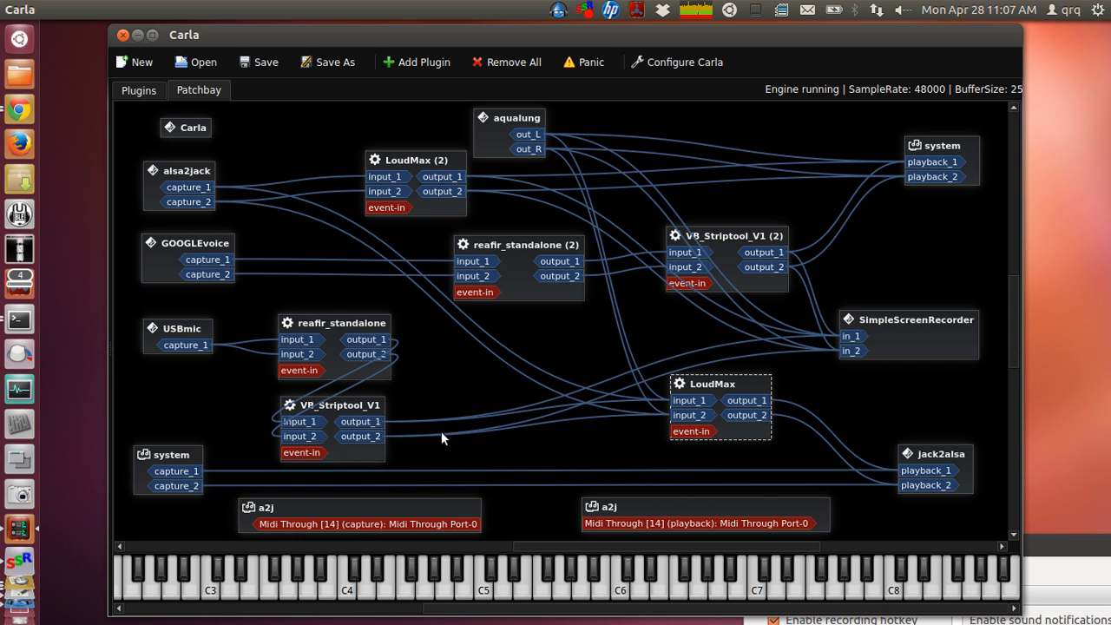
mouse_move(221, 341)
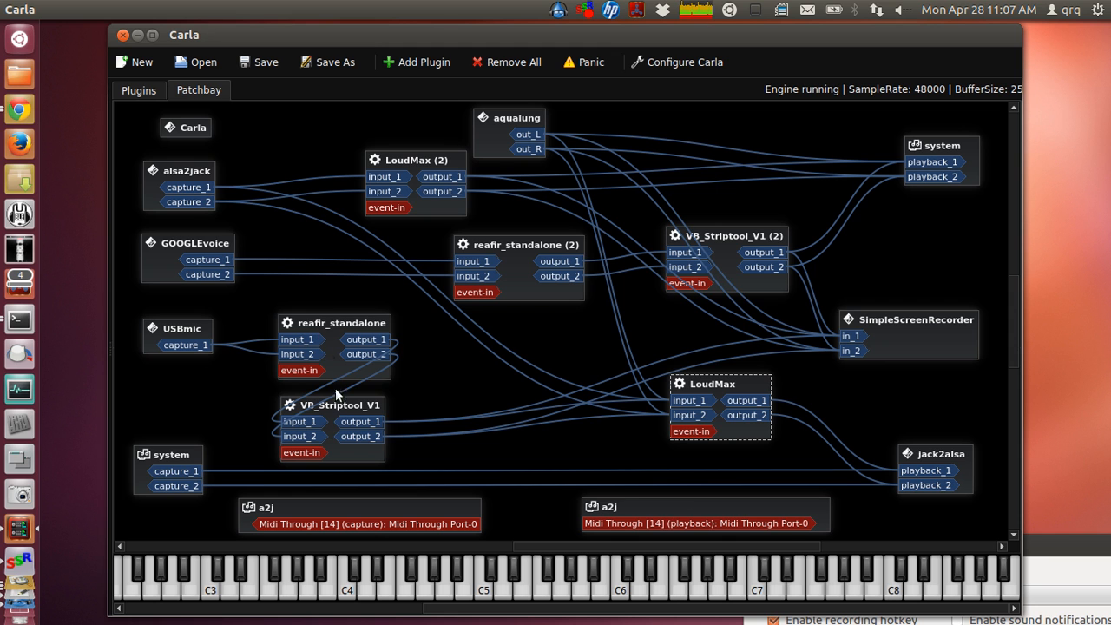
mouse_move(343, 418)
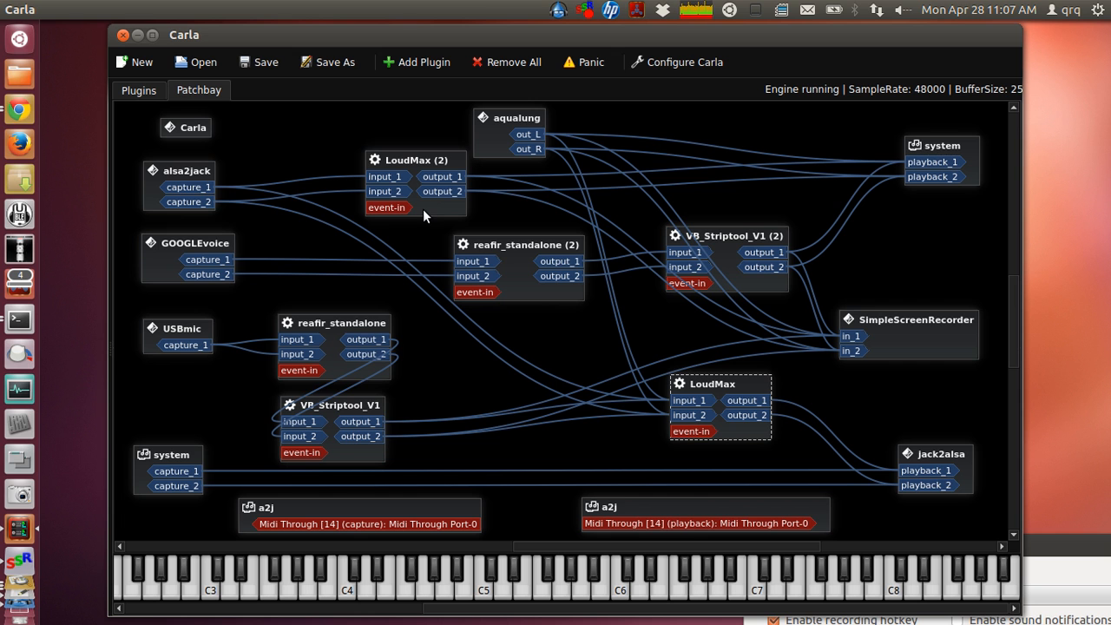
mouse_move(495, 385)
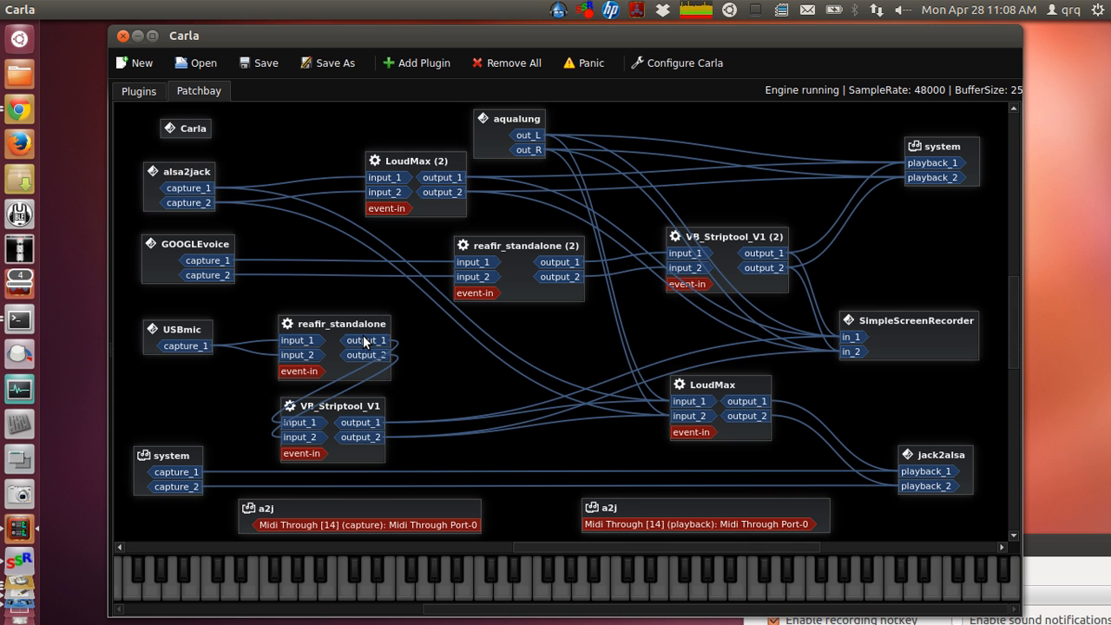
mouse_move(556, 351)
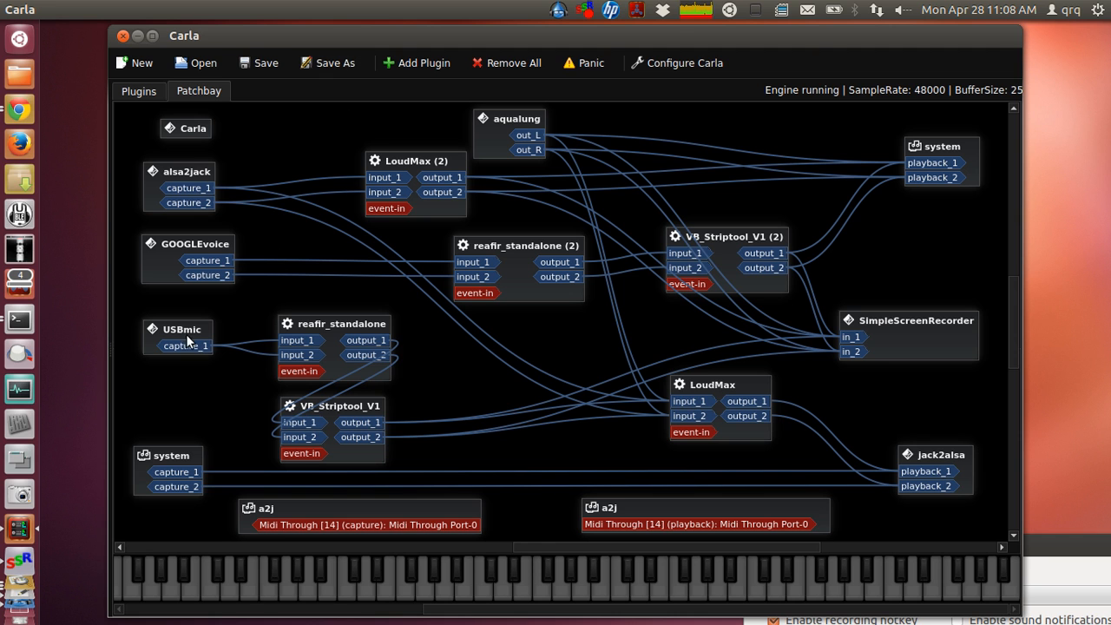
mouse_move(312, 197)
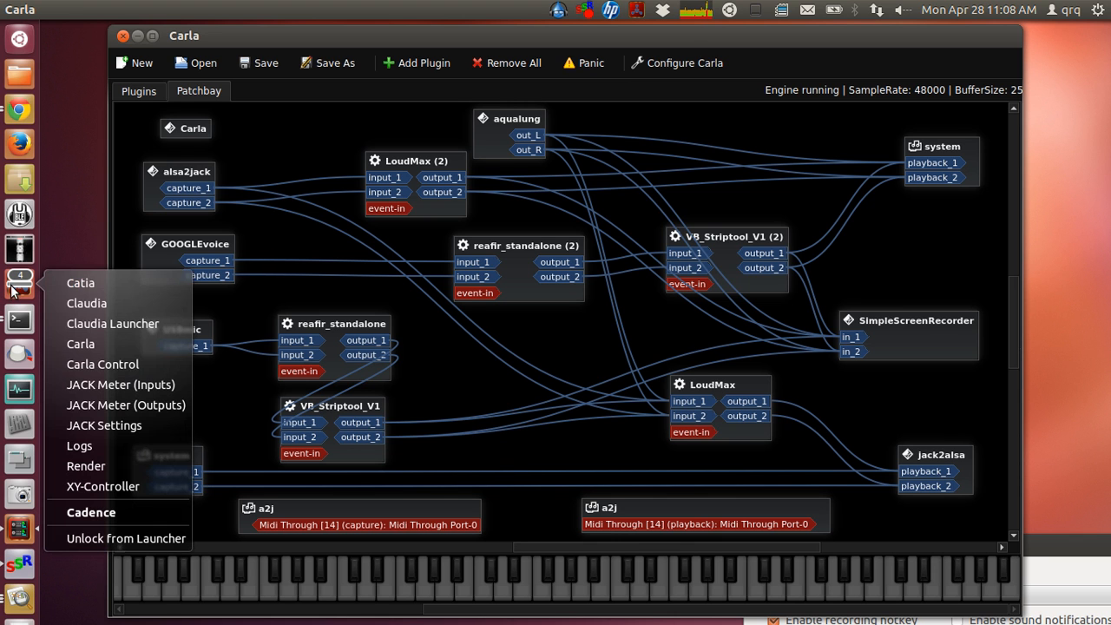
mouse_move(86, 302)
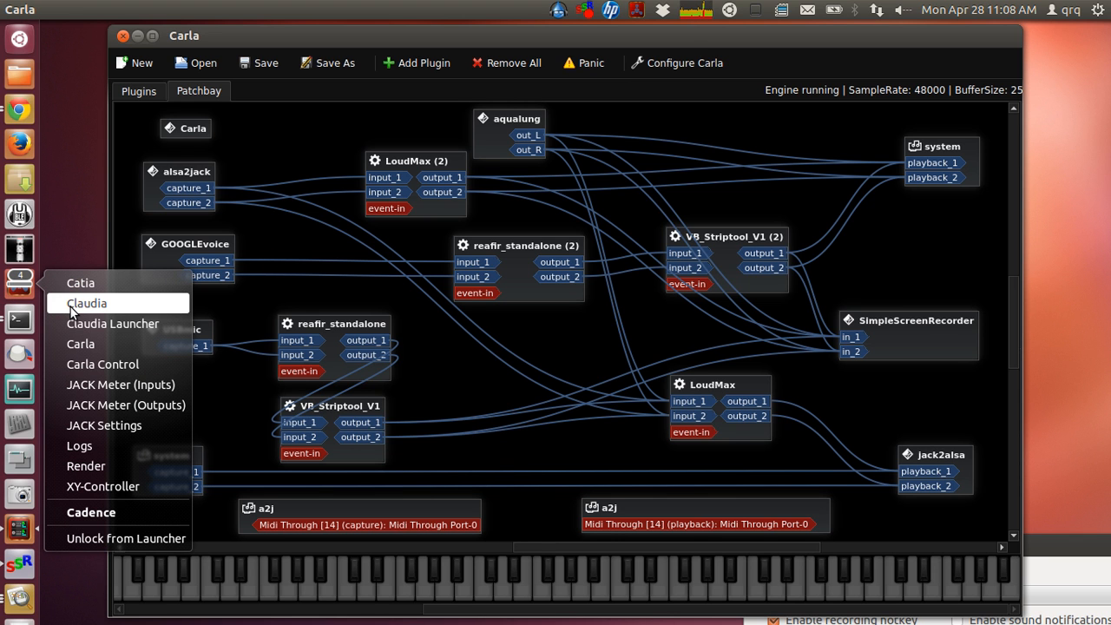
mouse_move(348, 117)
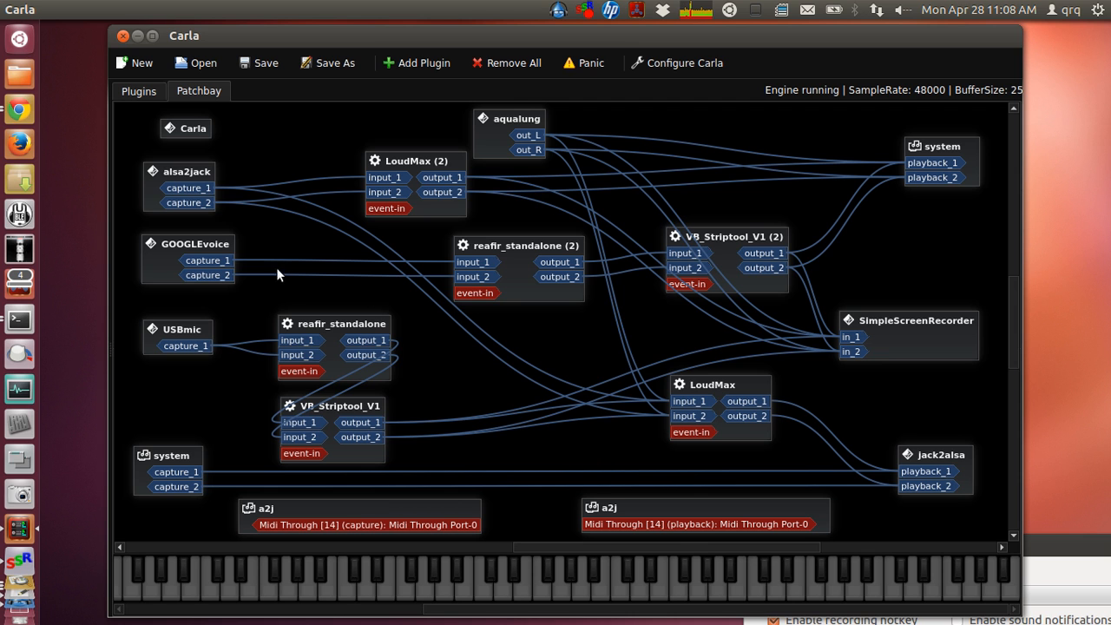
mouse_move(365, 366)
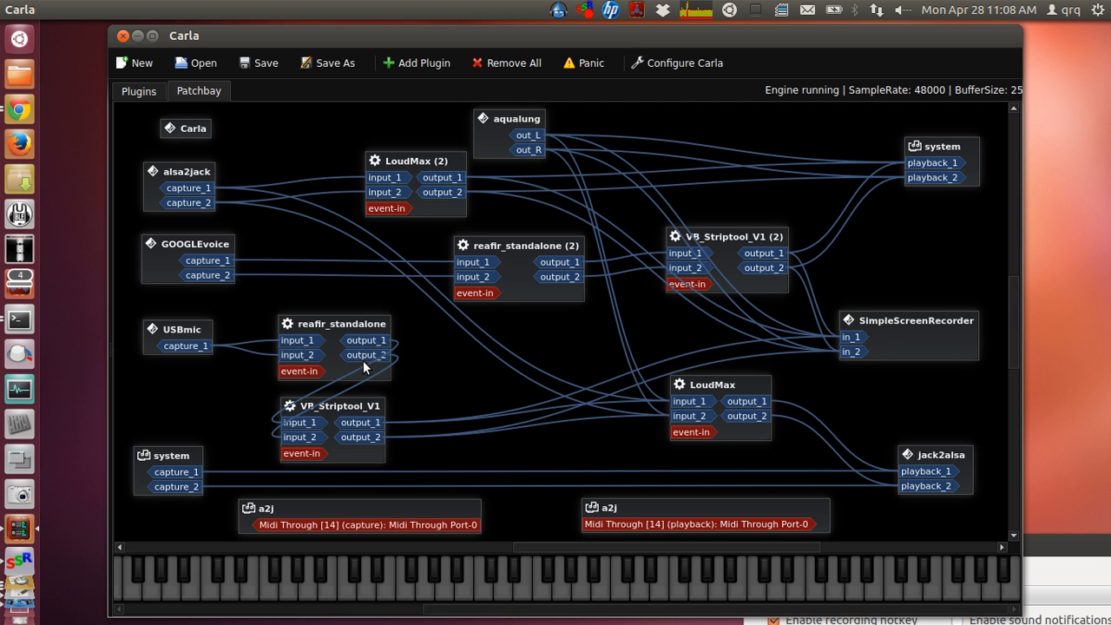
mouse_move(630, 297)
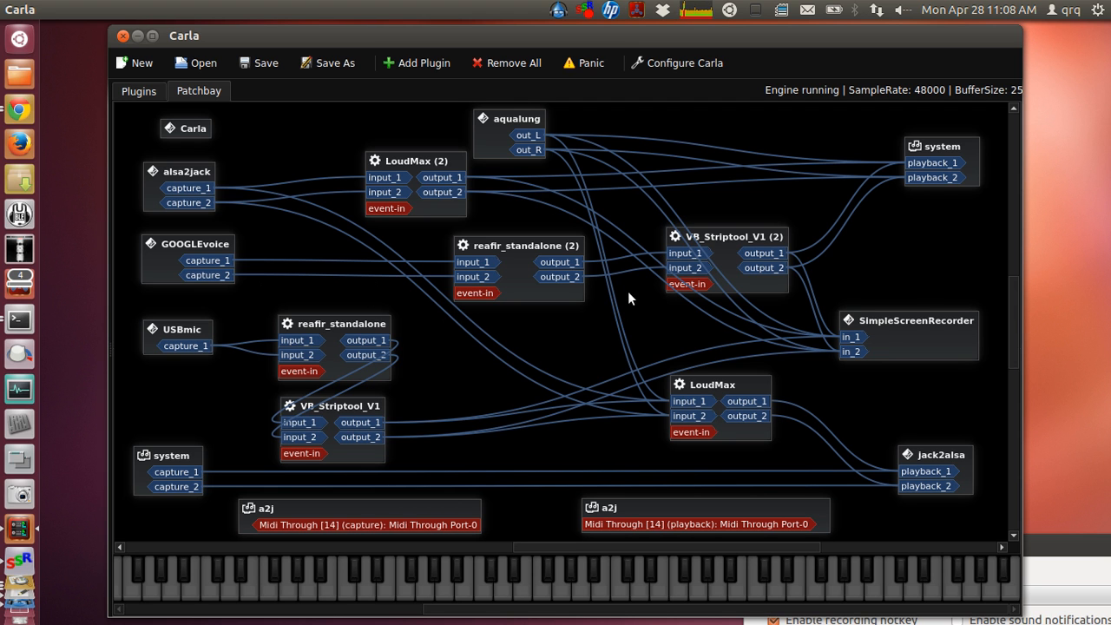
mouse_move(483, 241)
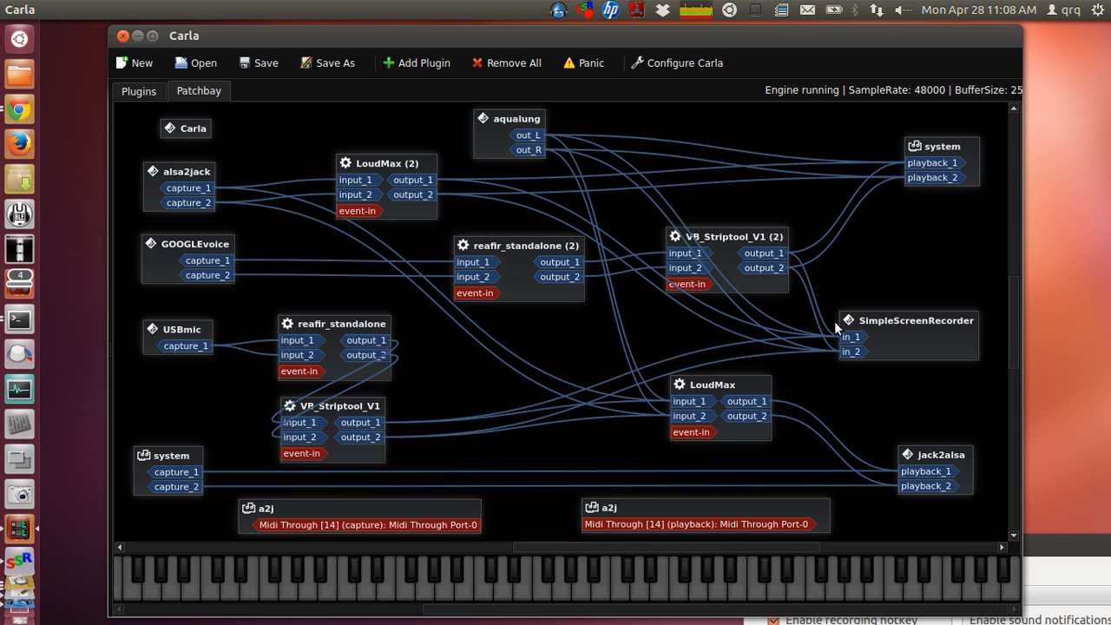
mouse_move(878, 371)
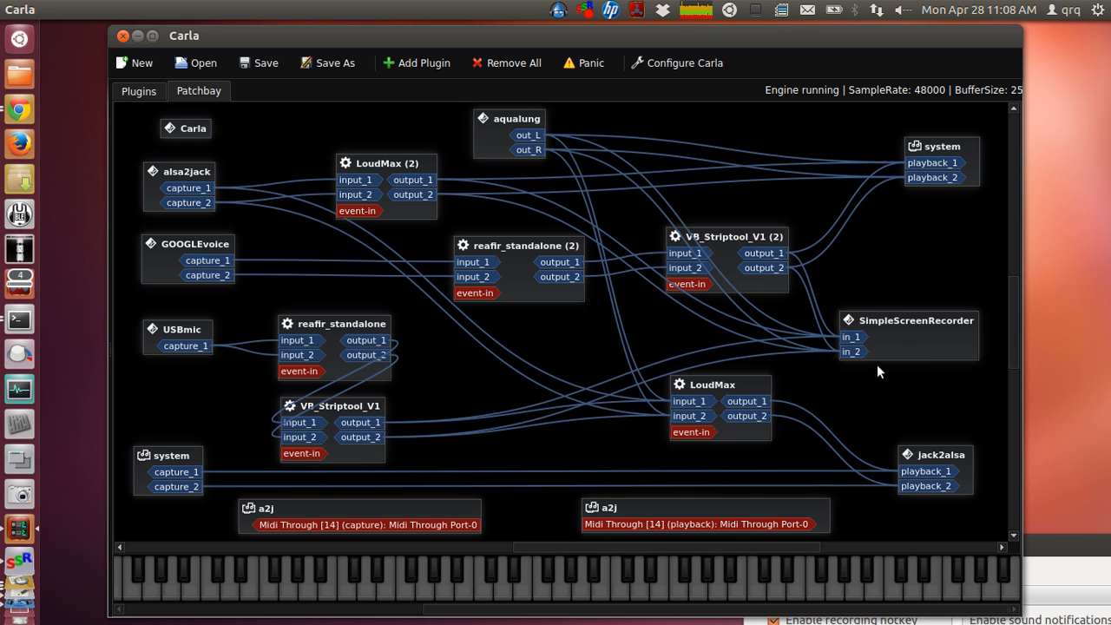
mouse_move(759, 361)
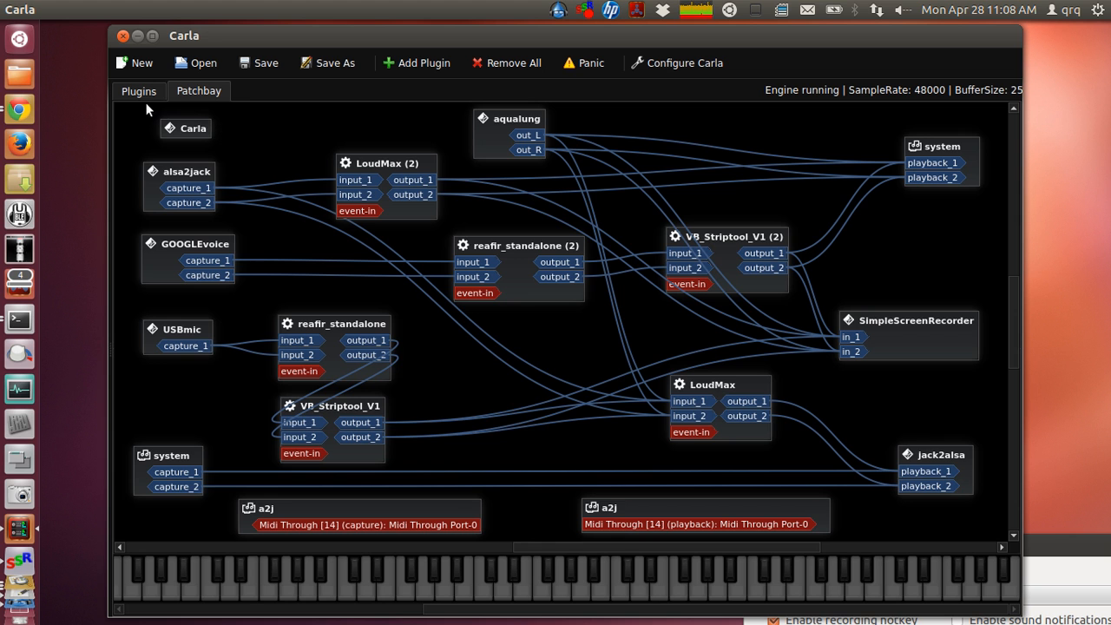
Show Carla's plugin rack listing the reafir, VB_Striptool and LoudMax instances.
click(138, 91)
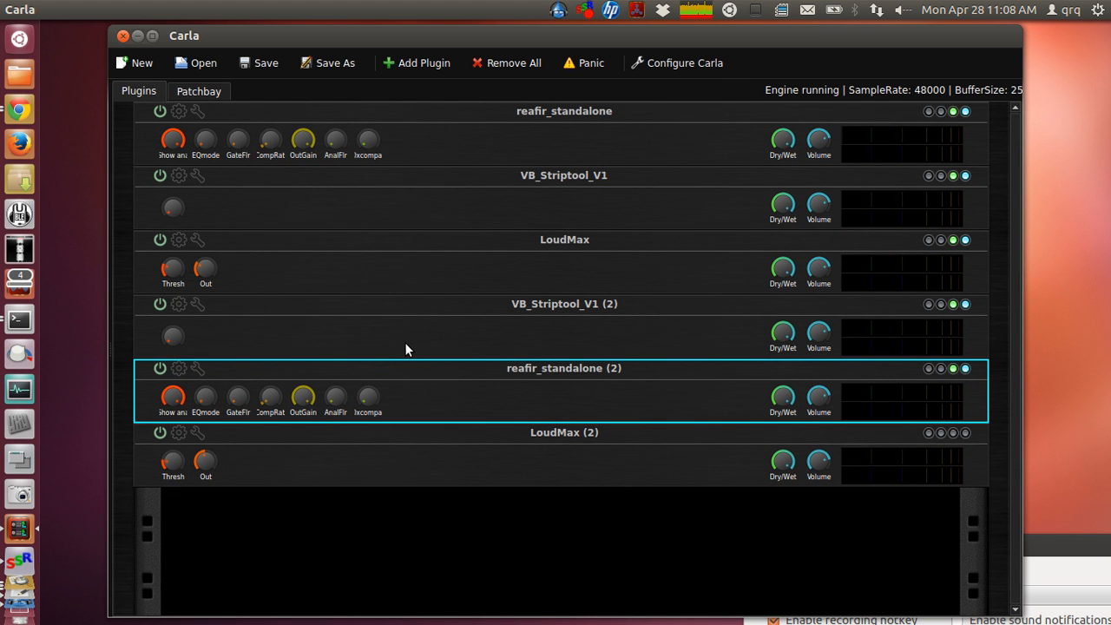